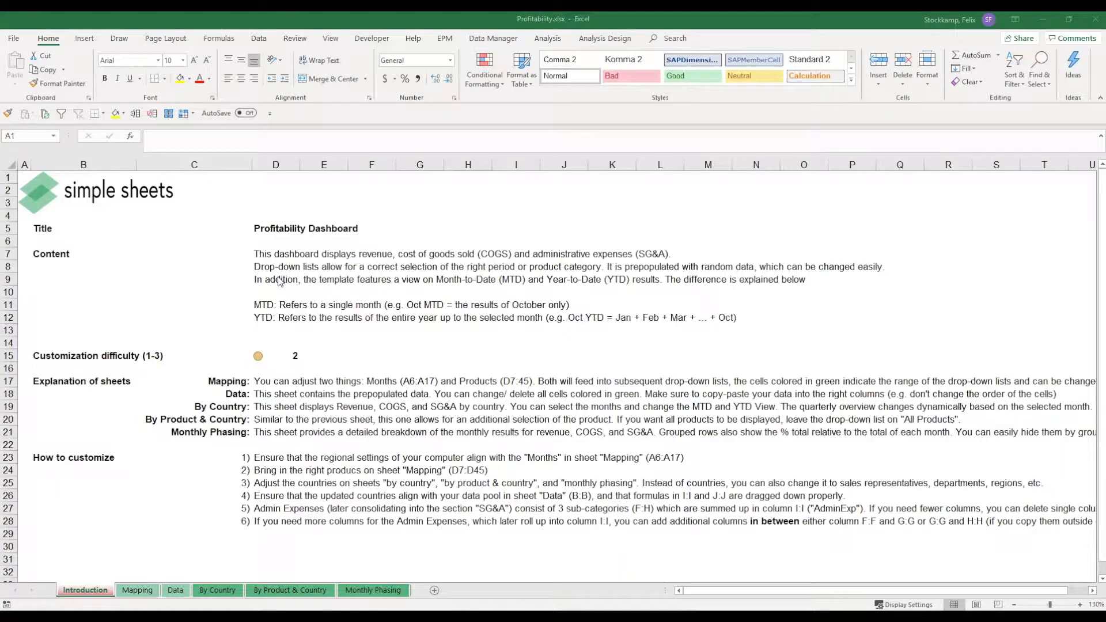
mouse_move(313, 343)
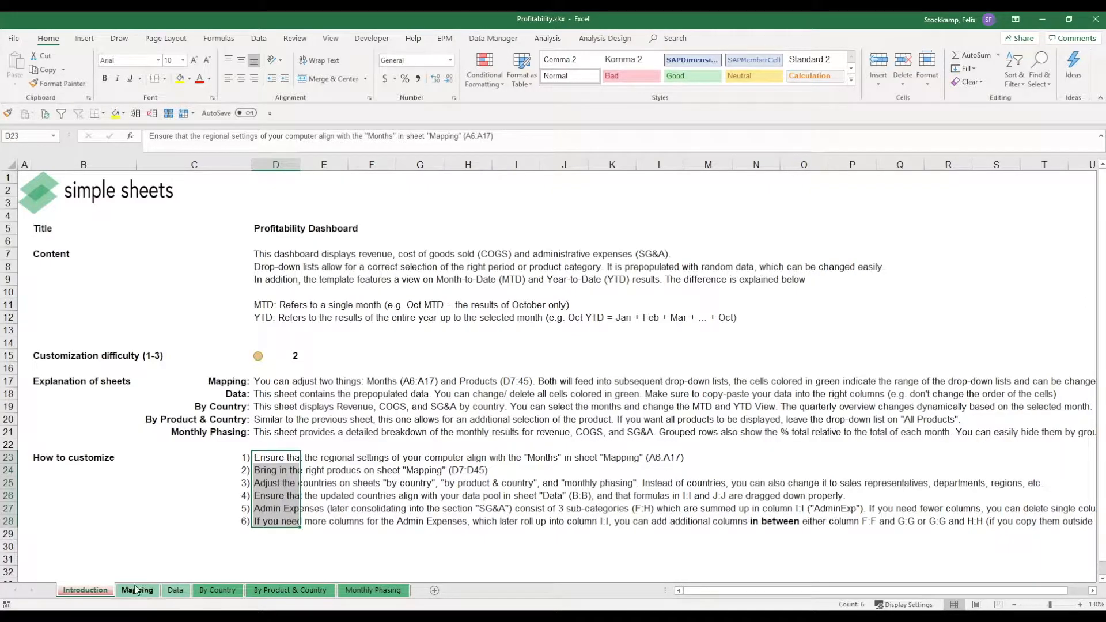
Check the Jan–Dec month list on the Mapping sheet, then switch to the Data sheet.
click(137, 590)
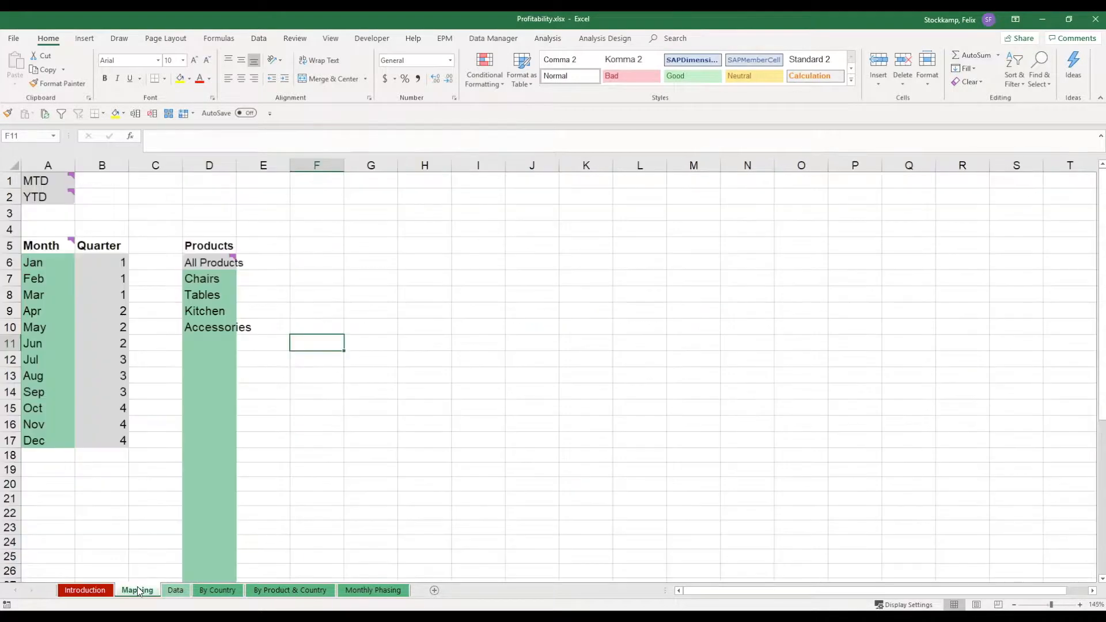
click(47, 262)
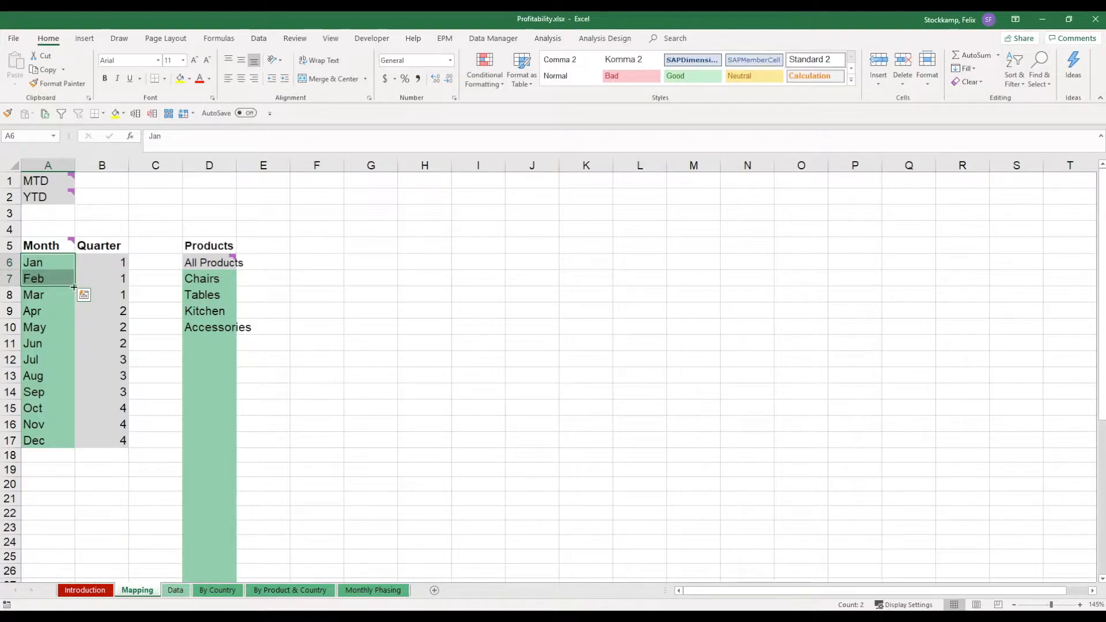
drag(47, 261, 48, 440)
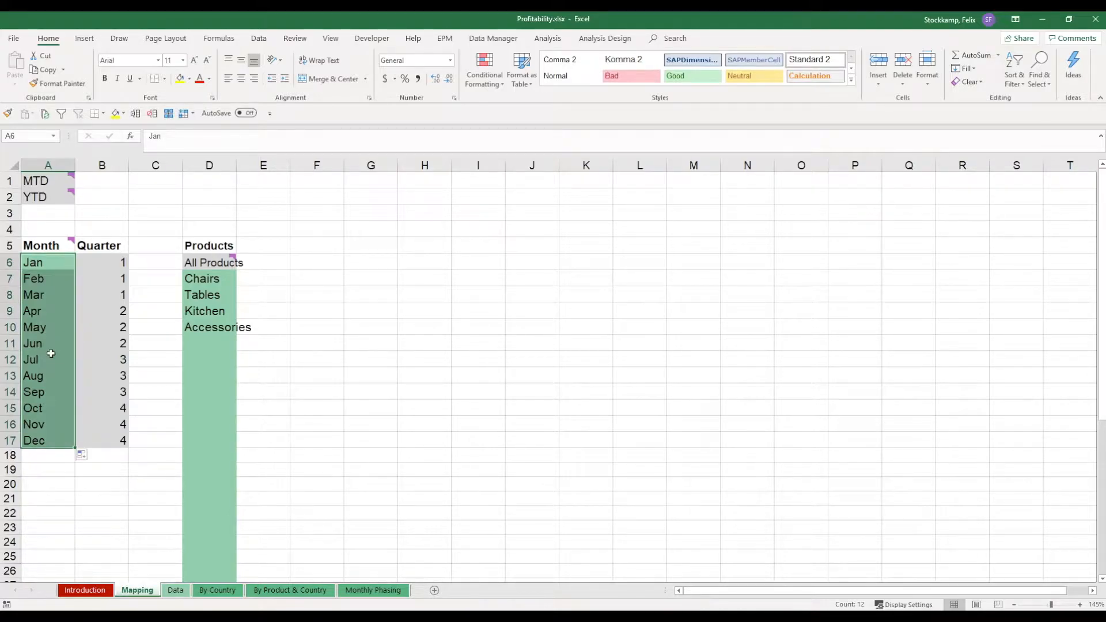
mouse_move(50, 281)
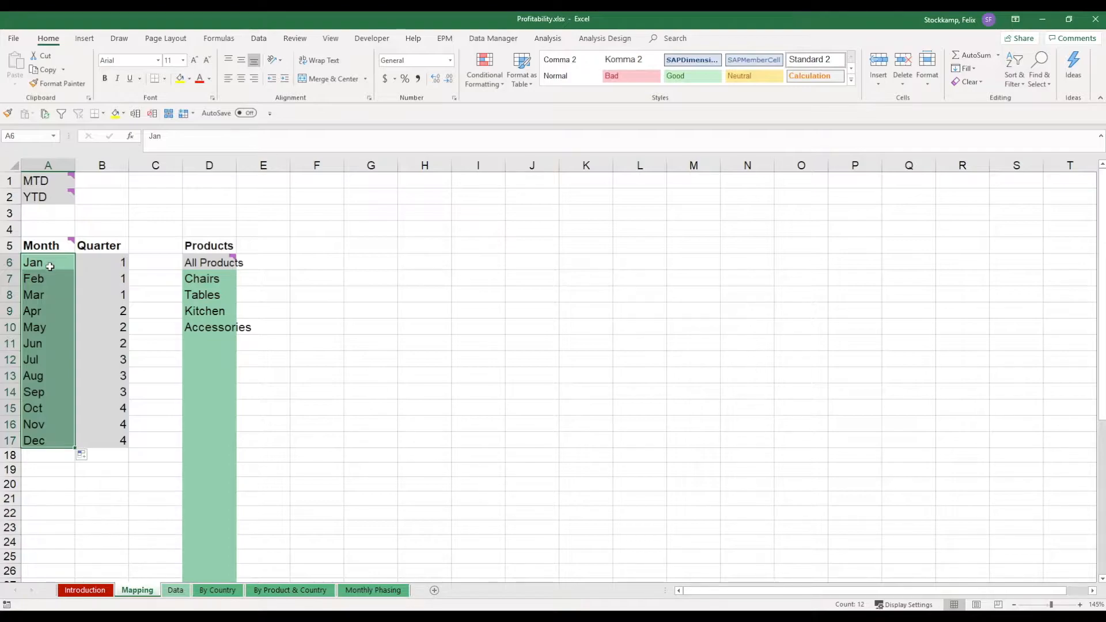
mouse_move(43, 319)
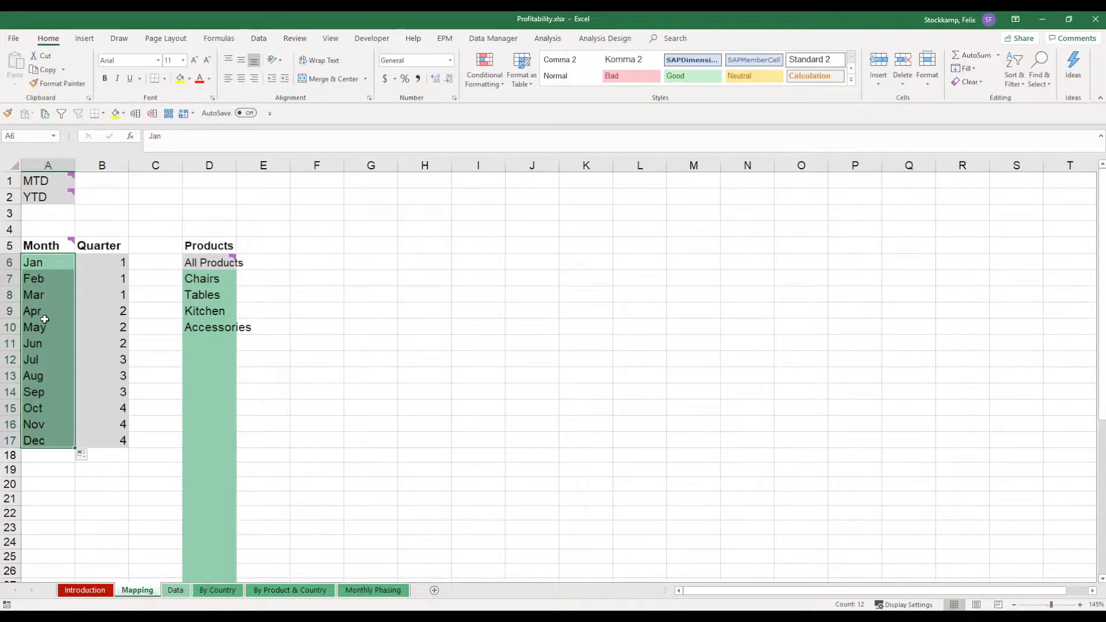
mouse_move(43, 392)
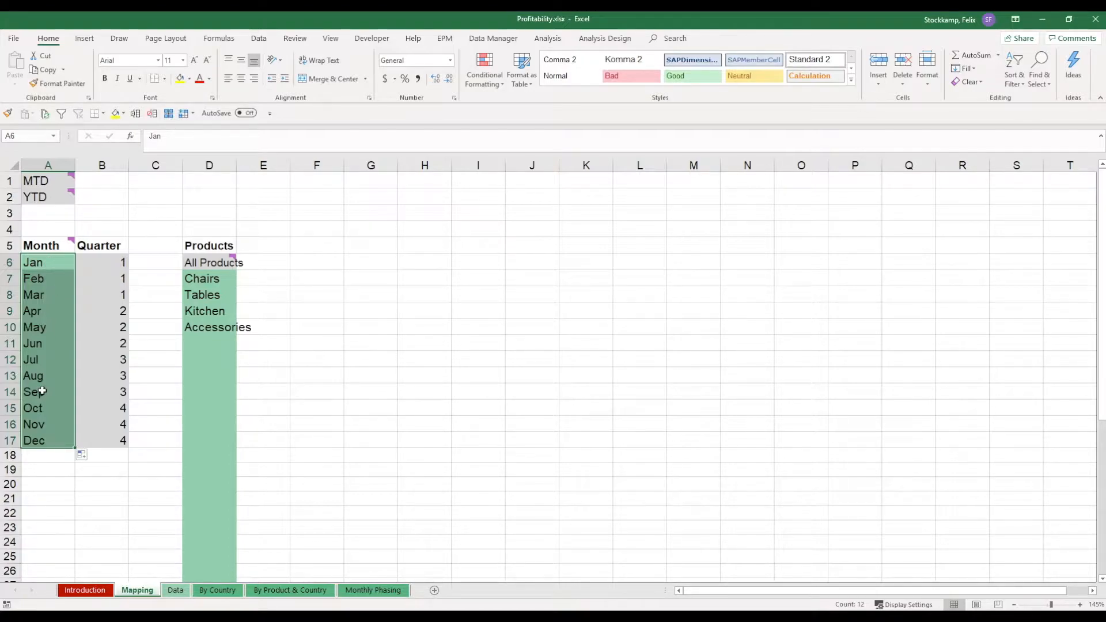
click(84, 590)
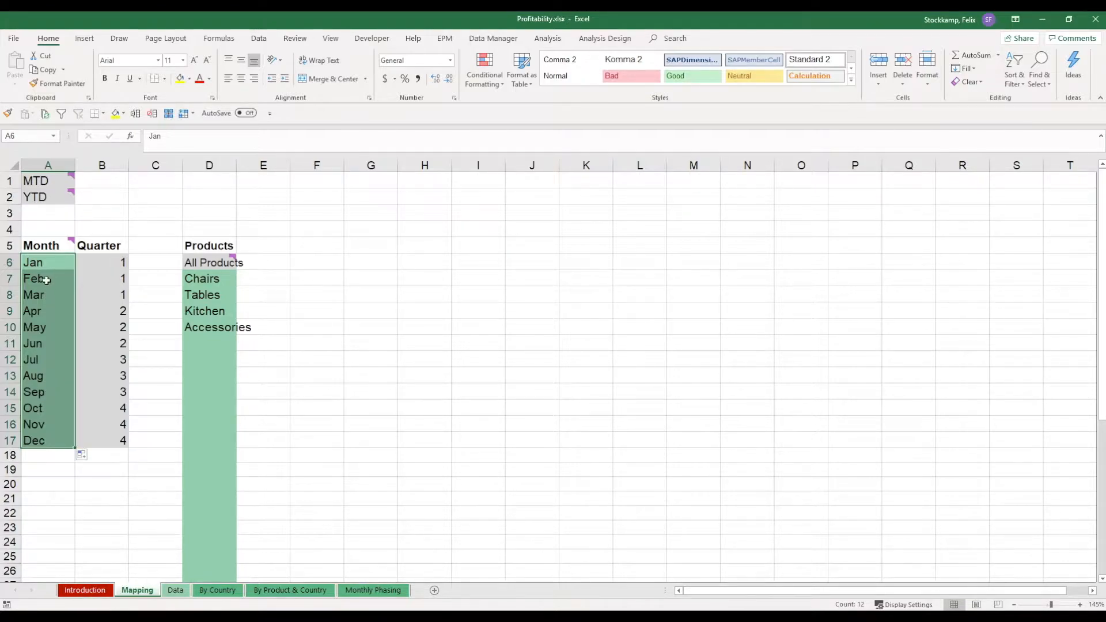
mouse_move(48, 269)
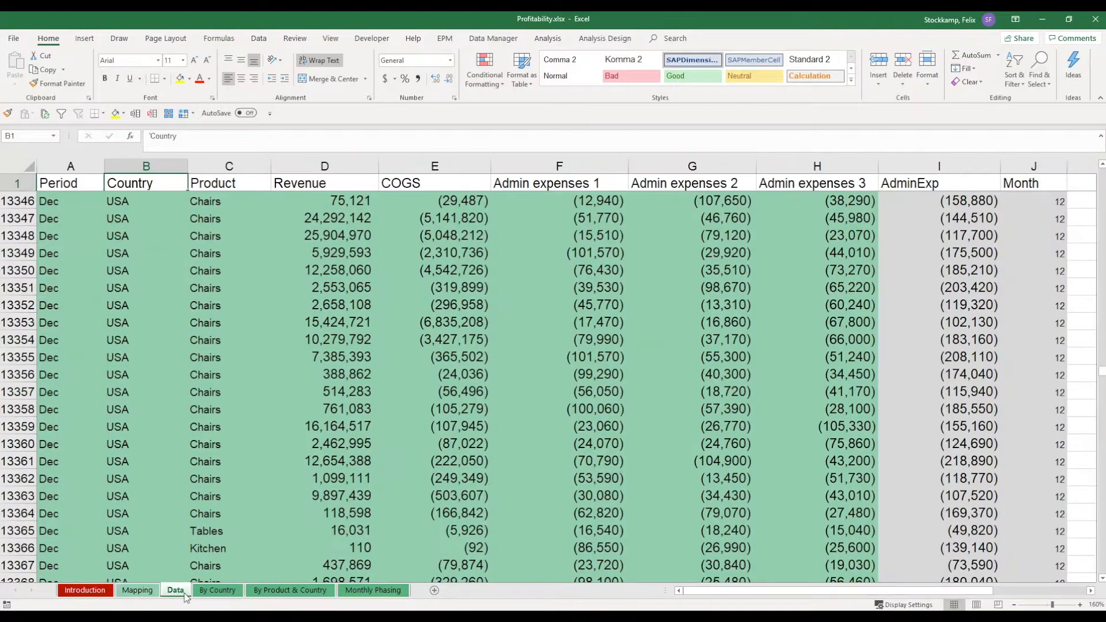
click(70, 252)
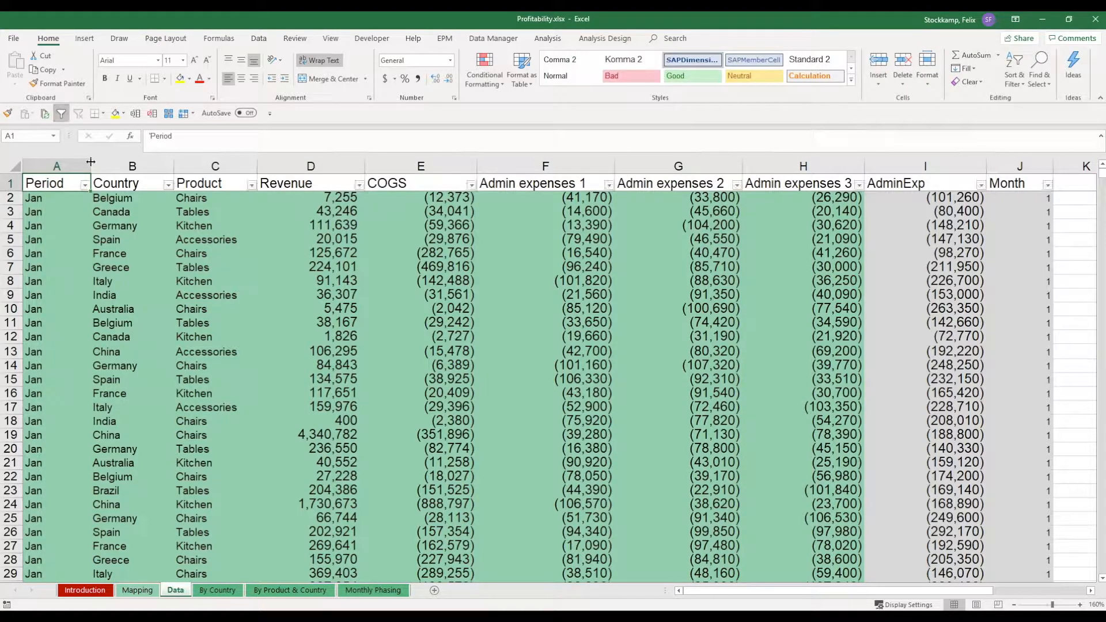
click(88, 183)
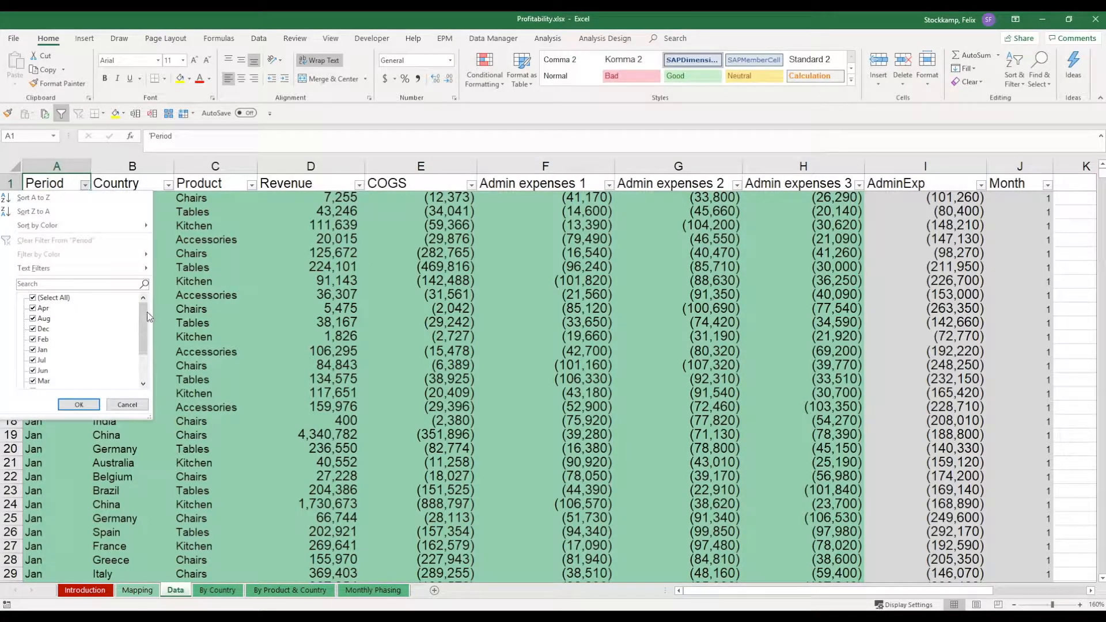
scroll(down, 3)
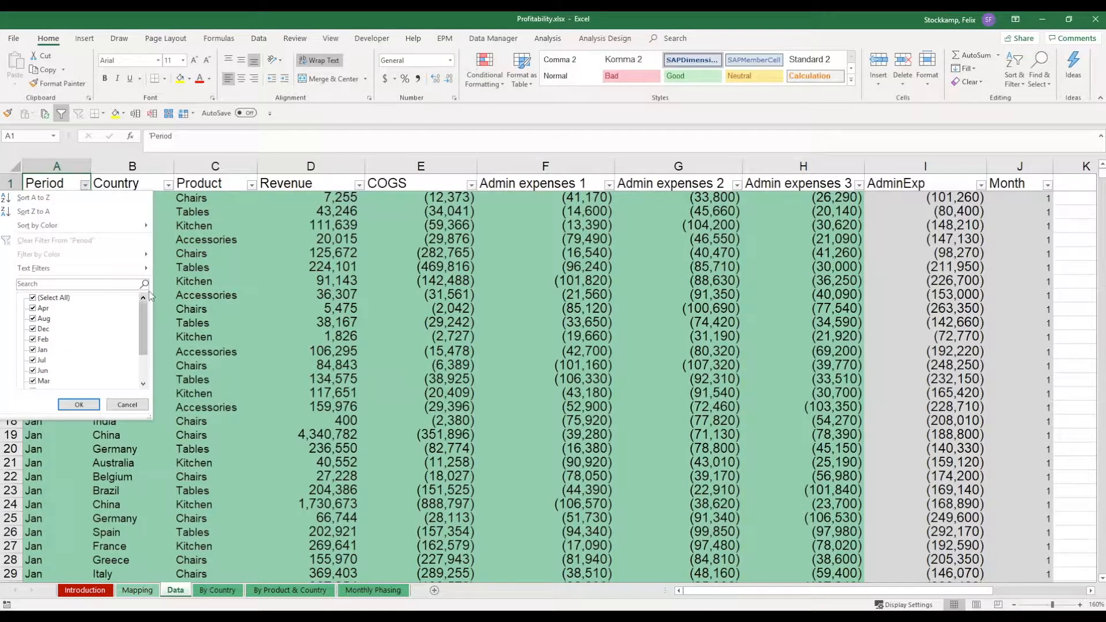
mouse_move(149, 326)
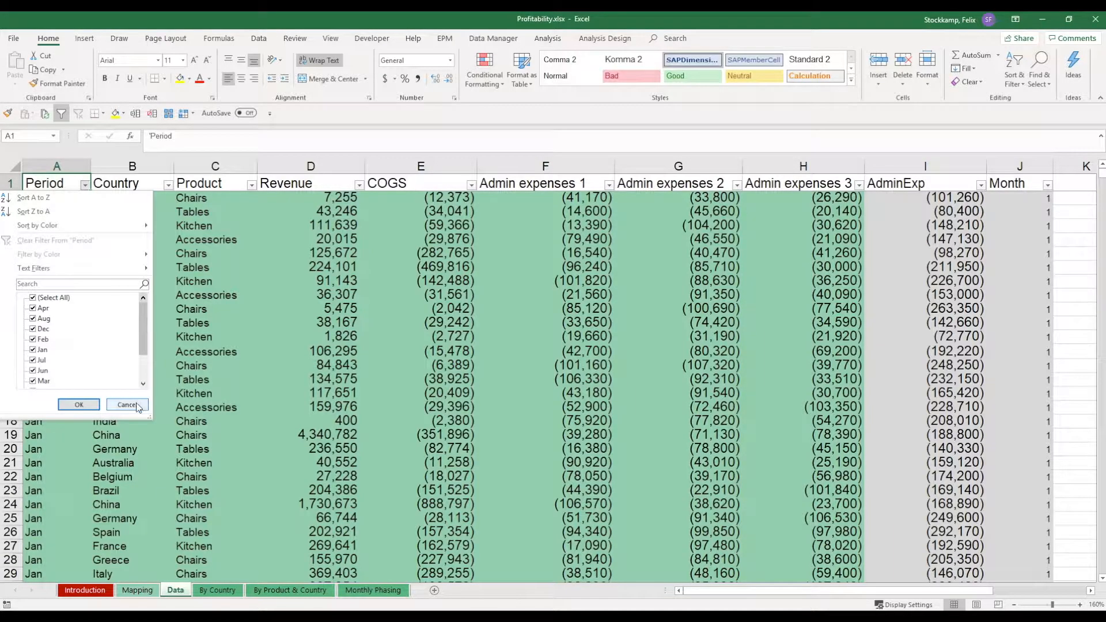
click(78, 404)
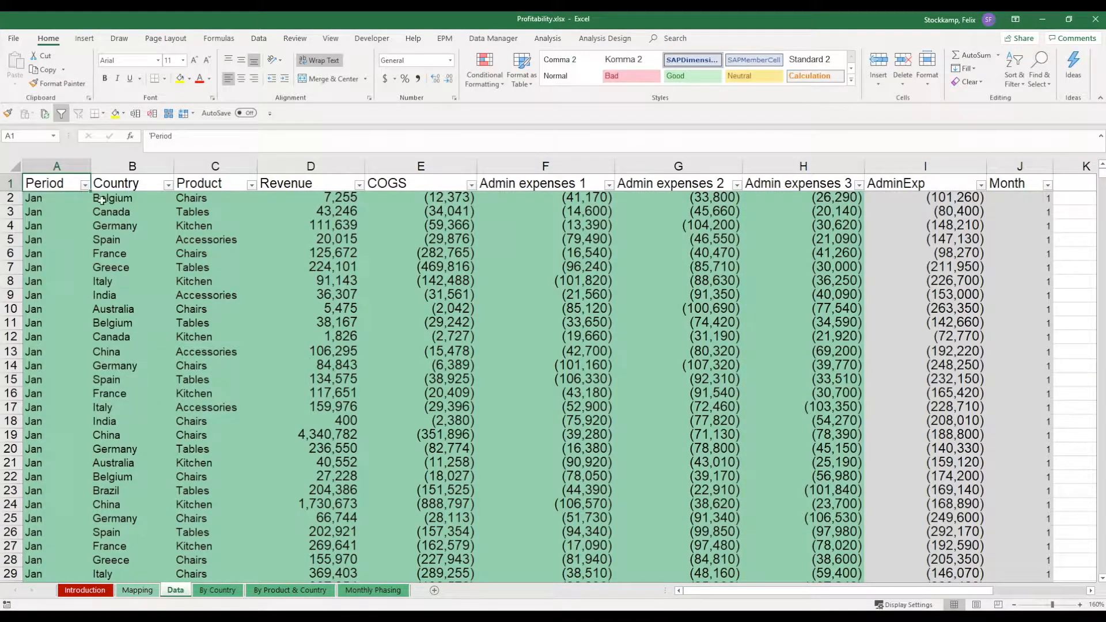
drag(57, 197, 57, 365)
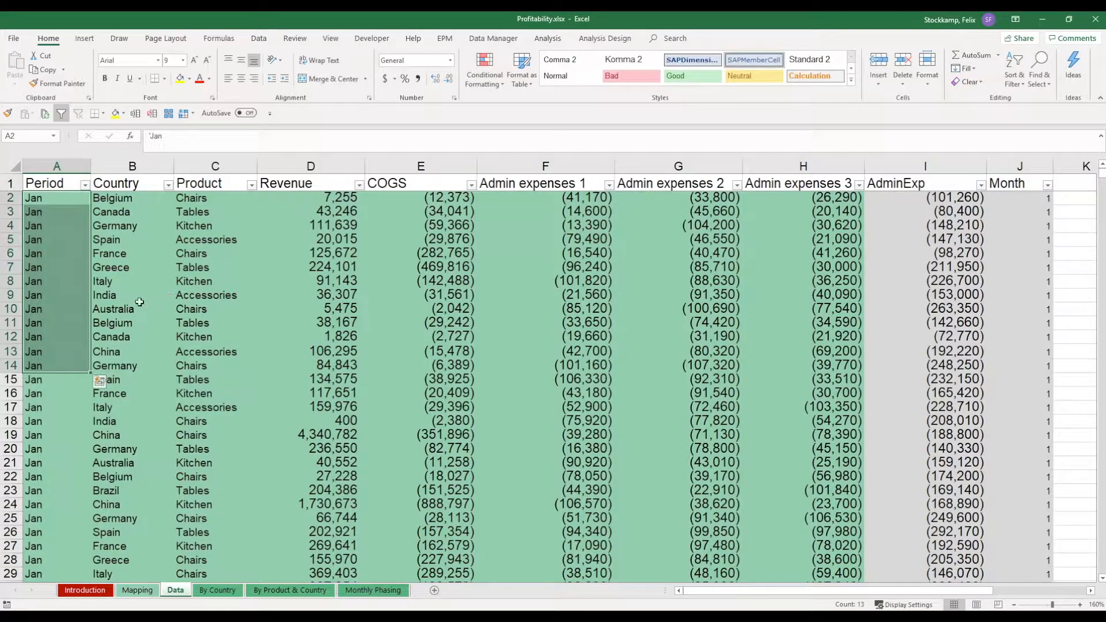
click(131, 295)
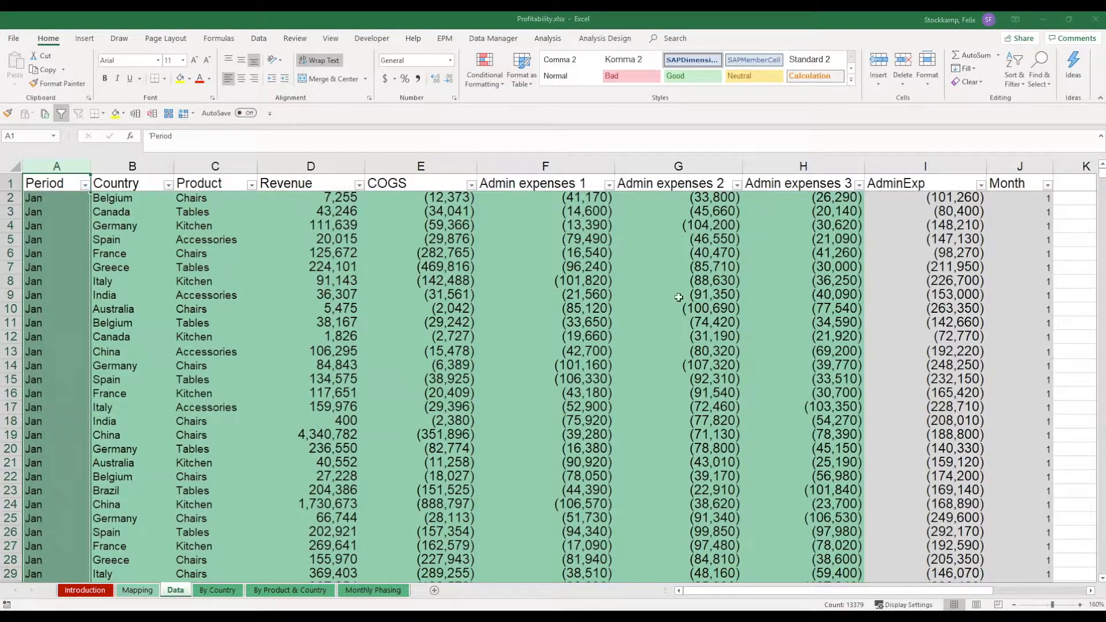
key(ctrl+f)
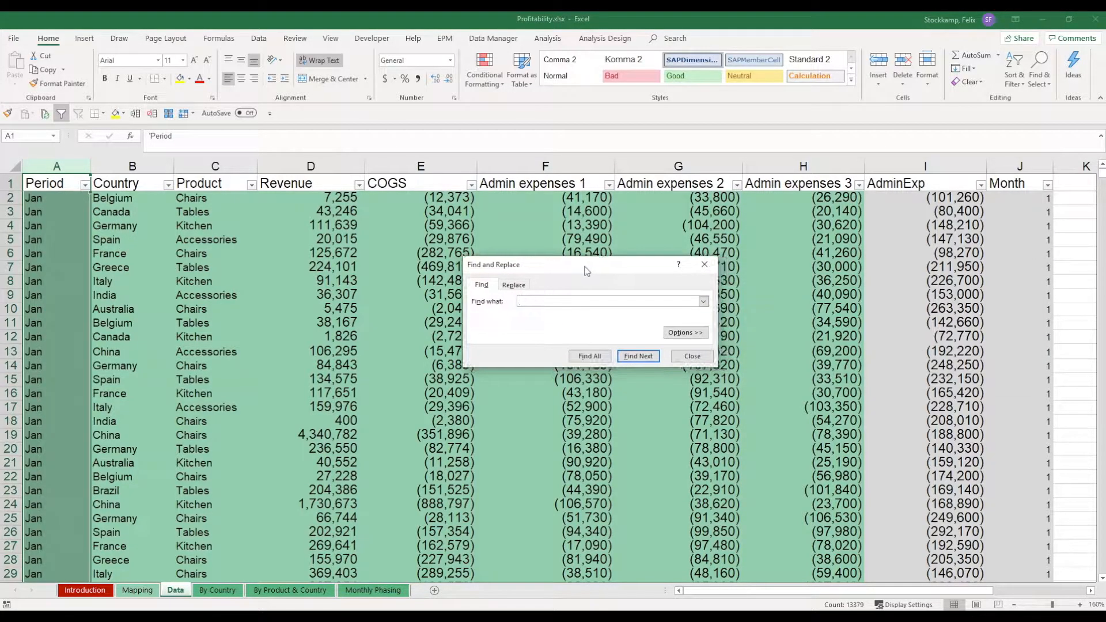
click(514, 284)
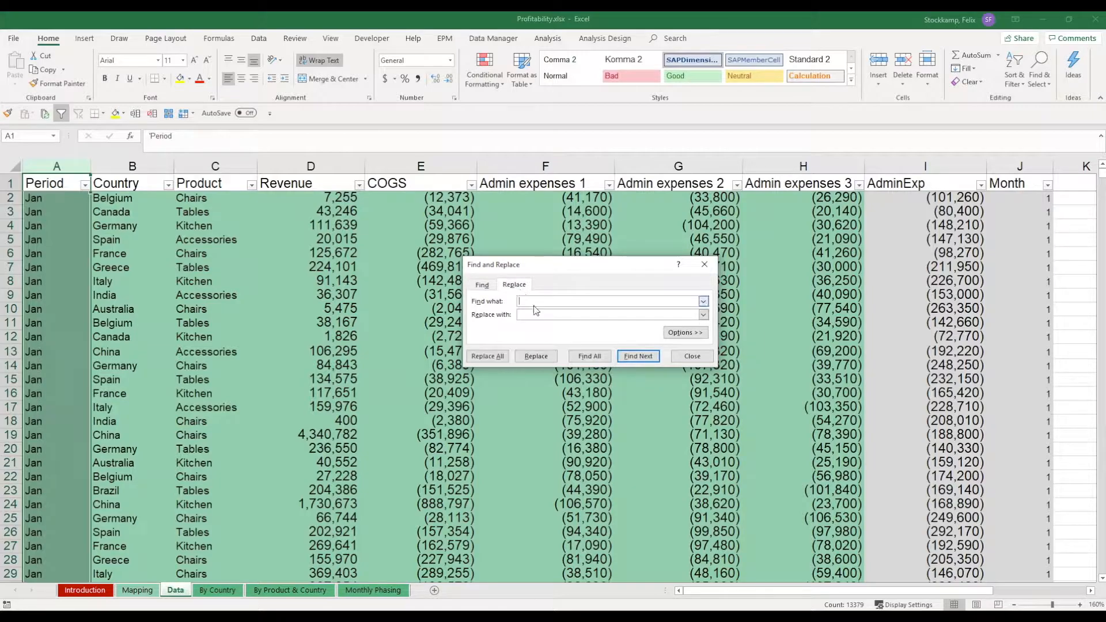
text(Jan)
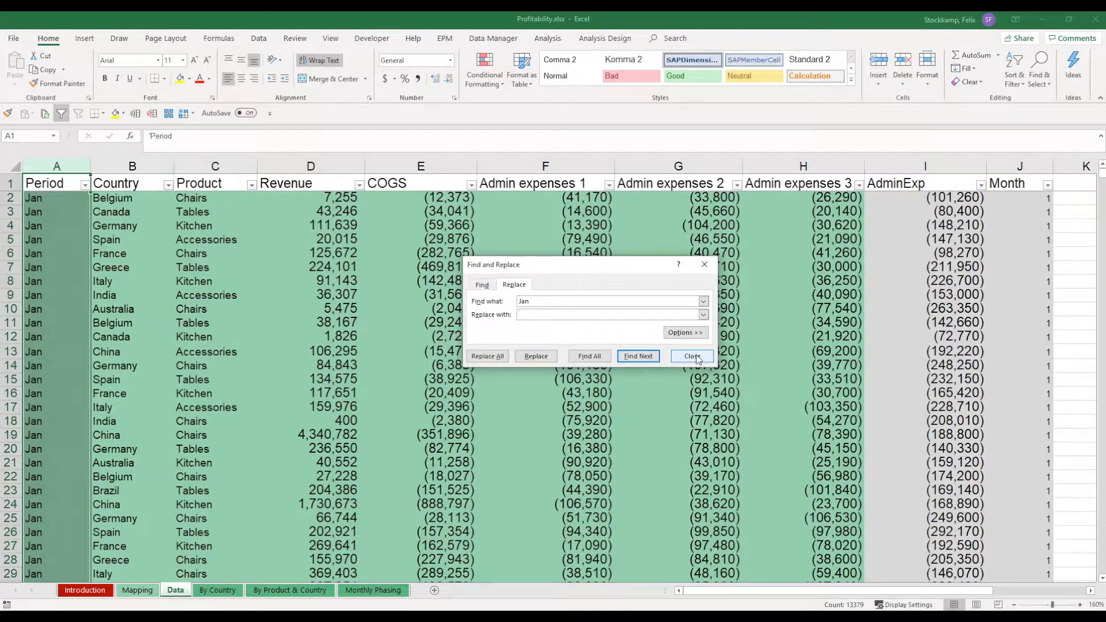
click(692, 356)
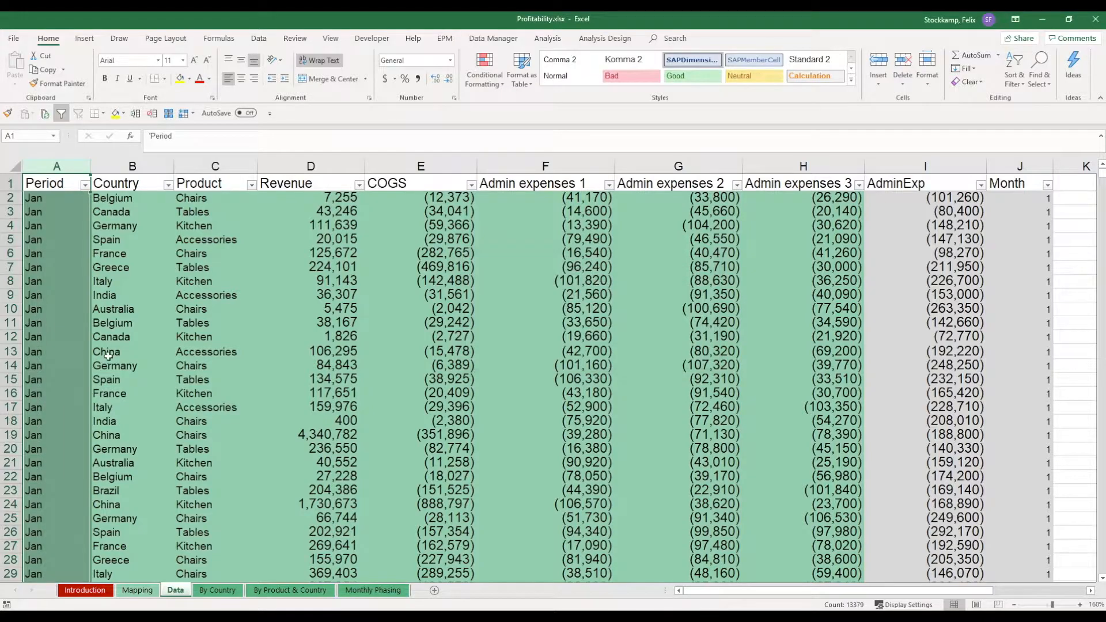
click(106, 351)
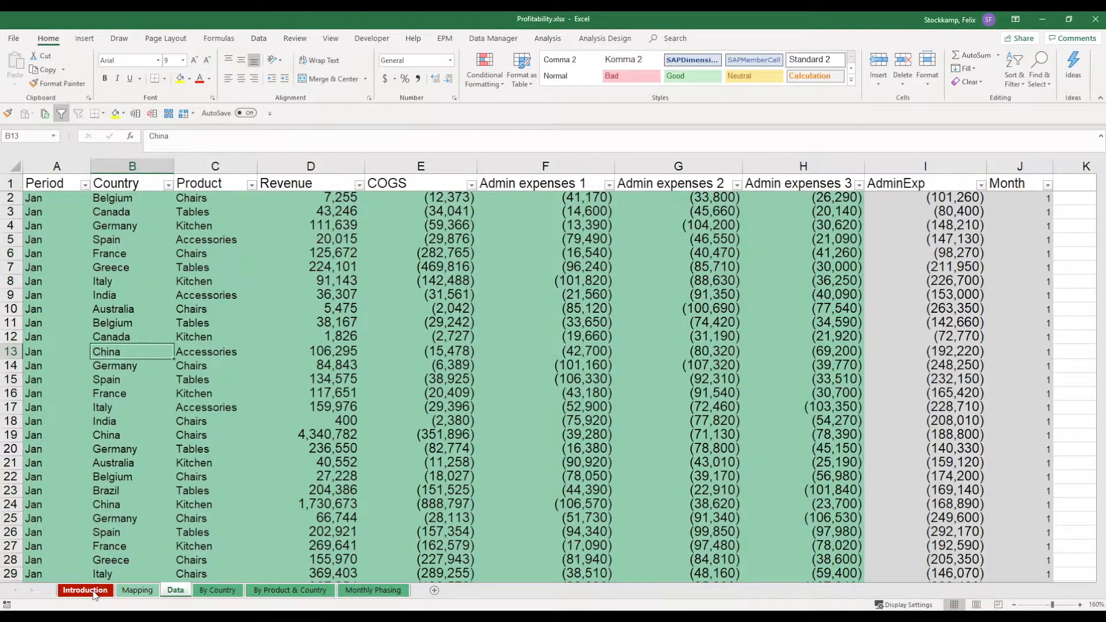
Read the second customization step on Introduction and go to the Mapping sheet.
click(84, 590)
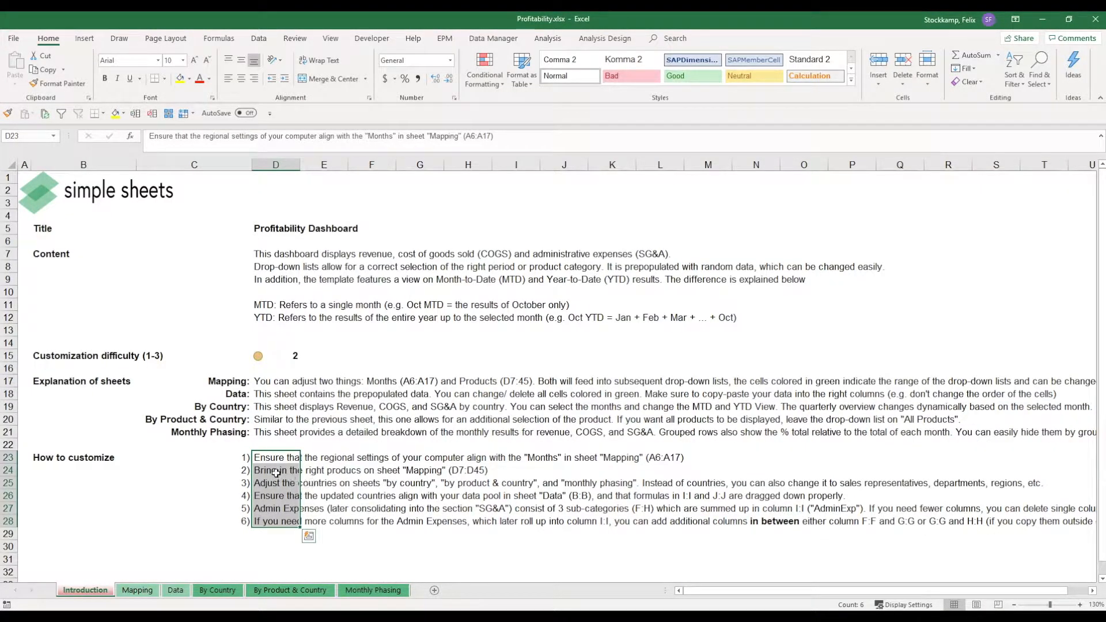
click(276, 470)
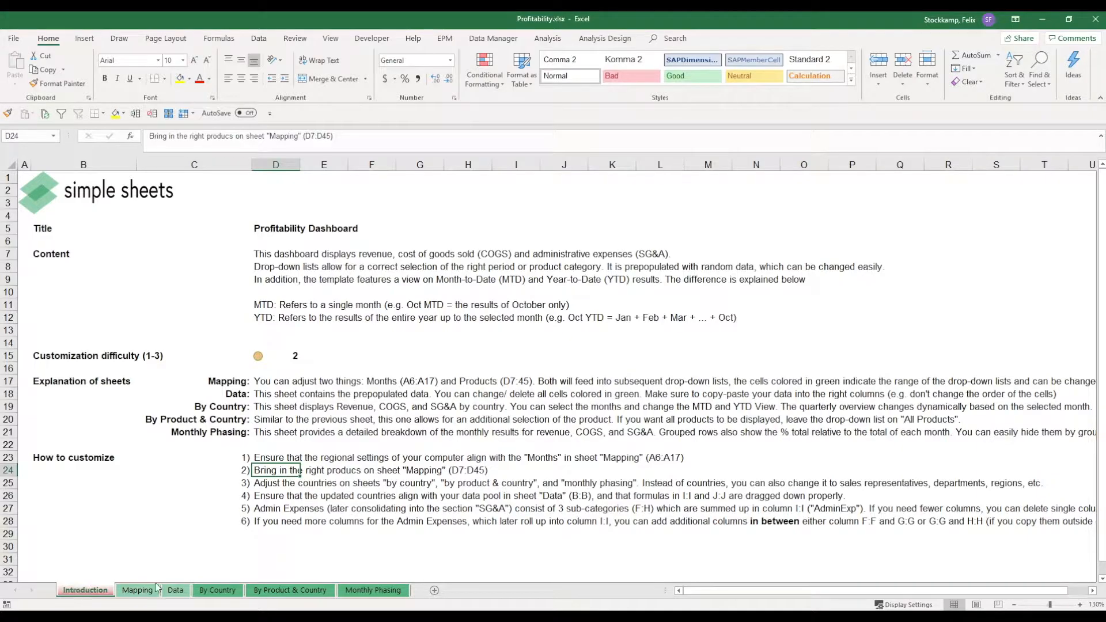
click(137, 590)
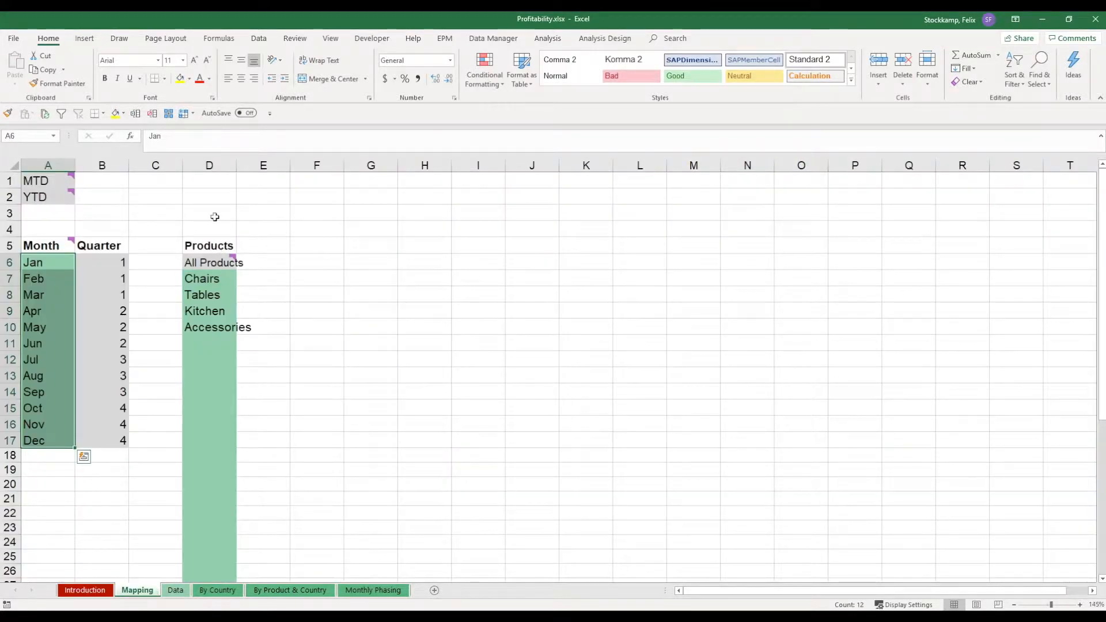
Autofit column D so product names fit and select the green product range to row 45.
click(208, 165)
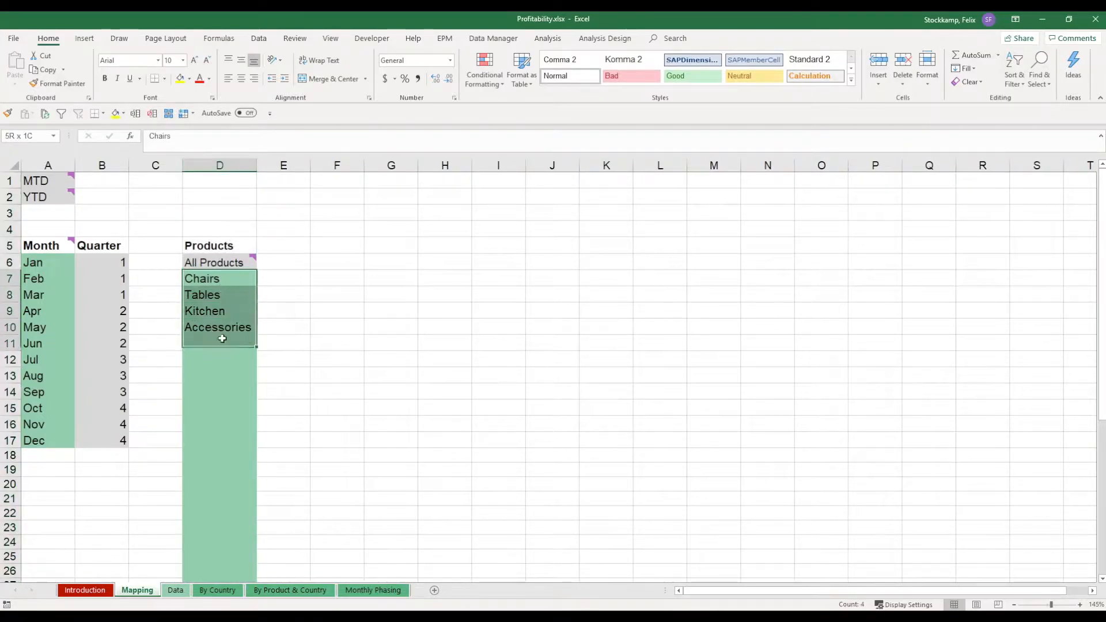
drag(221, 337, 240, 543)
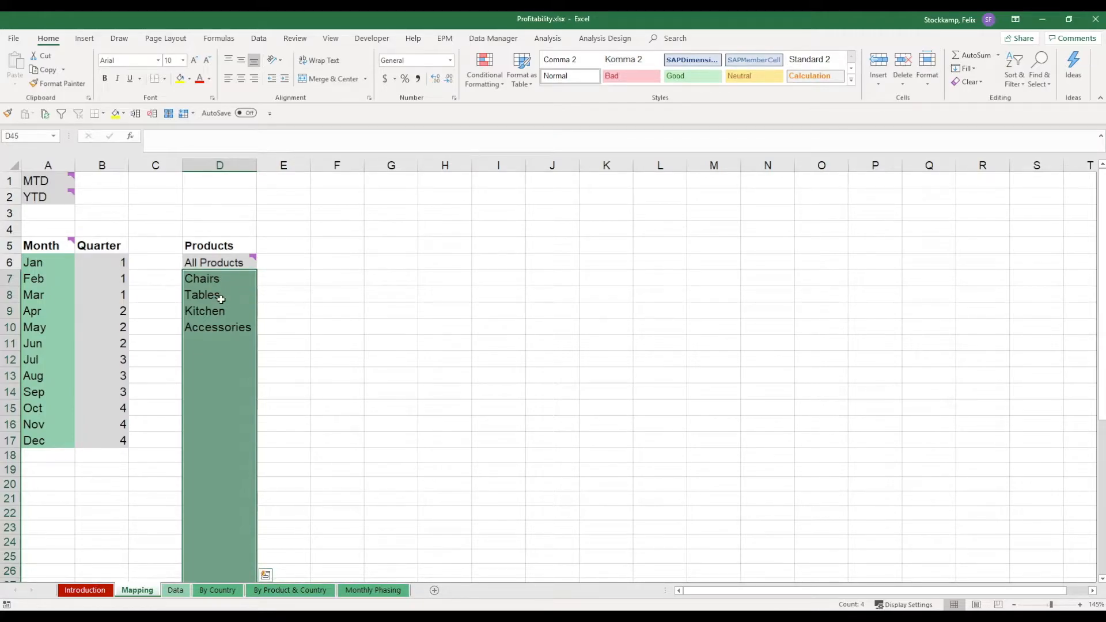
mouse_move(236, 385)
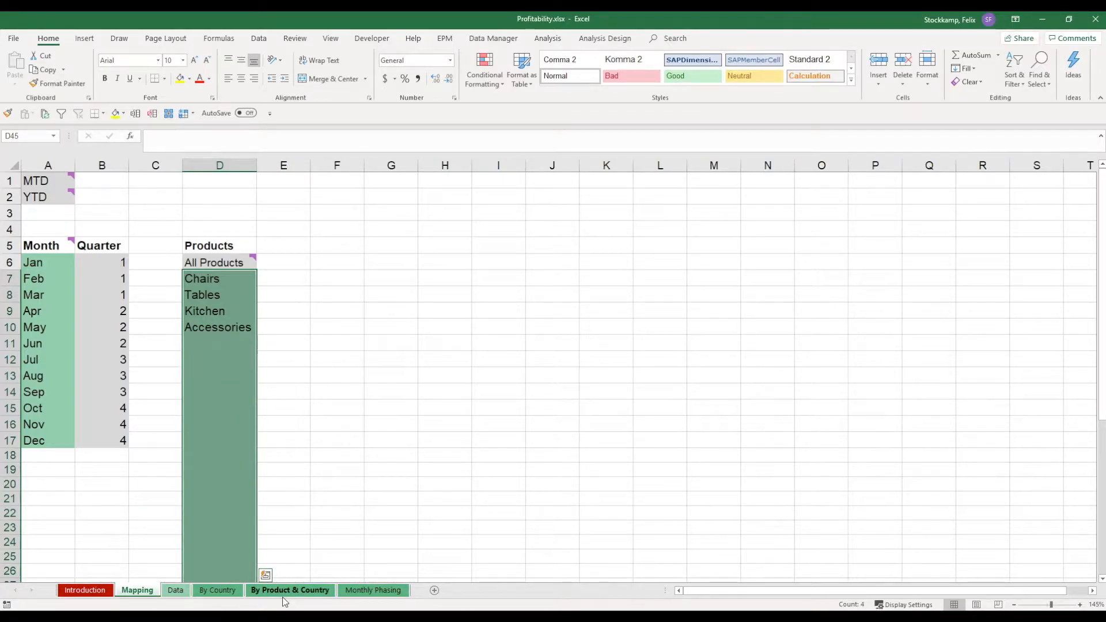
Filter By Product & Country to Kitchen, Chairs and Tables, then back to All Products.
click(289, 589)
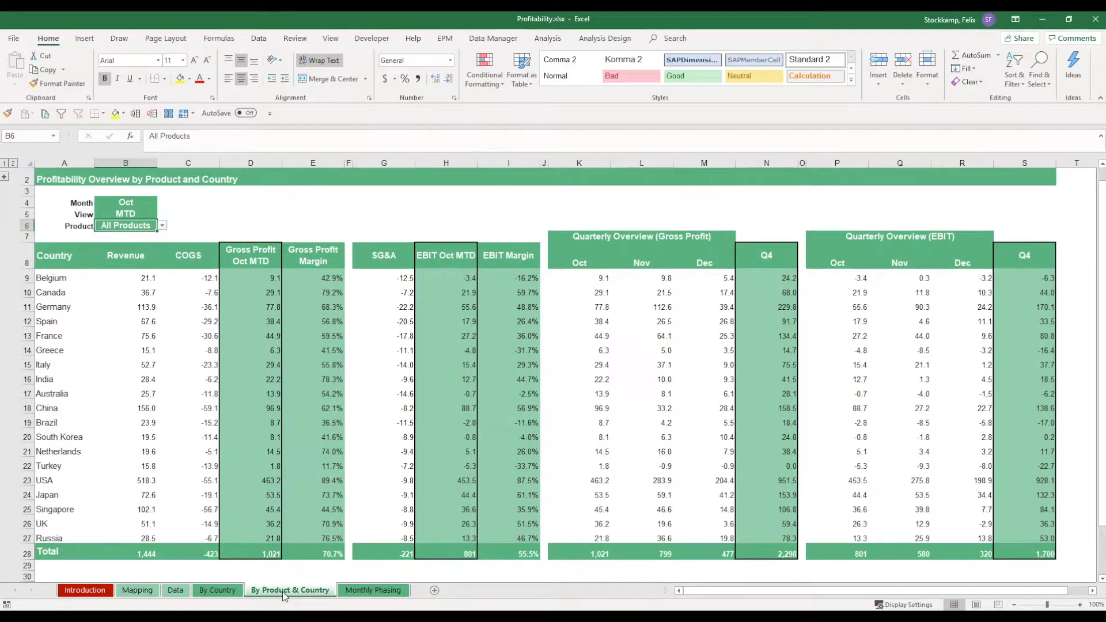
mouse_move(174, 218)
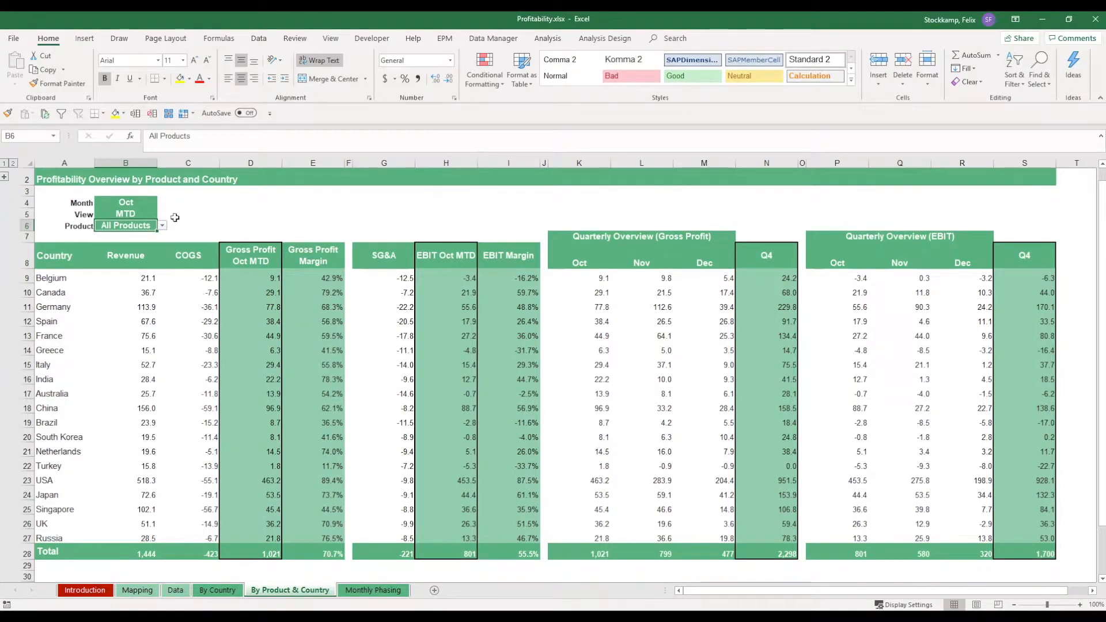
click(162, 226)
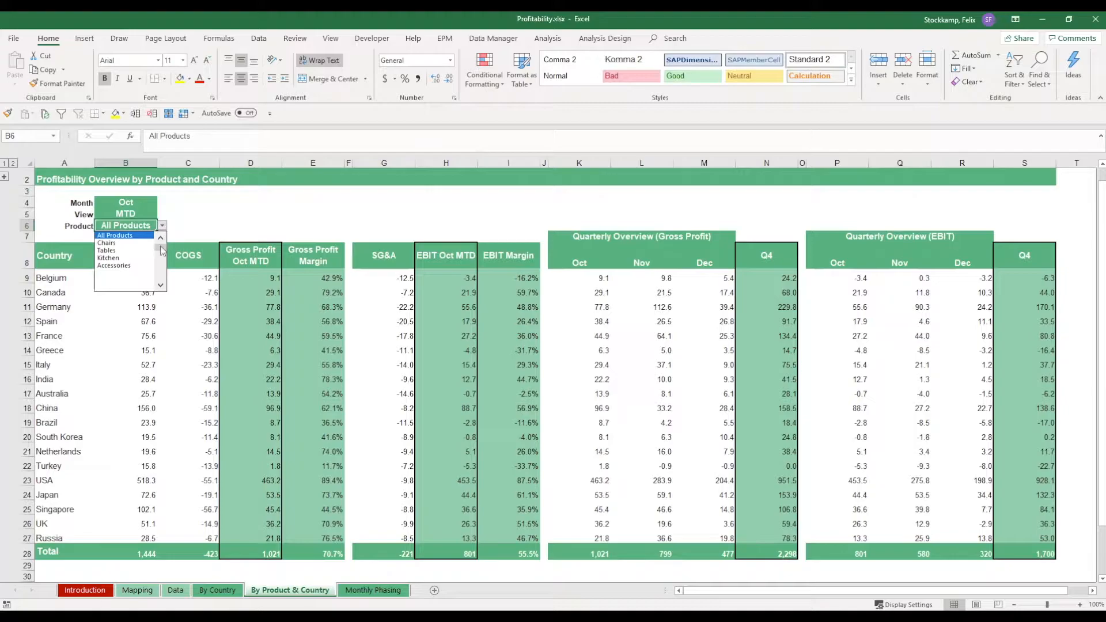
mouse_move(109, 257)
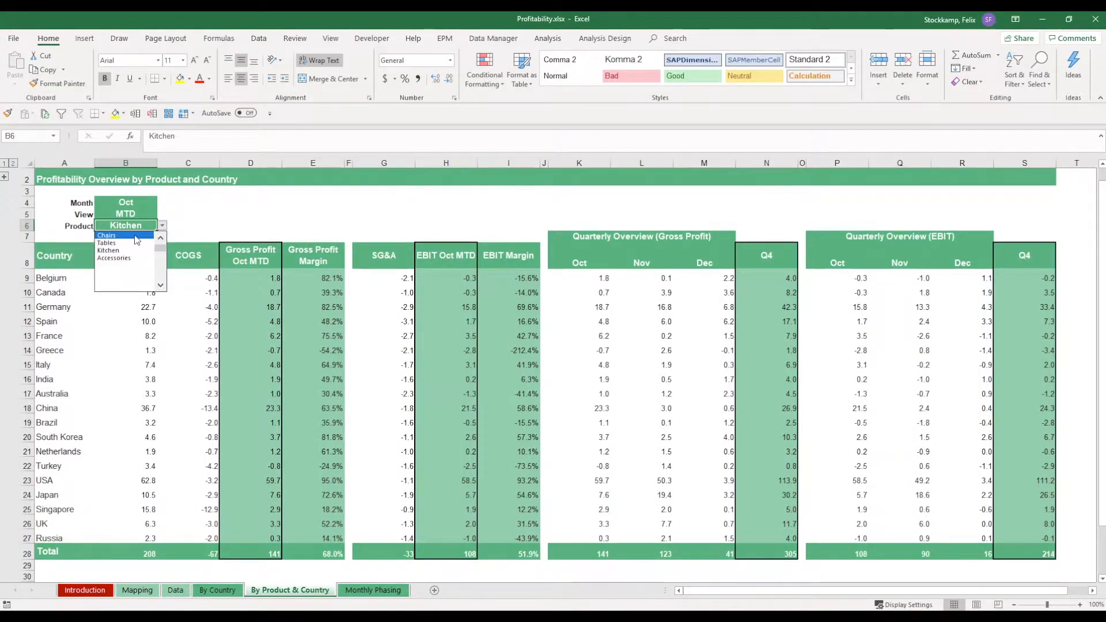
click(107, 235)
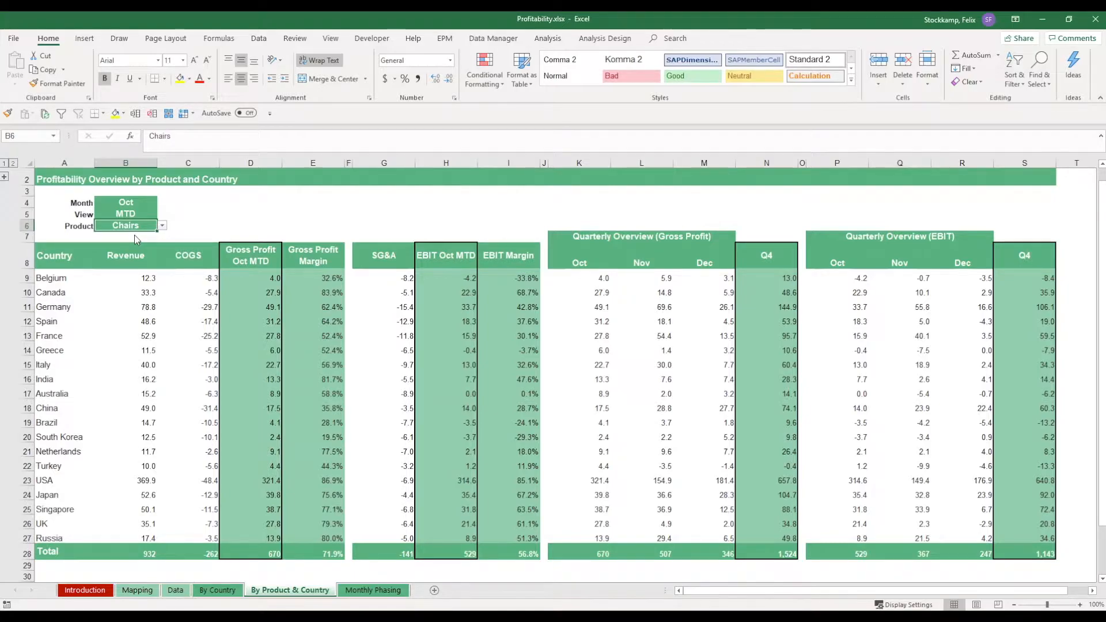
click(162, 225)
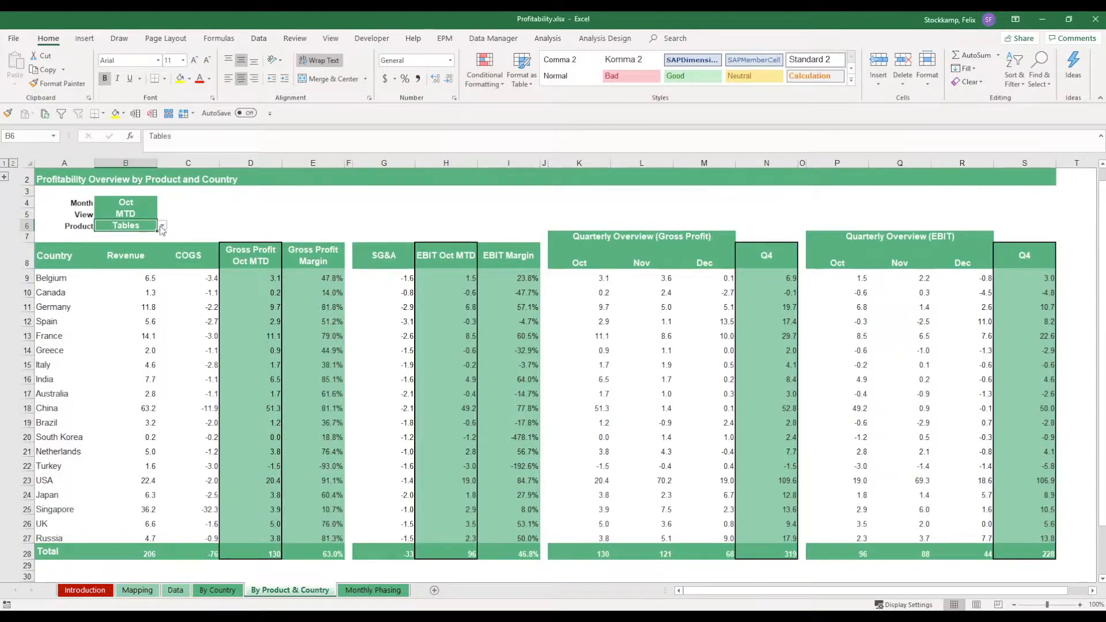
click(161, 225)
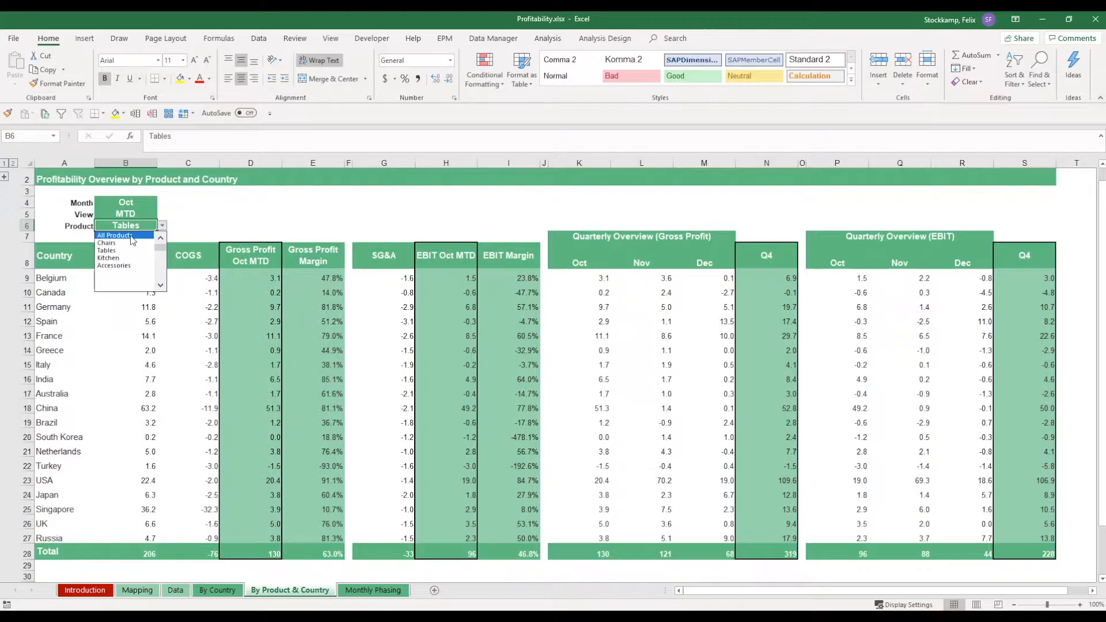
click(114, 235)
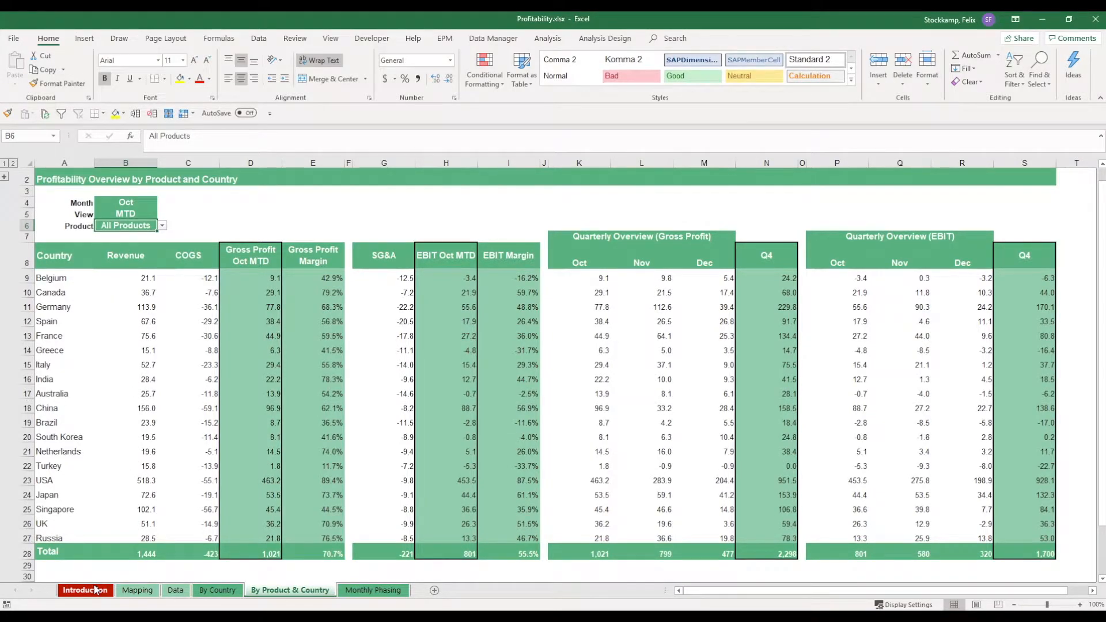
Return to the Introduction sheet and select the step about adjusting countries.
click(84, 589)
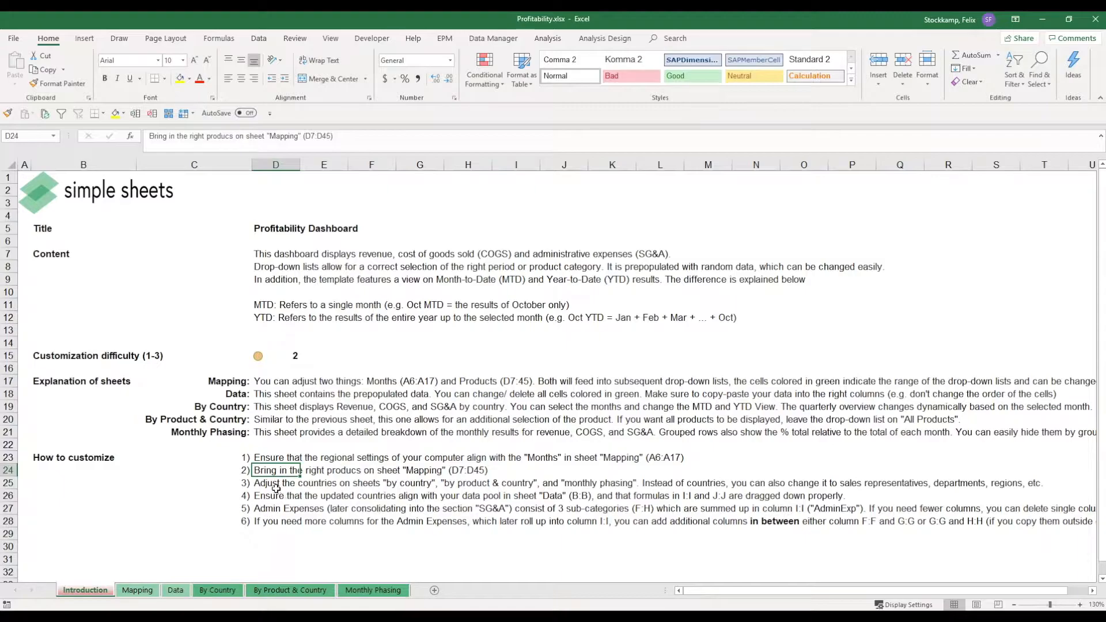
click(276, 482)
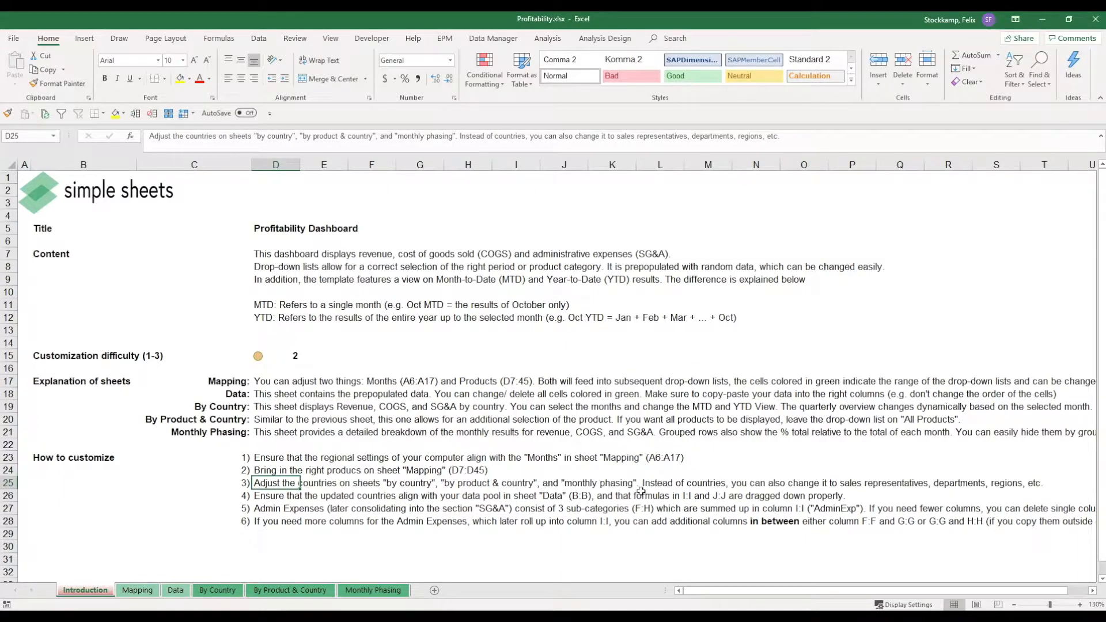
Highlight the third customization instruction and open the By Country sheet.
drag(298, 483, 535, 482)
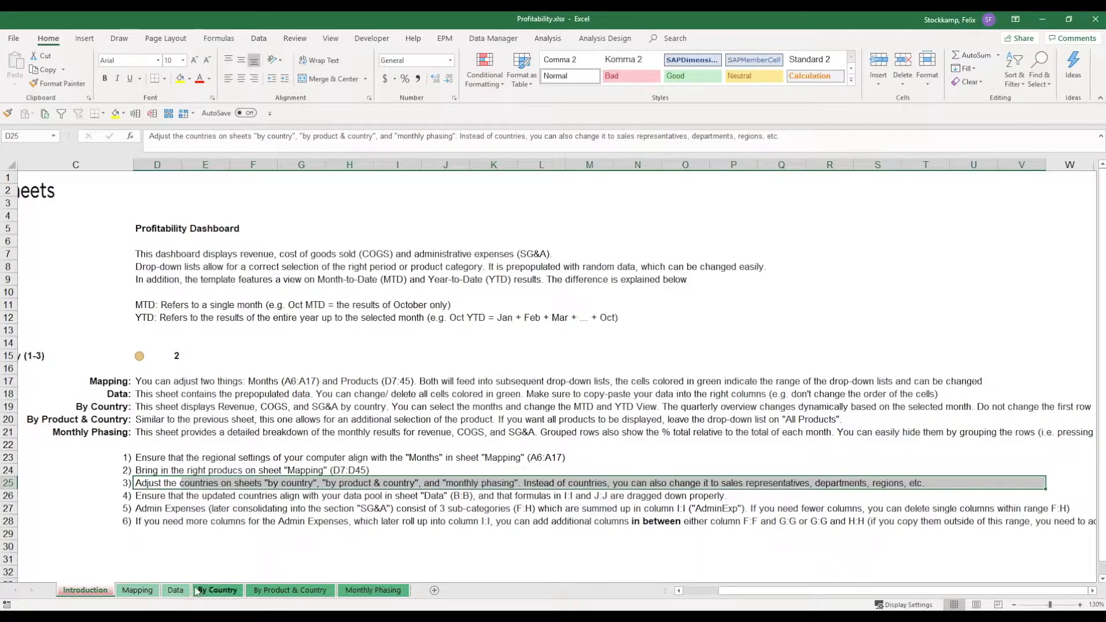
click(217, 590)
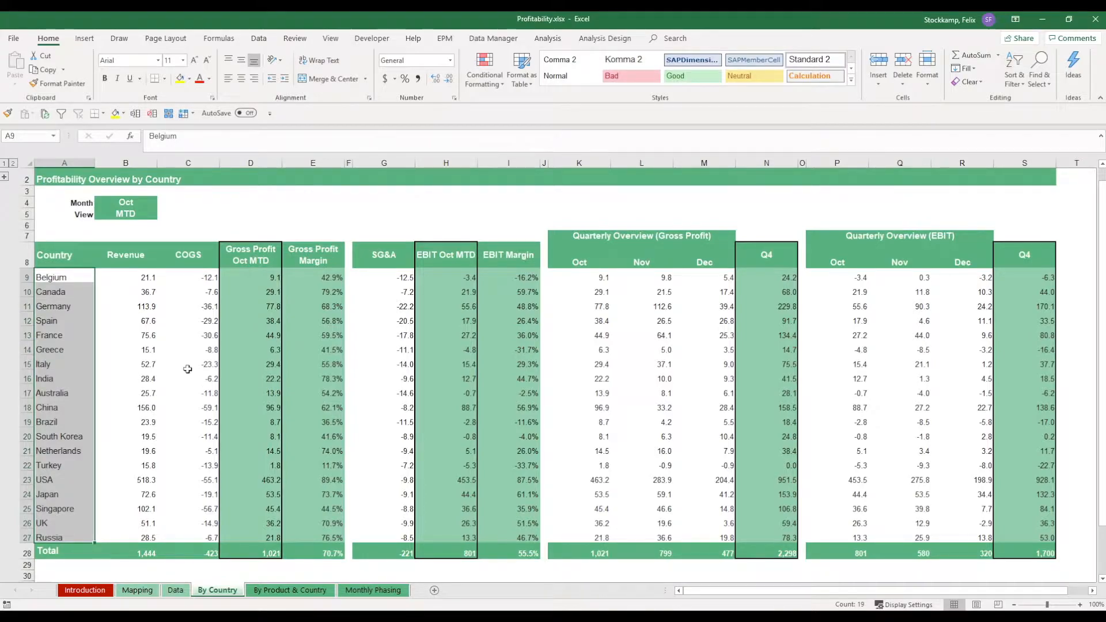
mouse_move(63, 321)
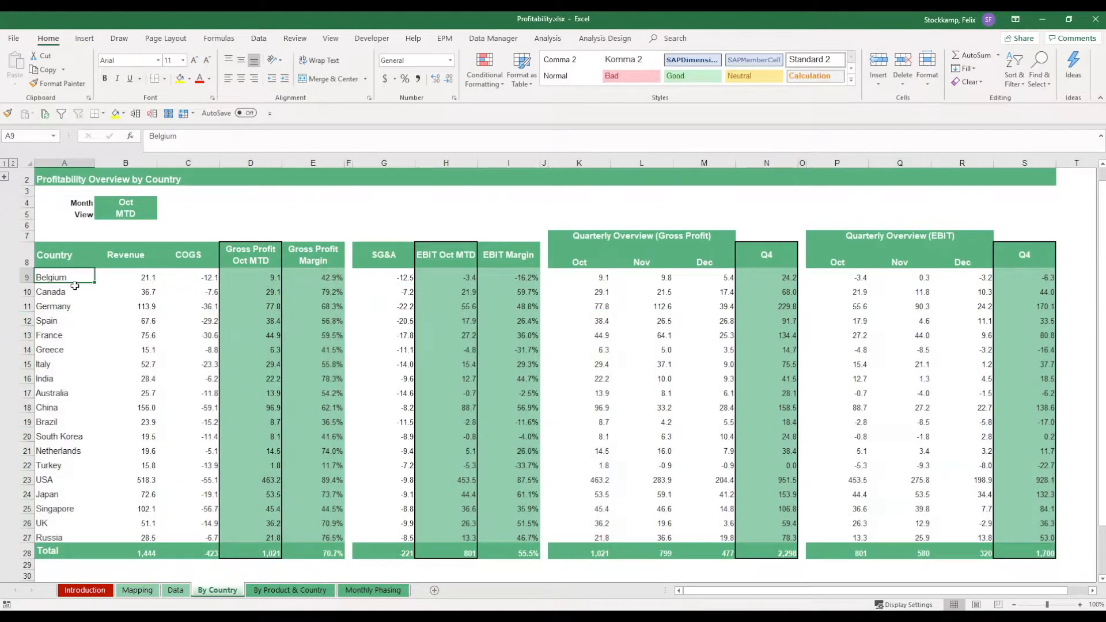
Rename Germany to Taiwan in the country list, inspect its SUMIFS revenue formula, then go to Data.
drag(64, 278, 63, 537)
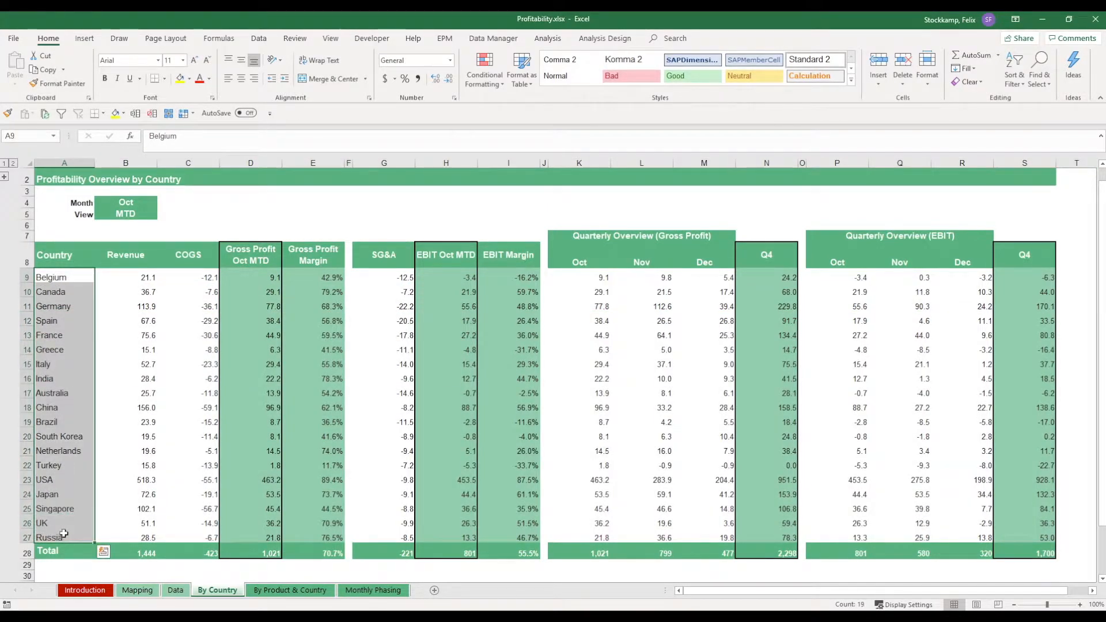
mouse_move(74, 469)
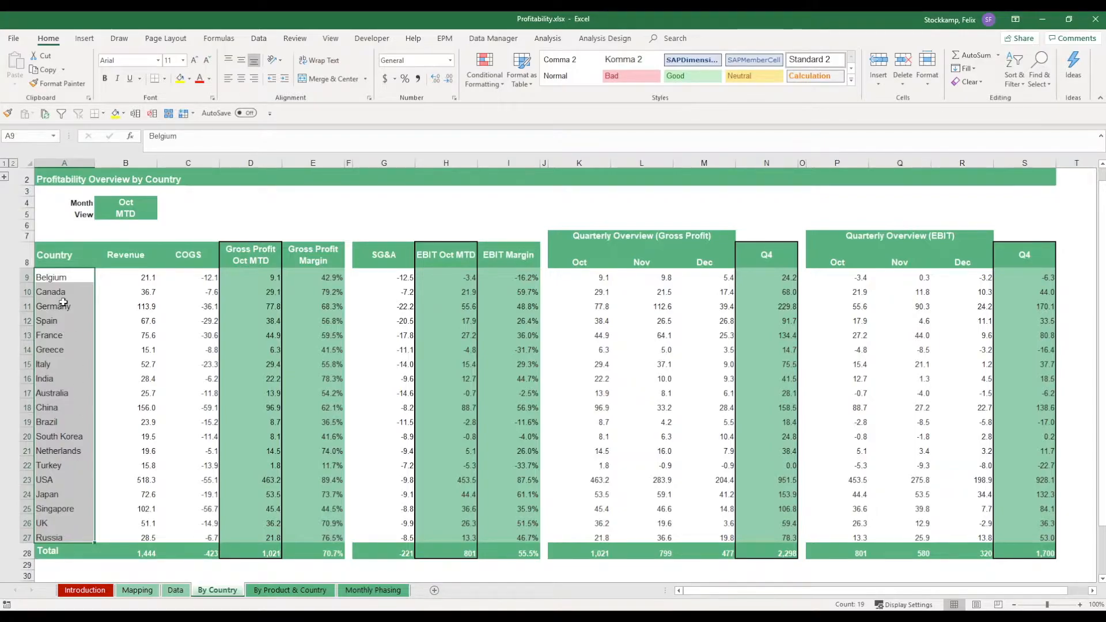
mouse_move(67, 306)
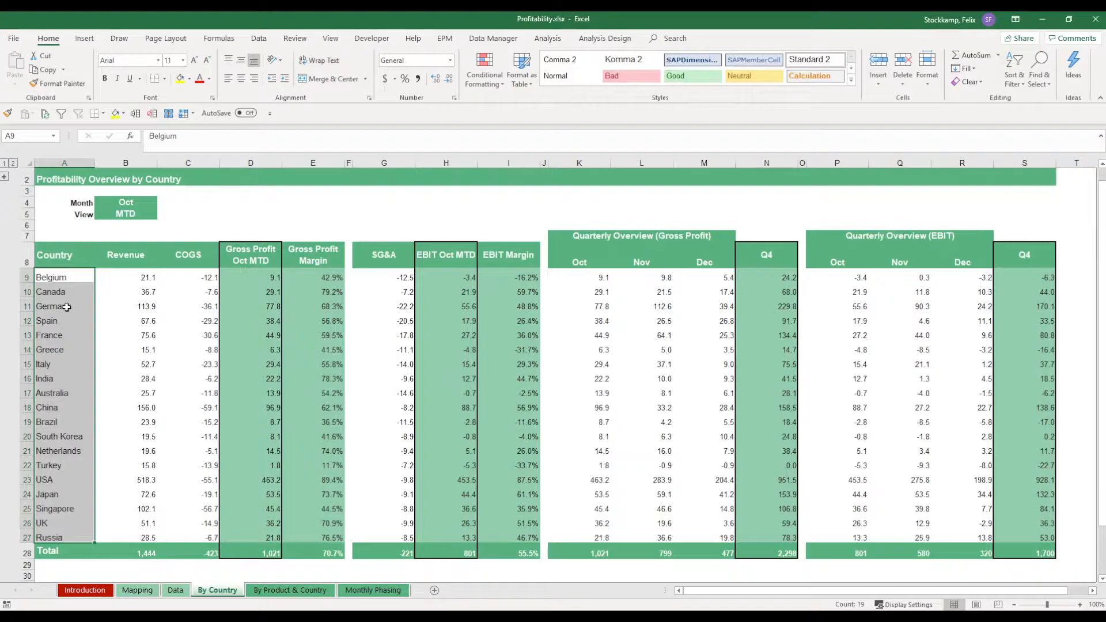
click(64, 307)
text(Taiwan)
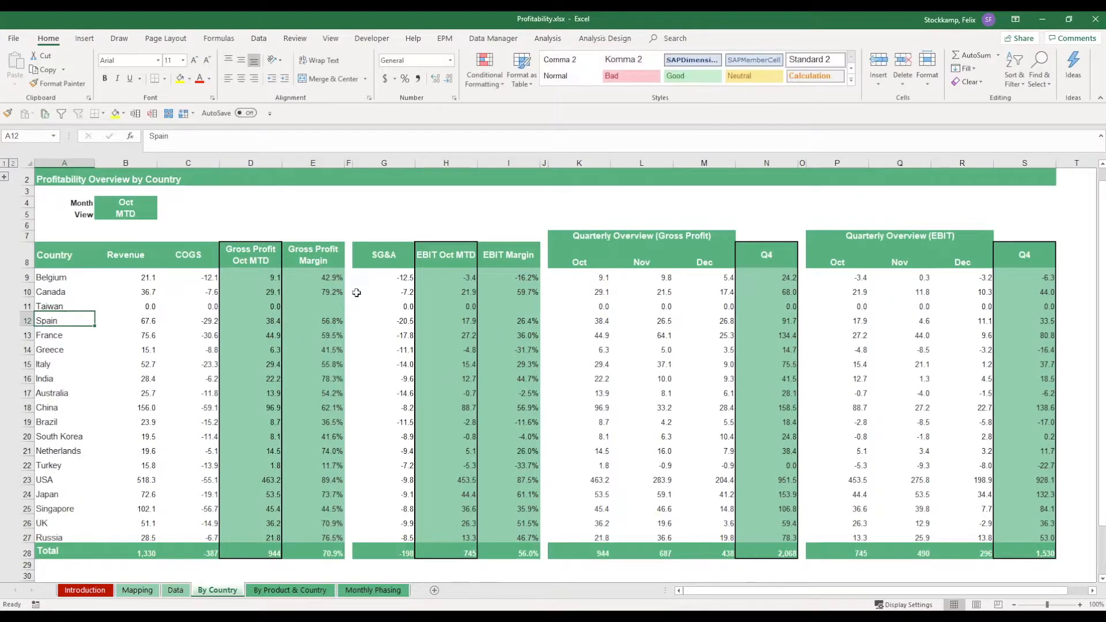
click(126, 305)
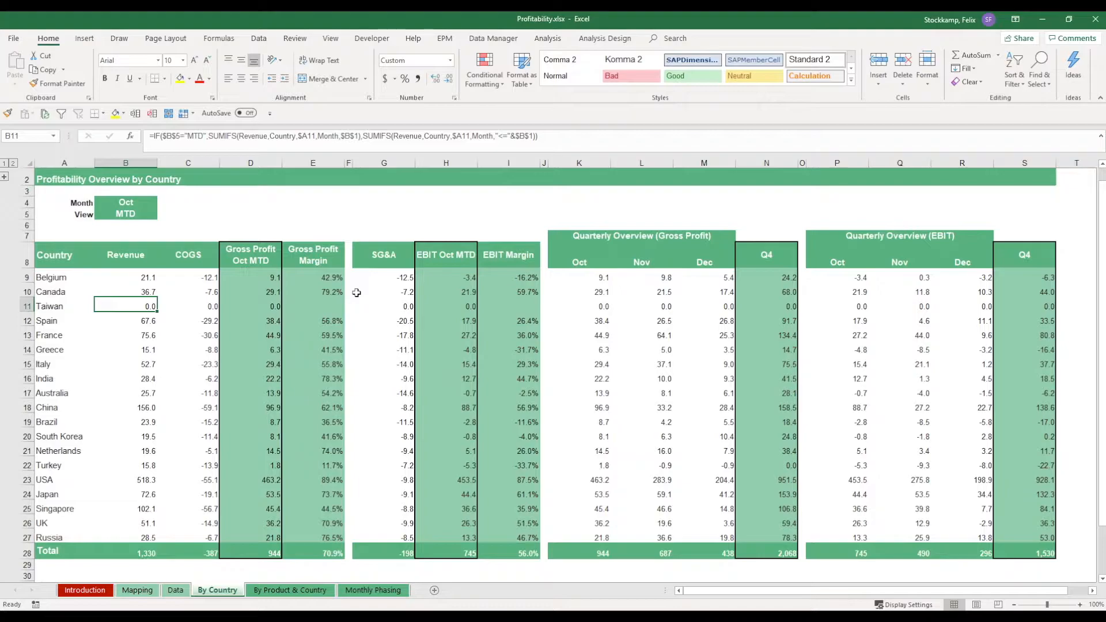
mouse_move(137, 284)
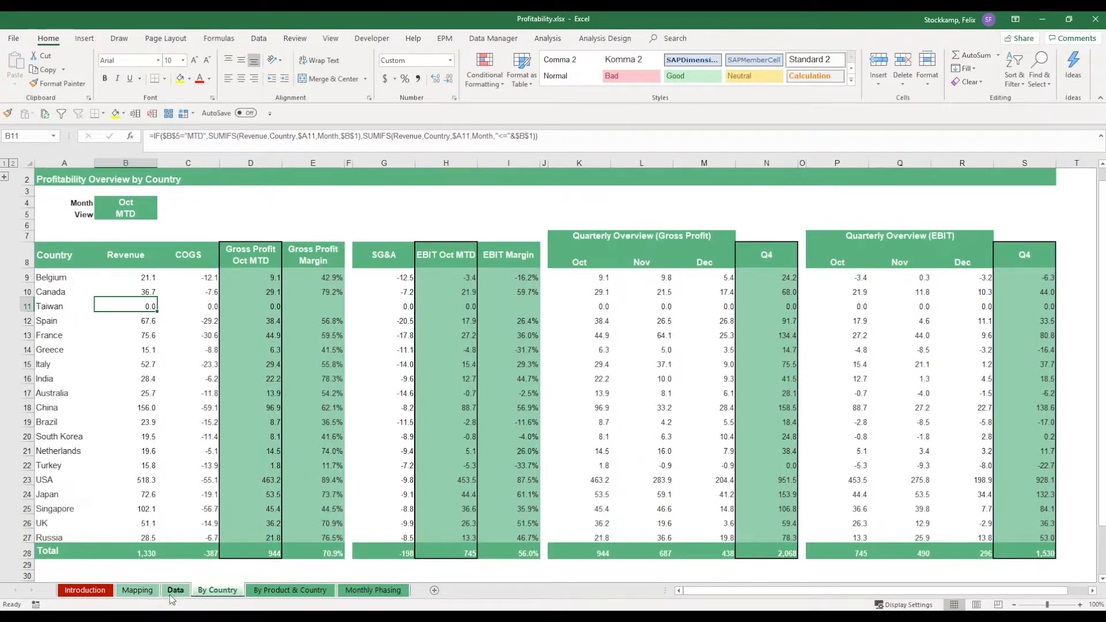
click(175, 590)
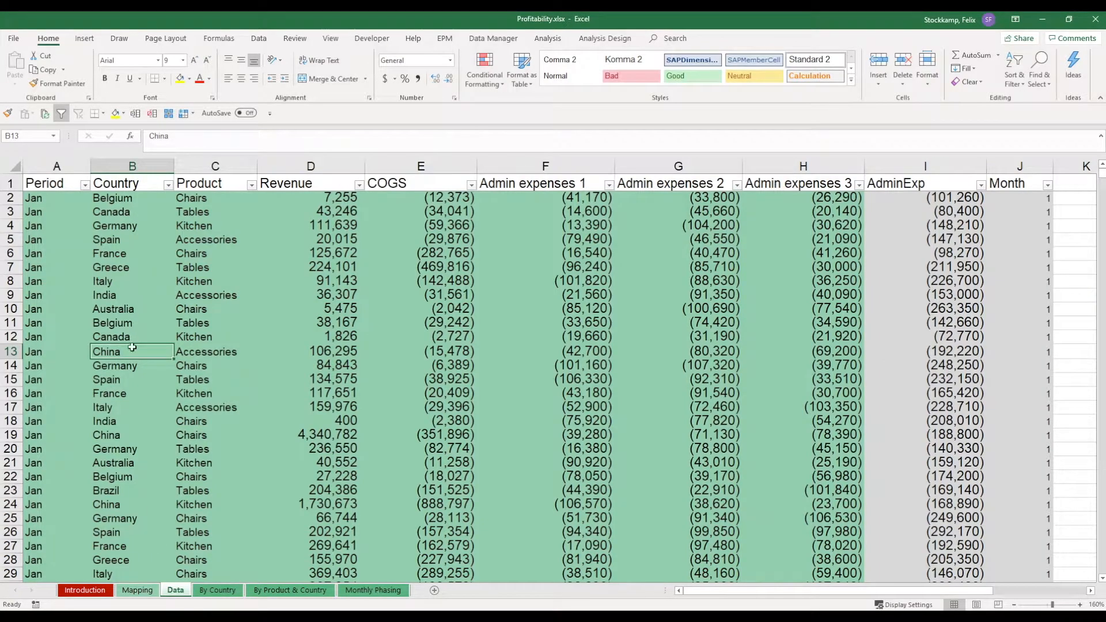
Overwrite the Germany record in B14 with the new country and return to By Country.
text(Turkey)
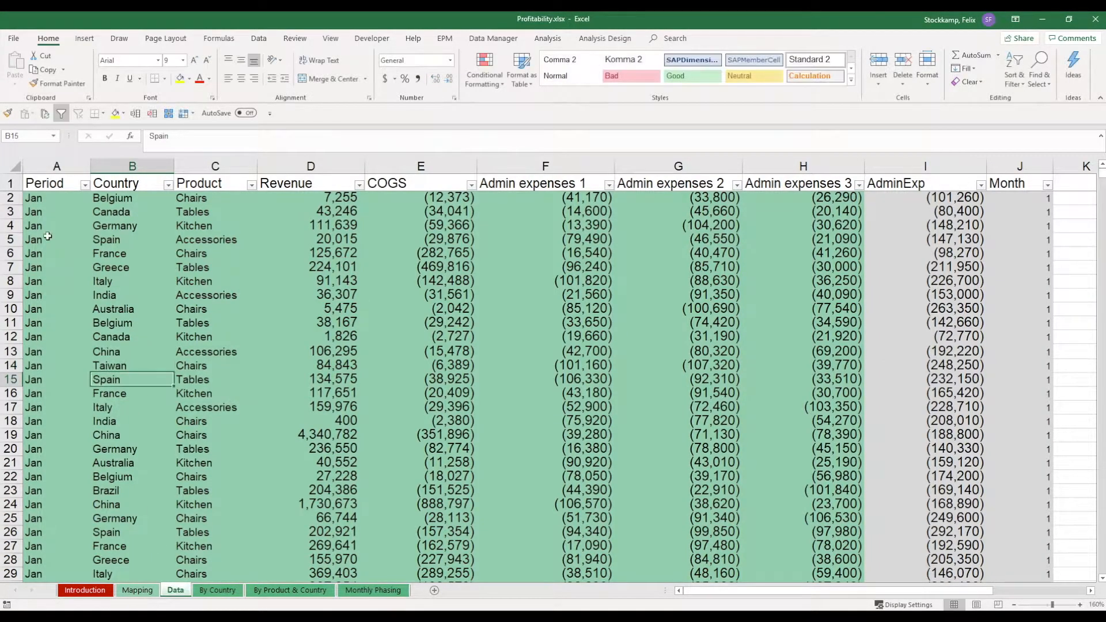
click(216, 590)
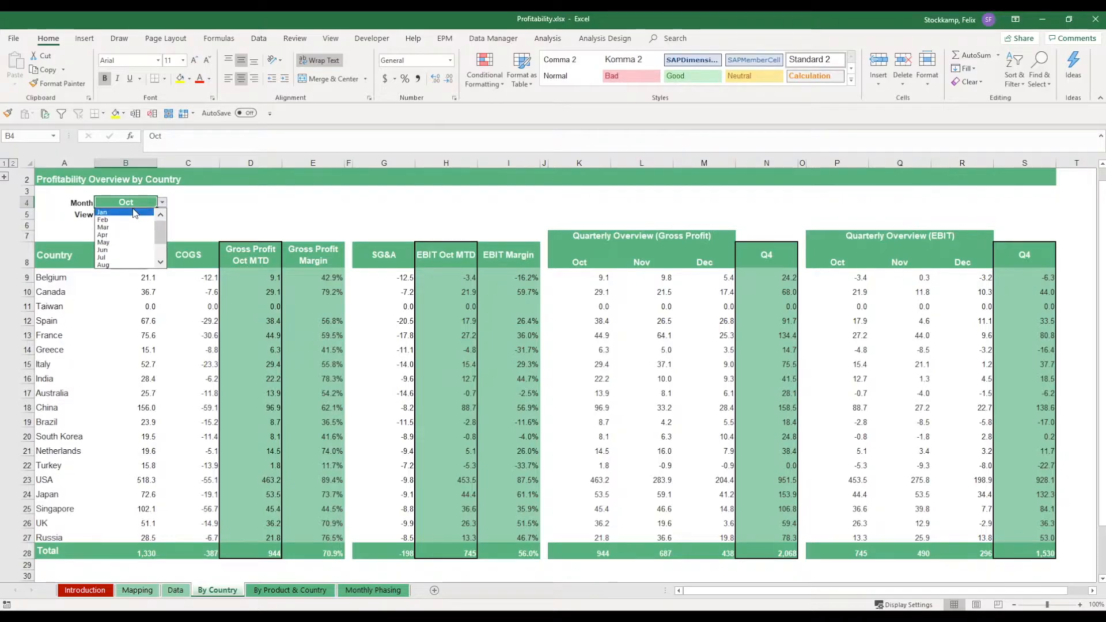
Set the overview month to Jan, select Taiwan's row of figures, then go to Data.
click(101, 212)
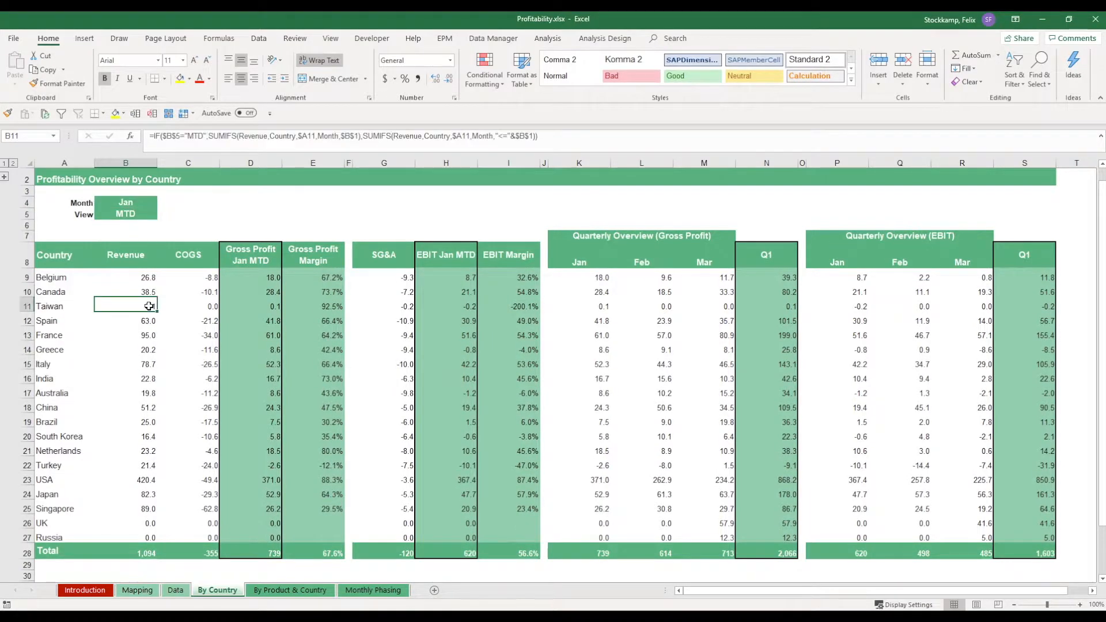
drag(126, 307, 446, 306)
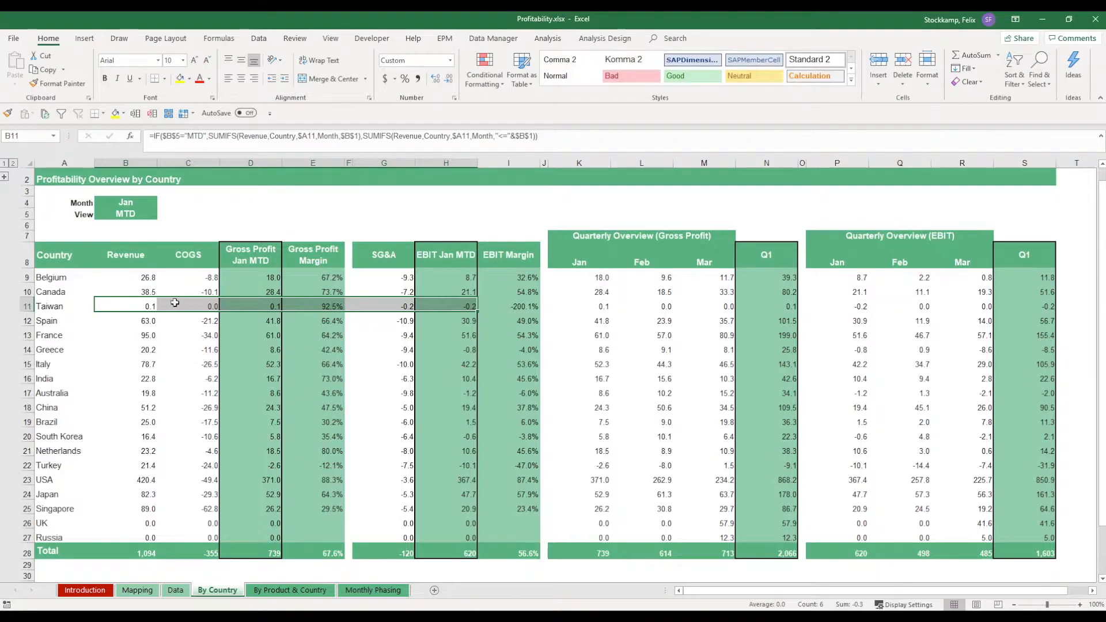
mouse_move(94, 275)
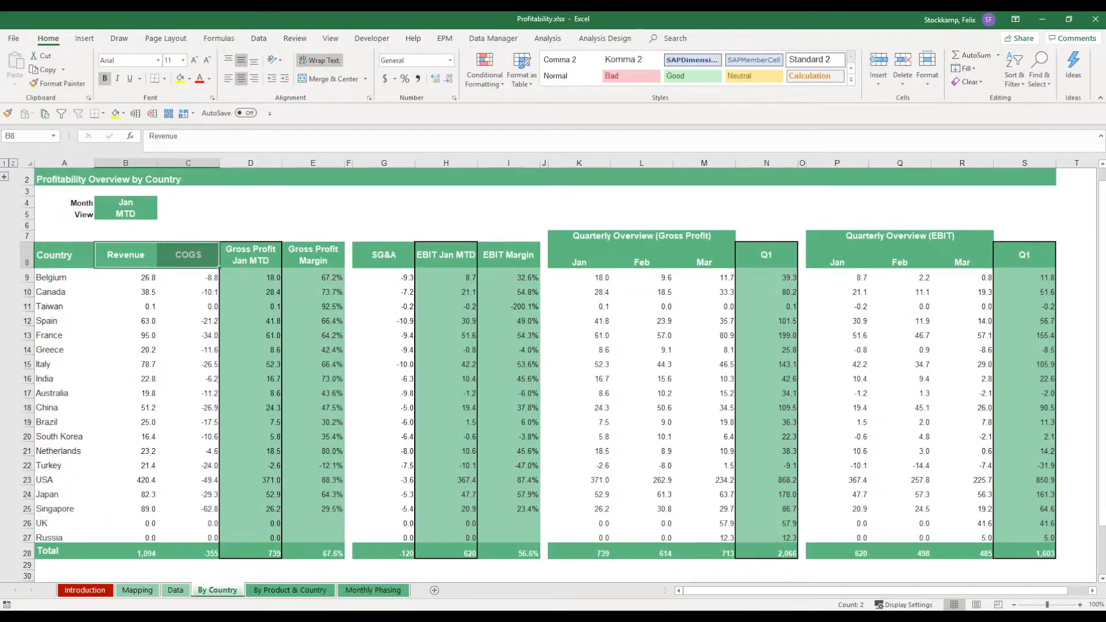
click(175, 589)
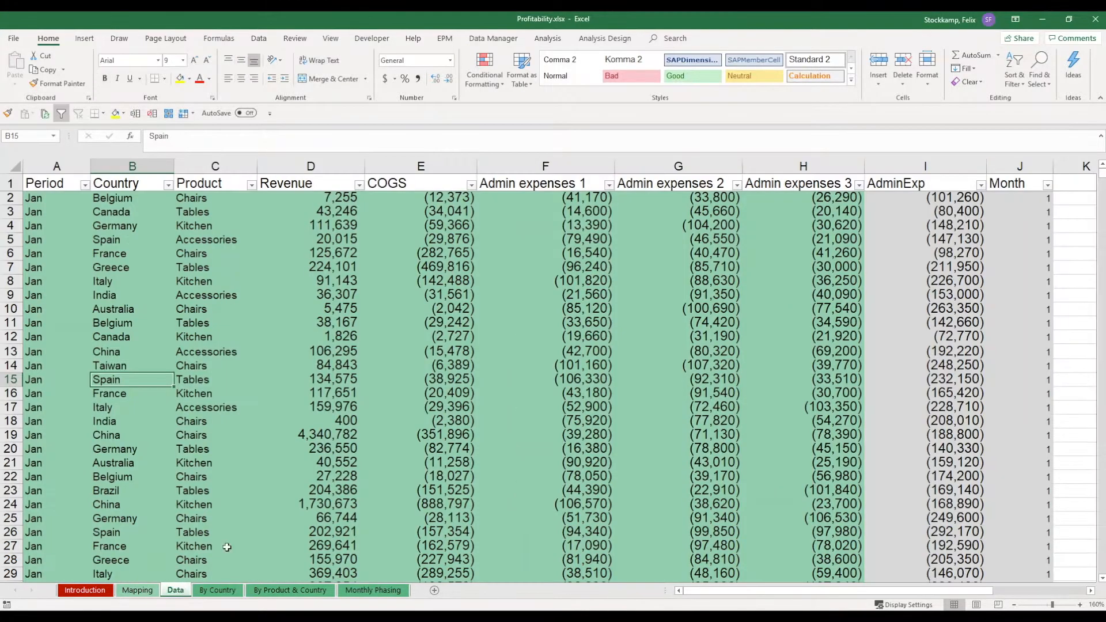
mouse_move(555, 332)
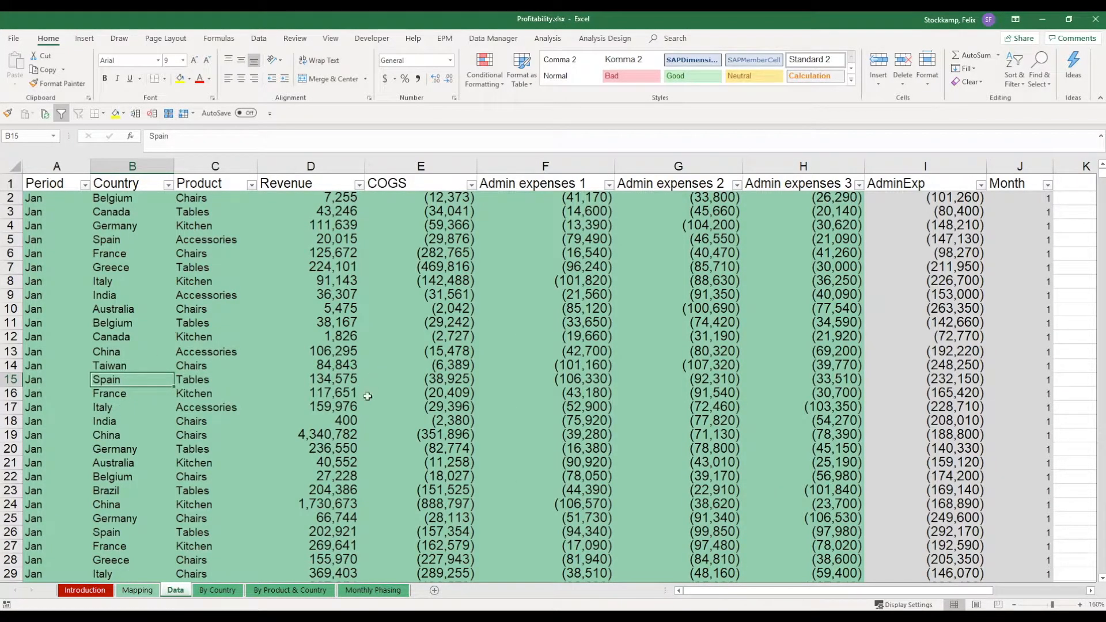
mouse_move(302, 343)
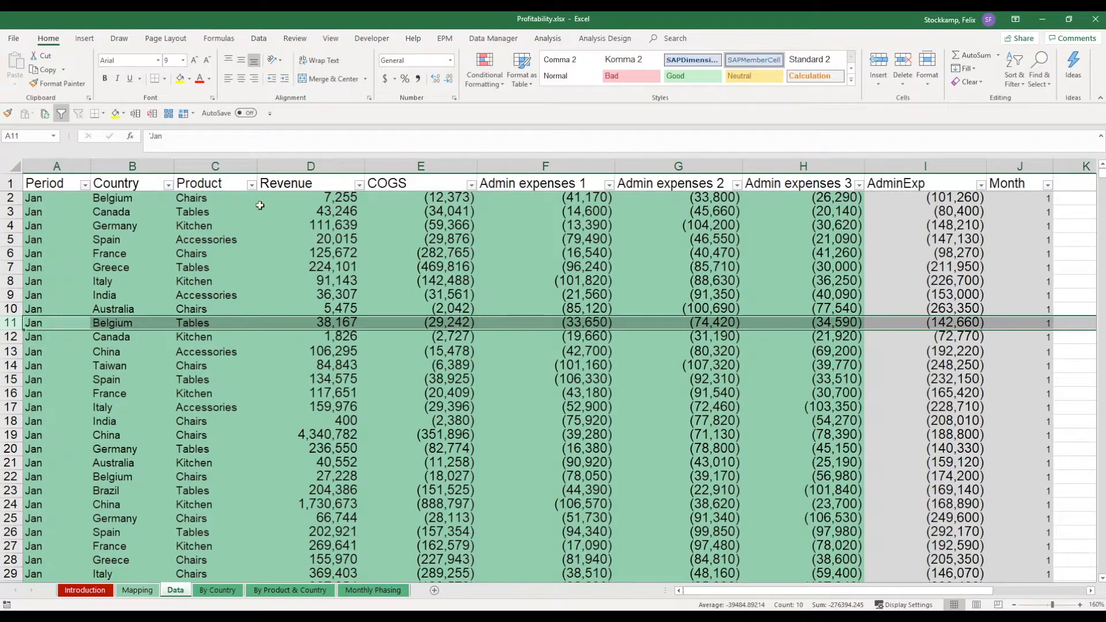
click(310, 166)
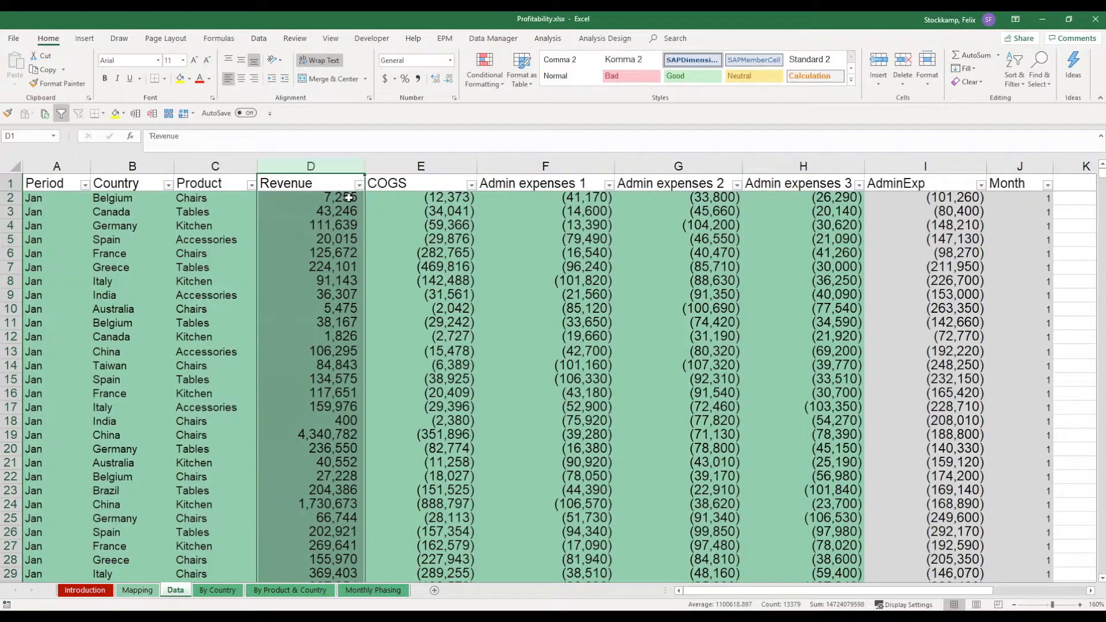
mouse_move(325, 242)
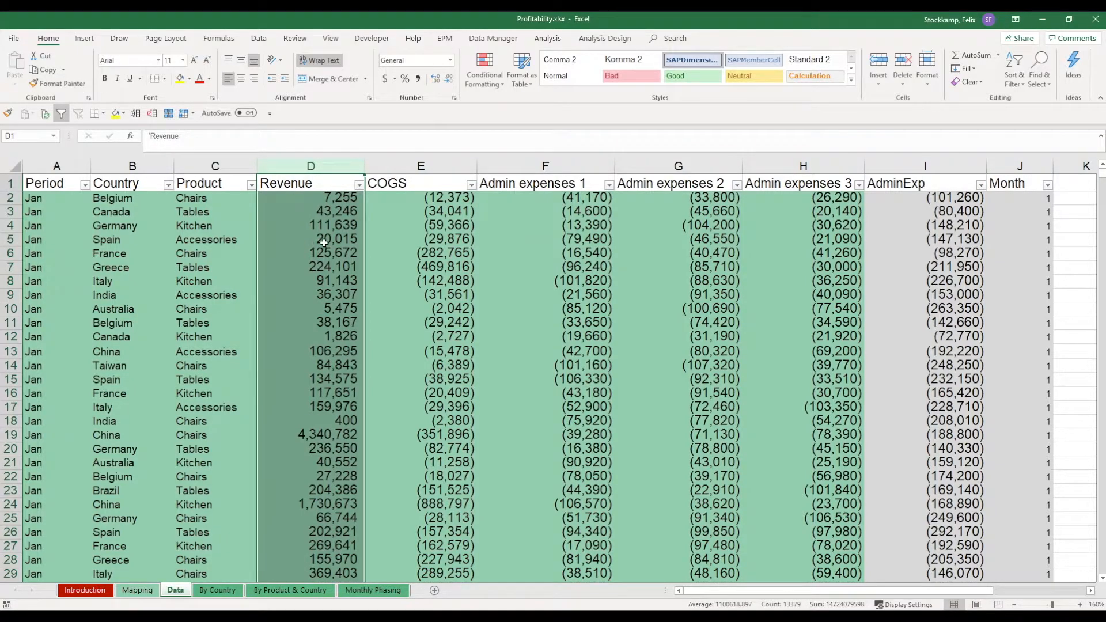
click(420, 183)
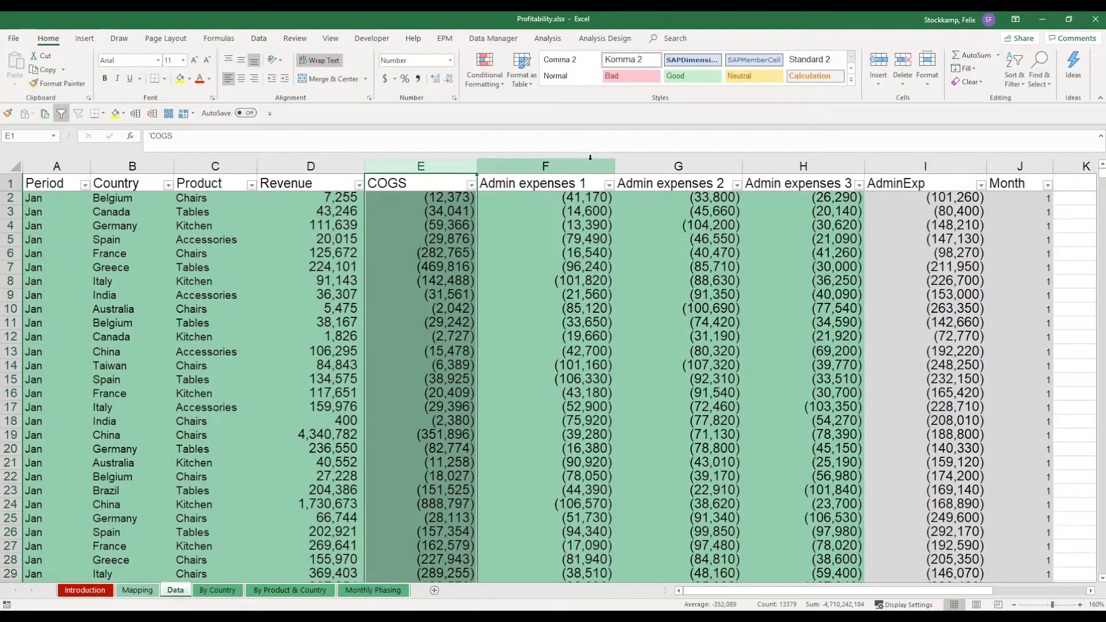
click(544, 166)
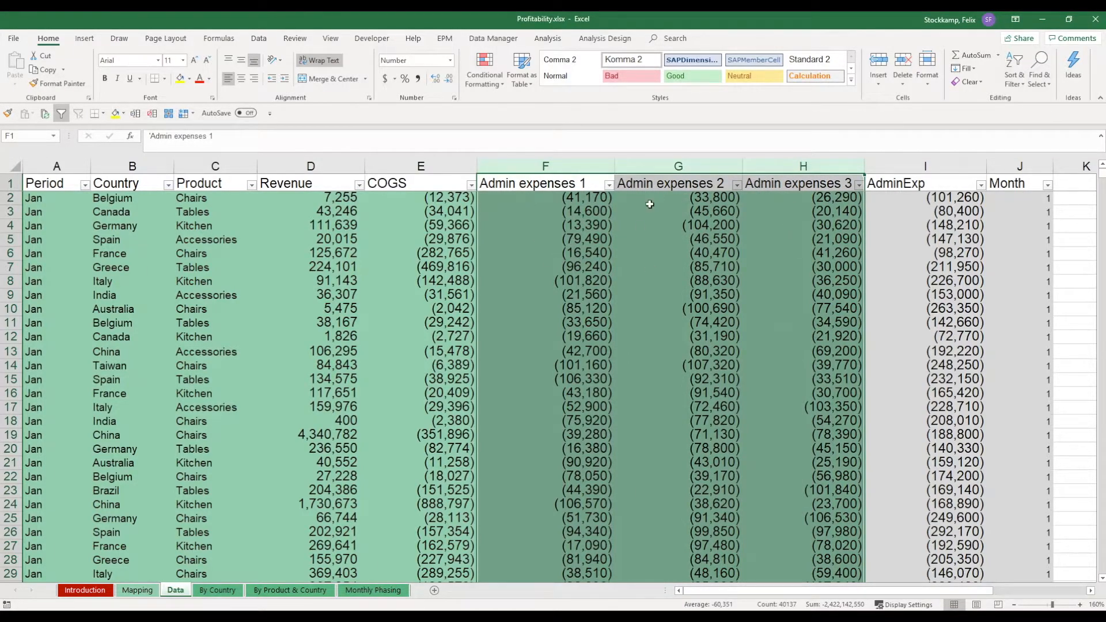
click(925, 197)
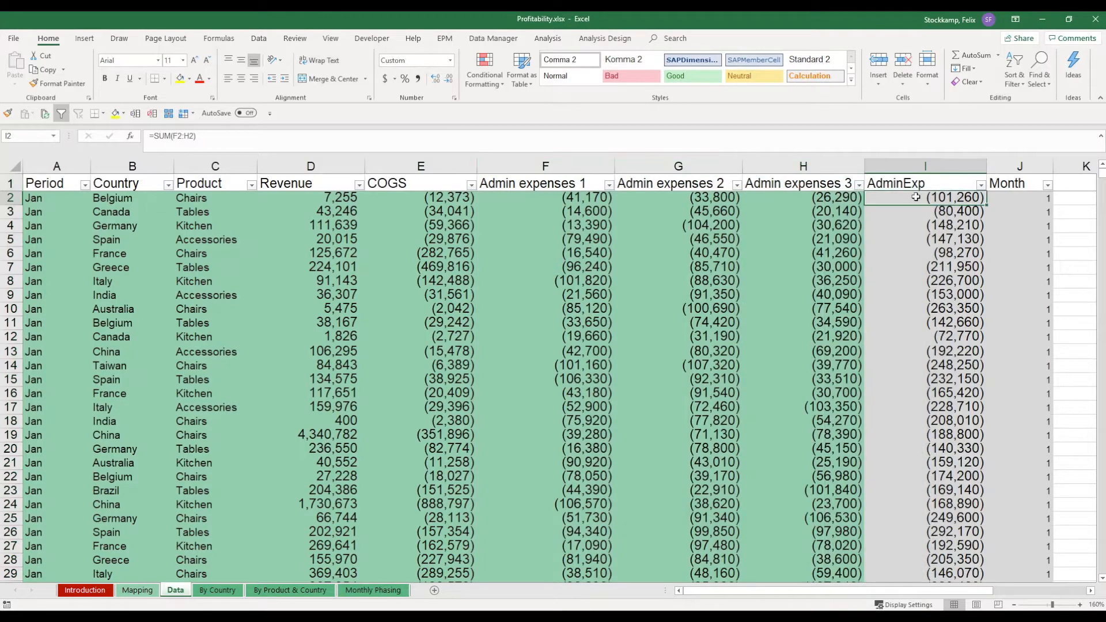
double_click(925, 197)
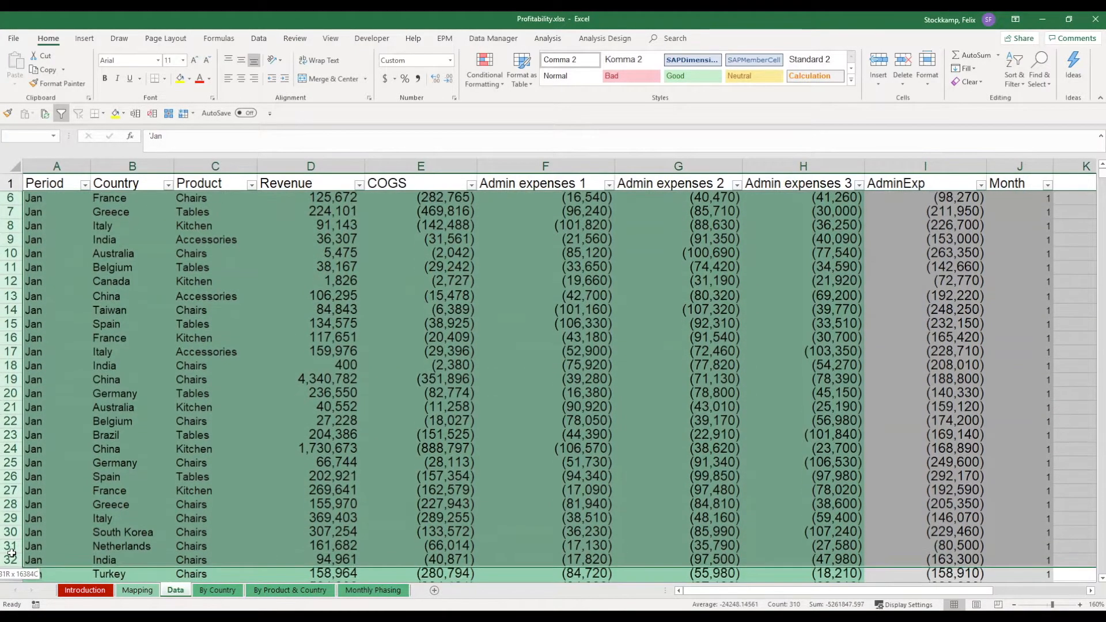
scroll(down, 3)
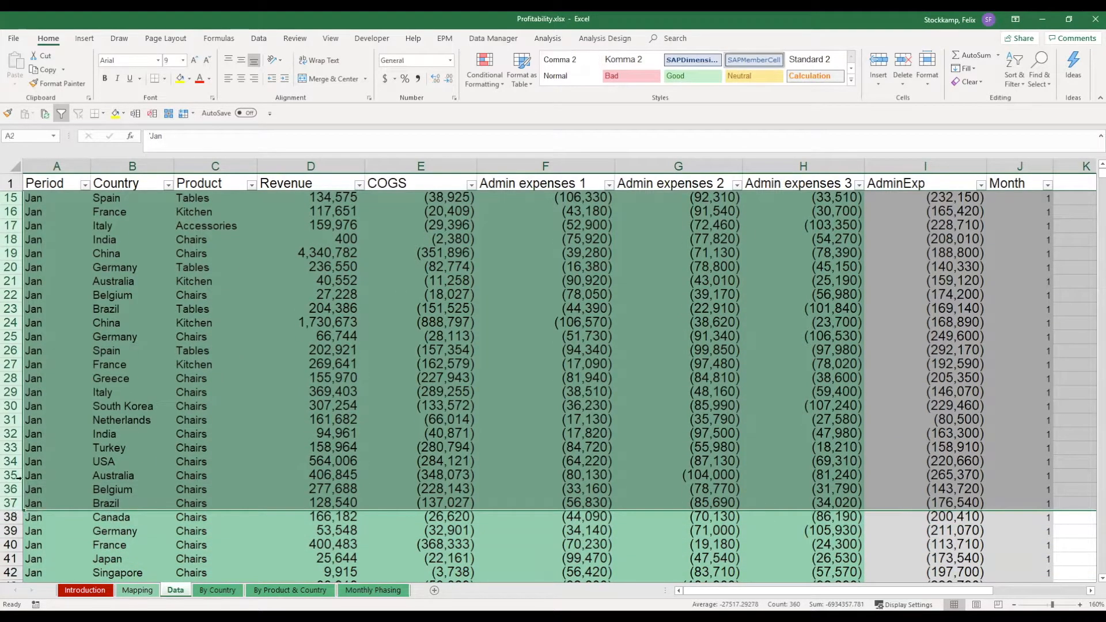
mouse_move(259, 336)
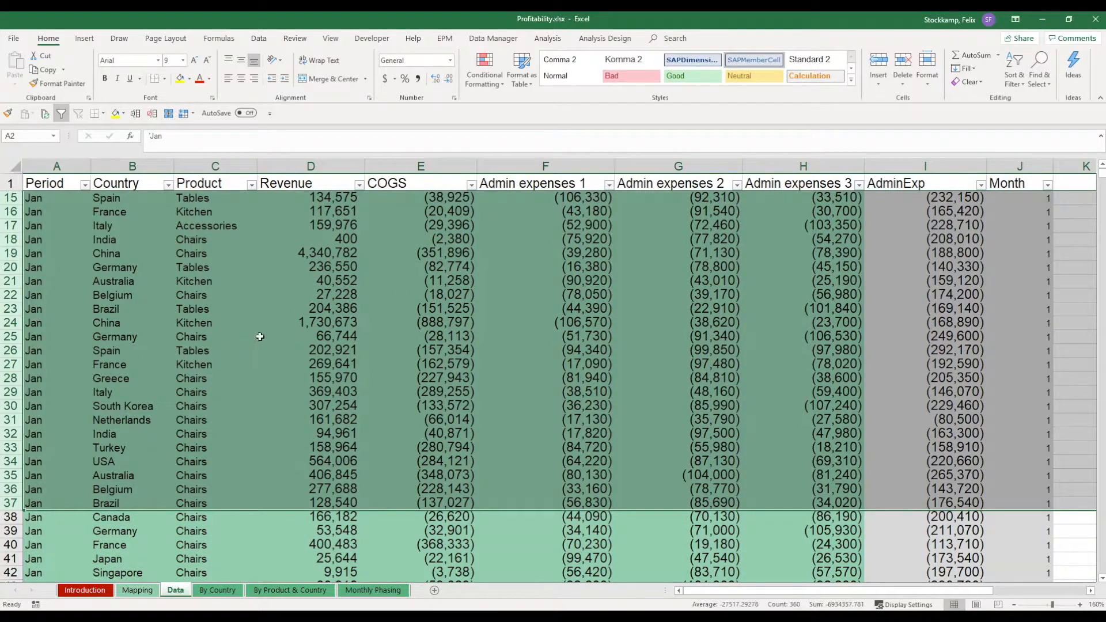
scroll(down, 3)
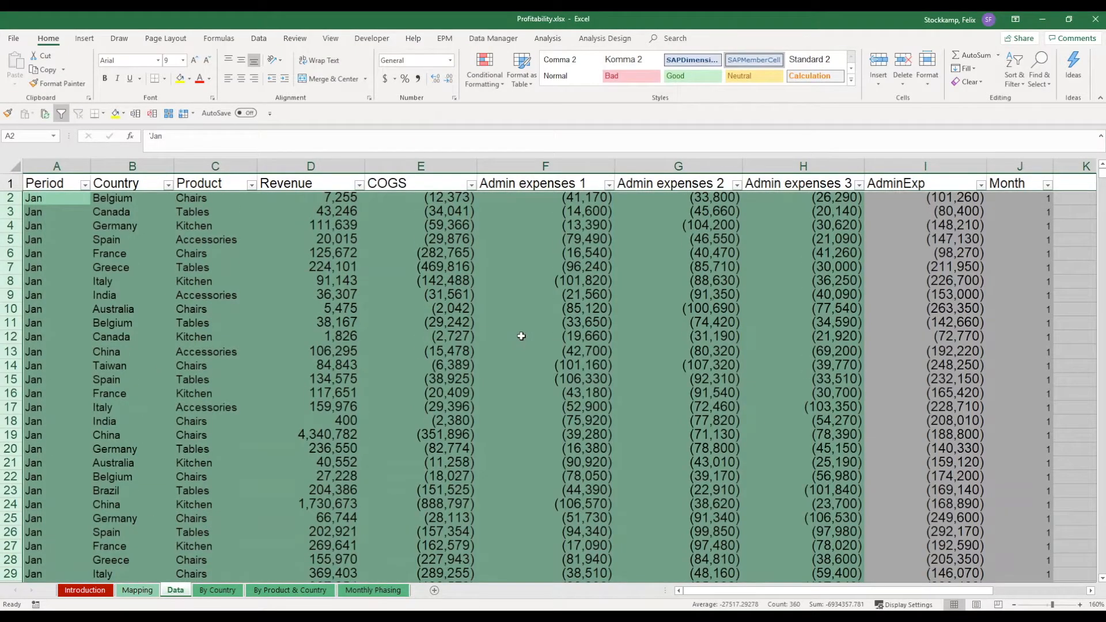
mouse_move(900, 203)
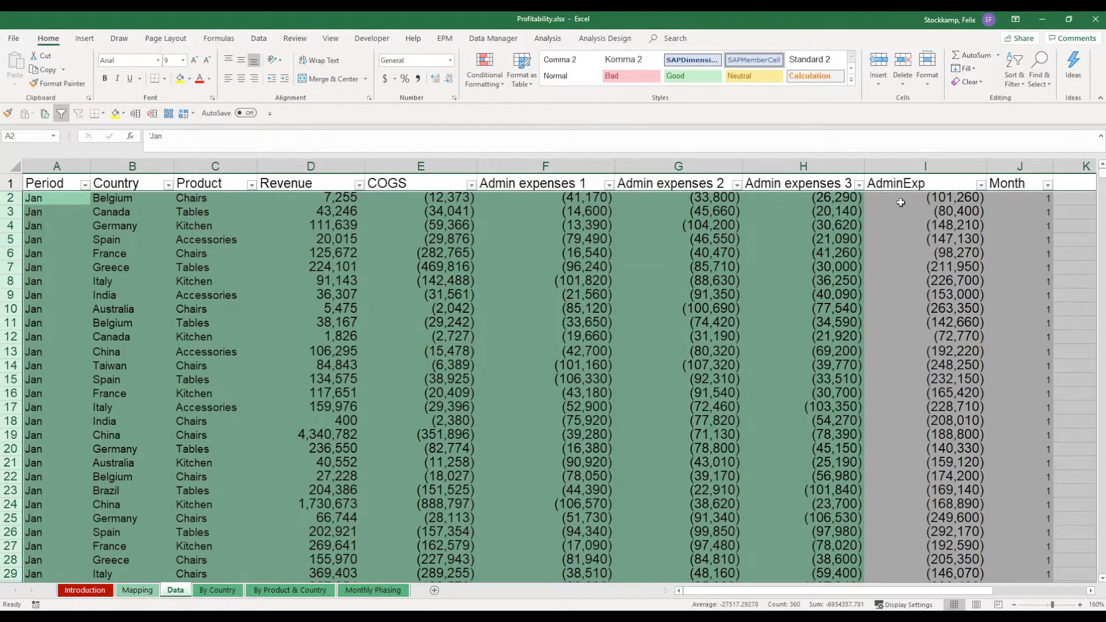
drag(925, 197, 1020, 196)
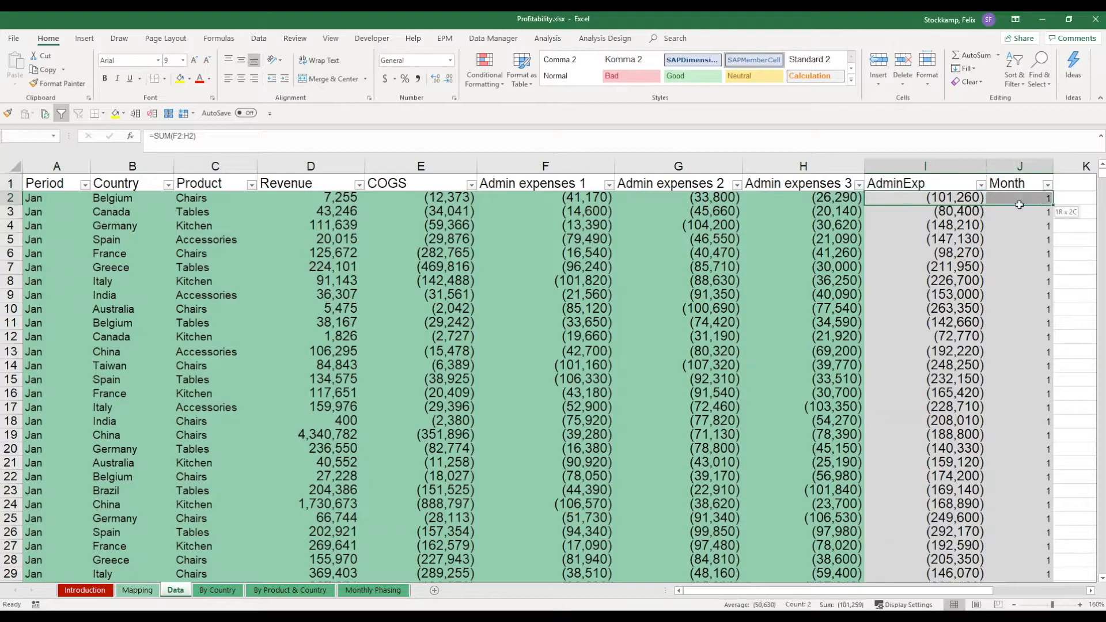
click(1019, 281)
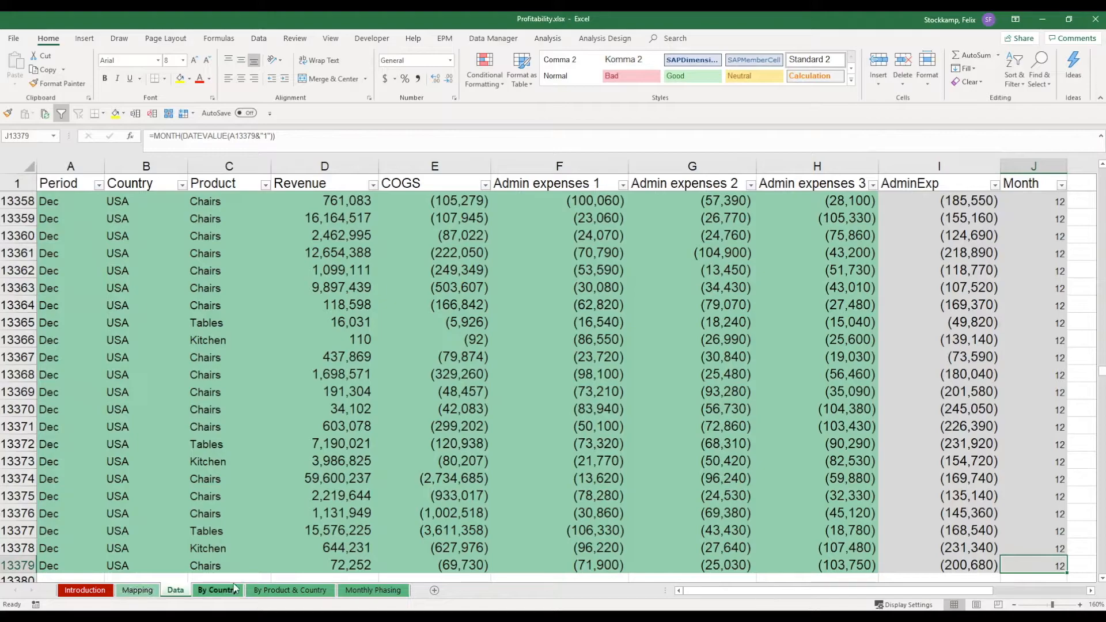
Review the Introduction note about adding admin expense columns.
click(84, 590)
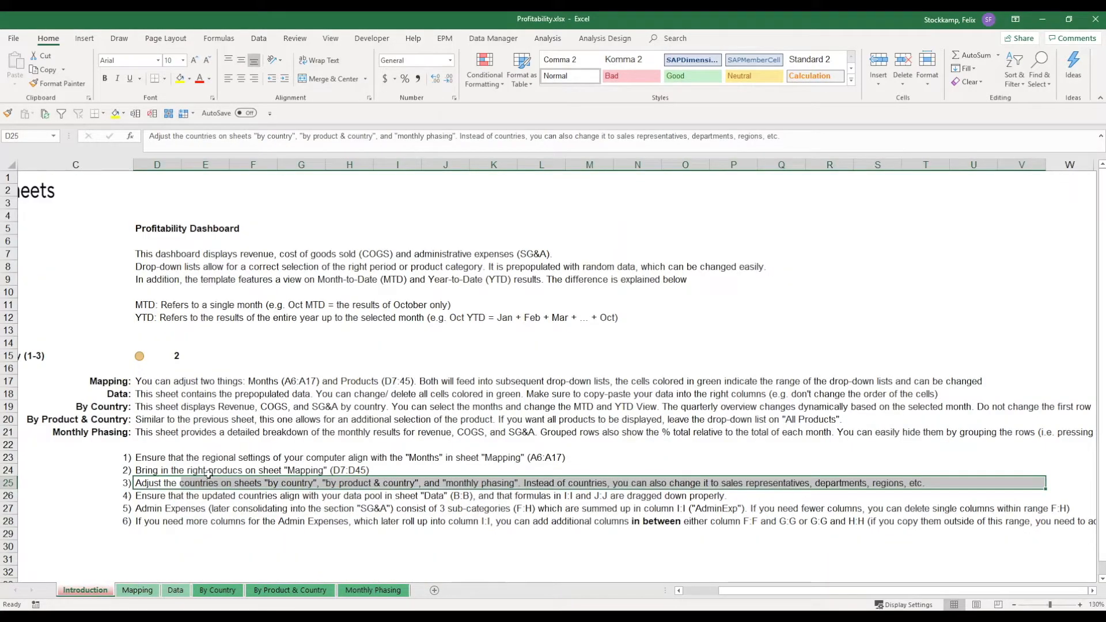
click(156, 520)
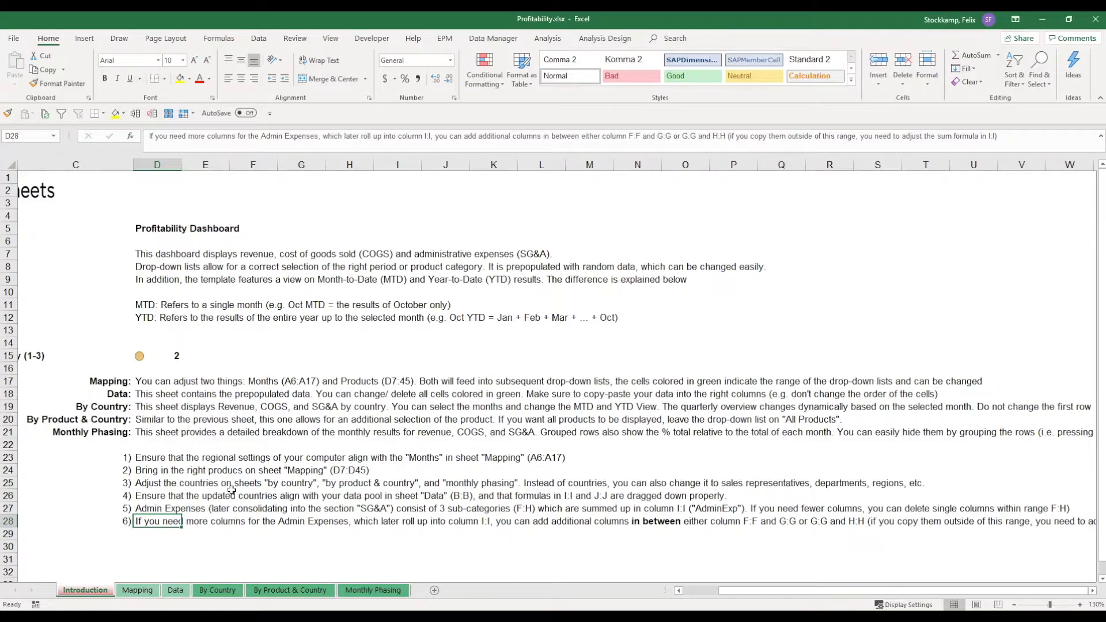
mouse_move(458, 533)
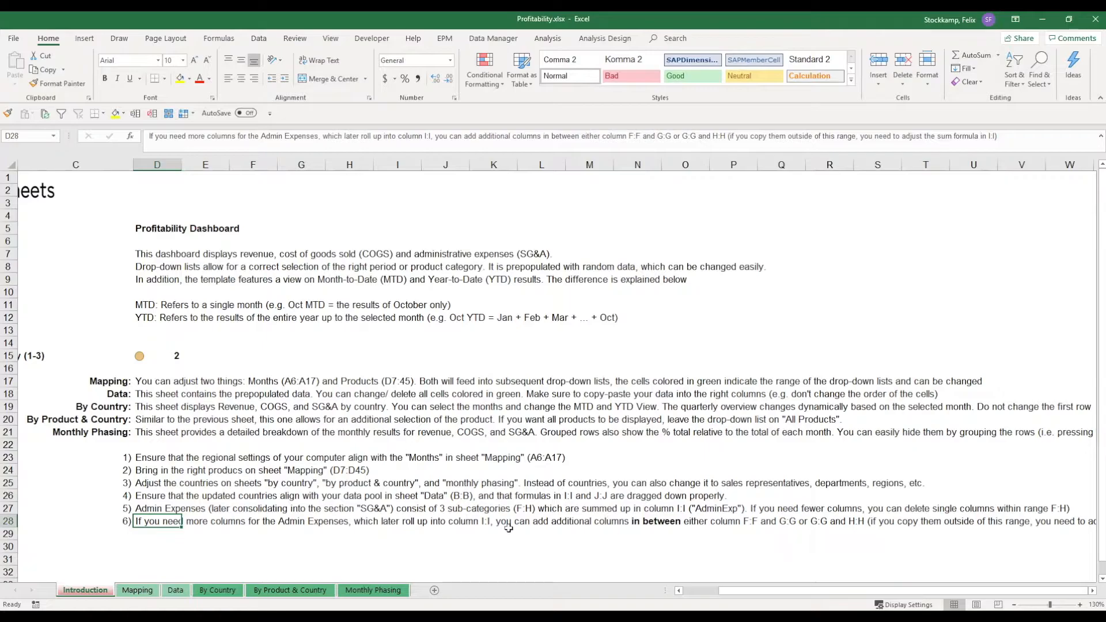
mouse_move(535, 528)
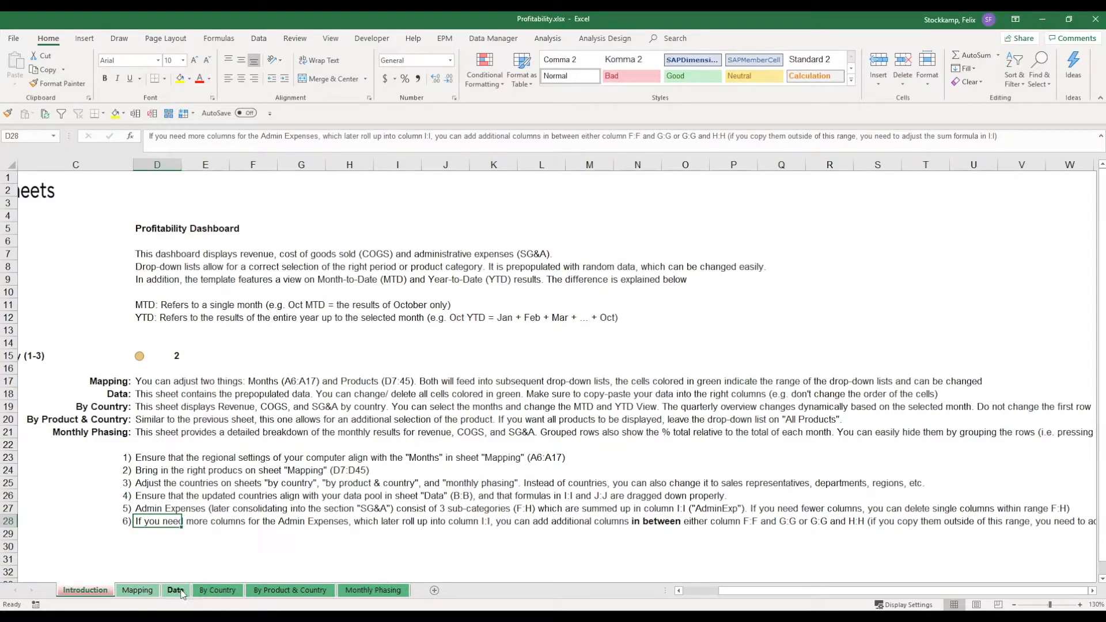
Confirm the AdminExp SUM formula over the three admin columns and leave it unchanged.
click(175, 590)
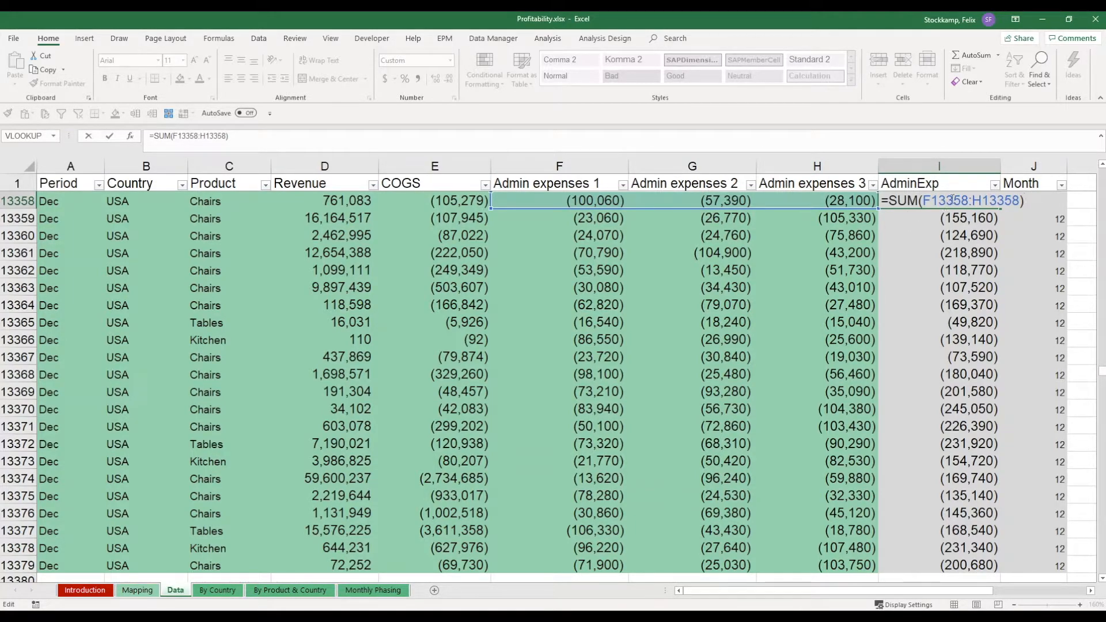
key(Enter)
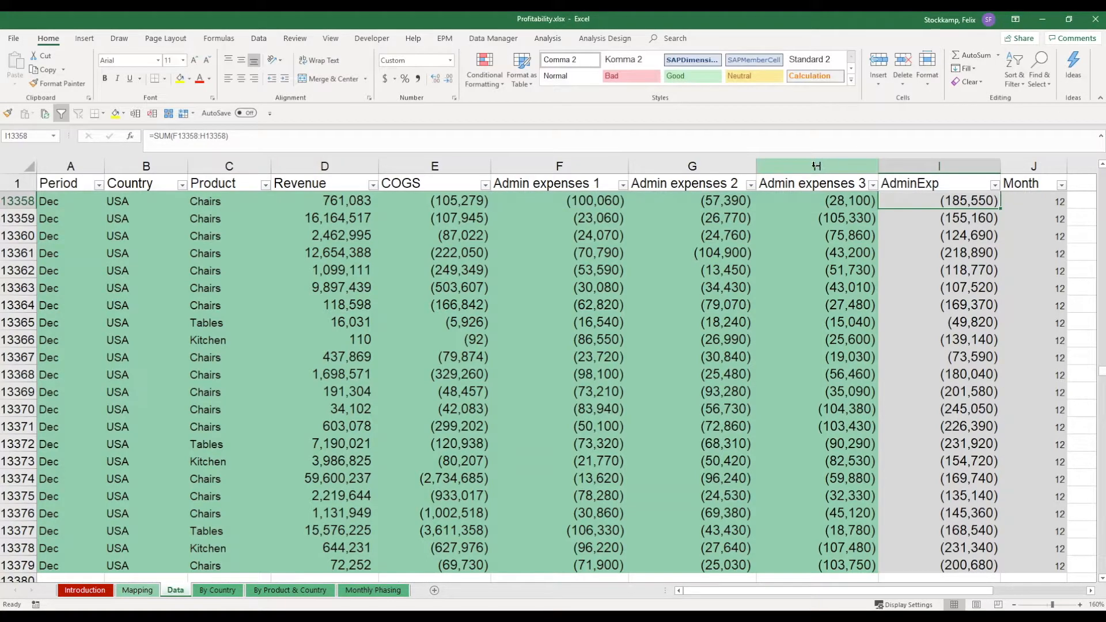
mouse_move(837, 166)
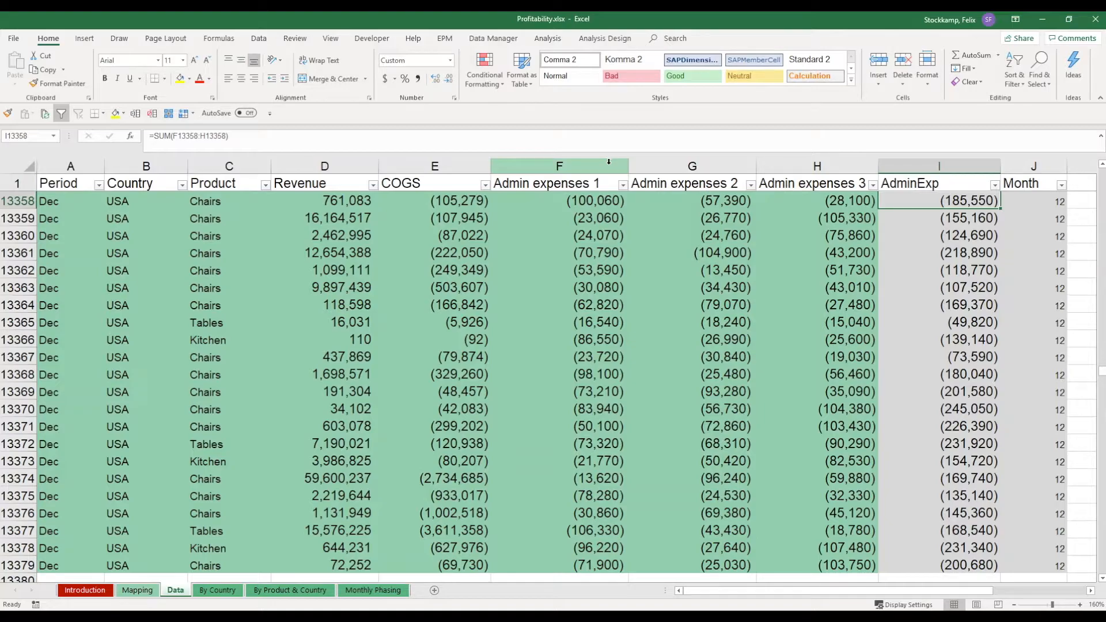
click(691, 166)
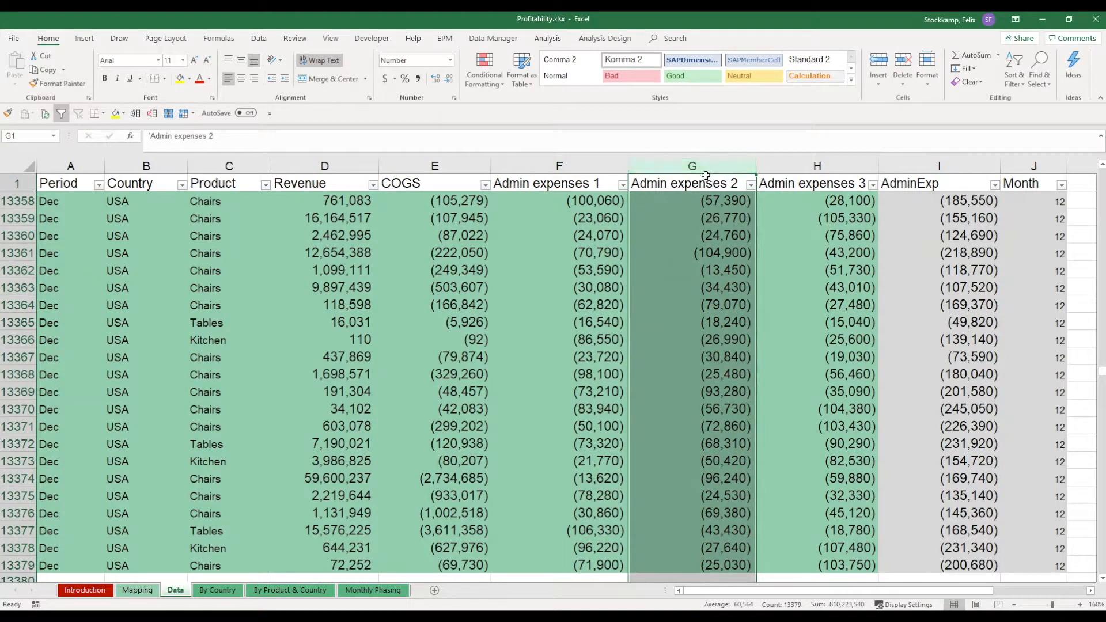
click(815, 183)
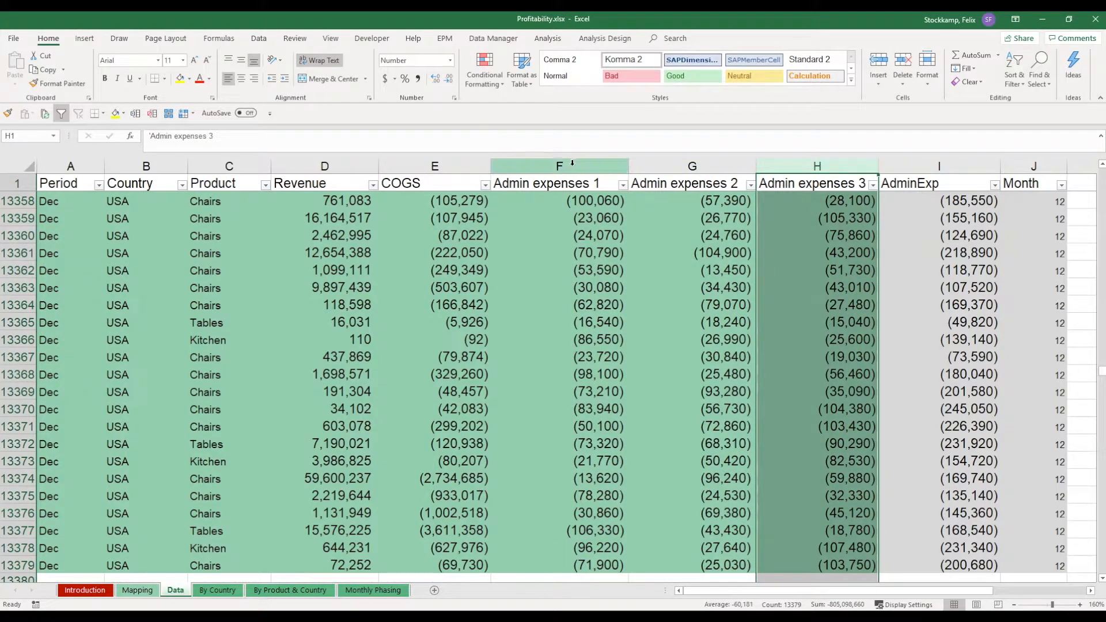
click(559, 183)
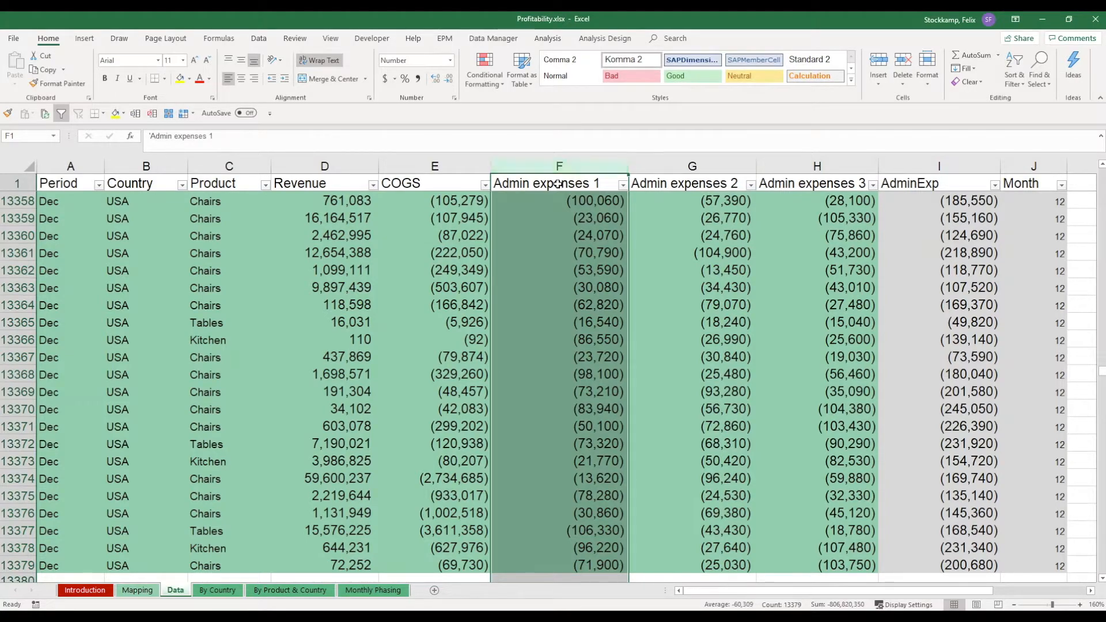
click(692, 165)
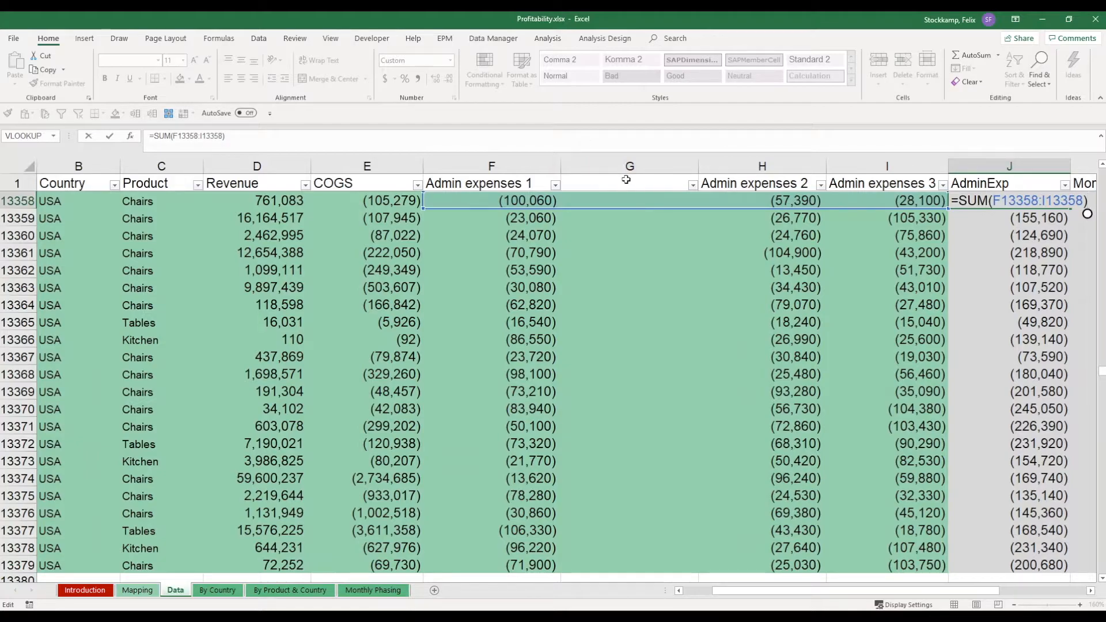
key(Enter)
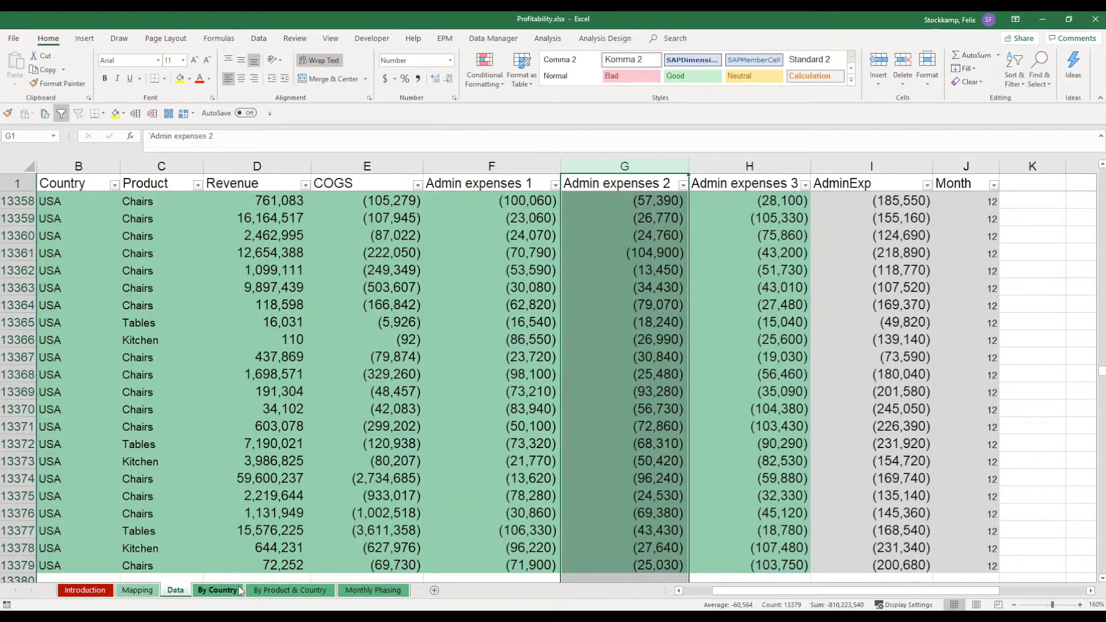
click(218, 590)
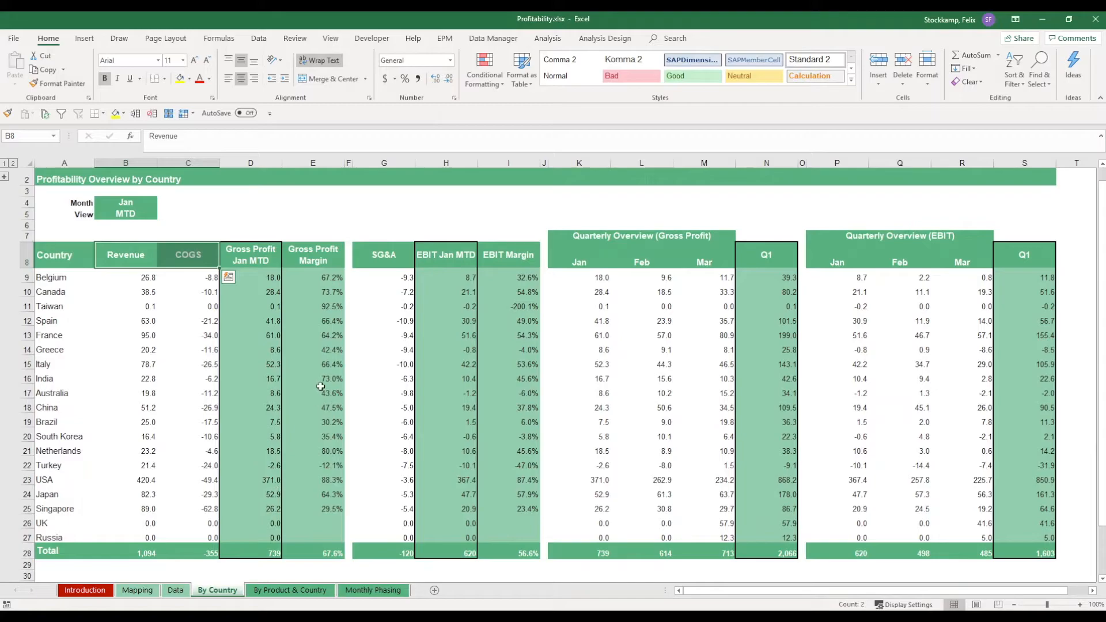
mouse_move(230, 216)
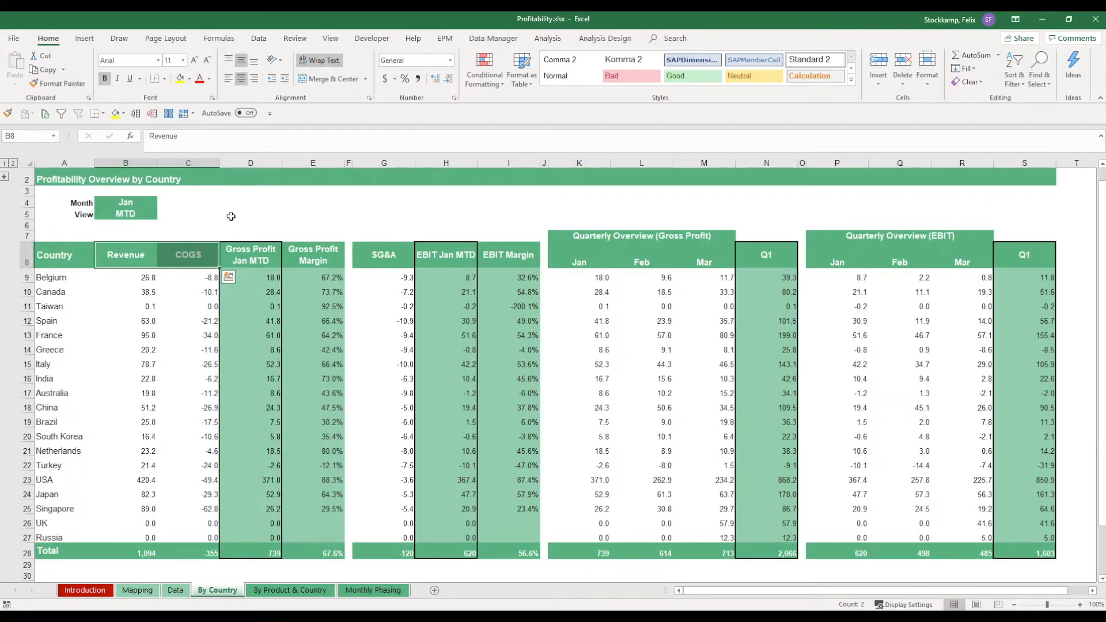
drag(65, 278, 65, 291)
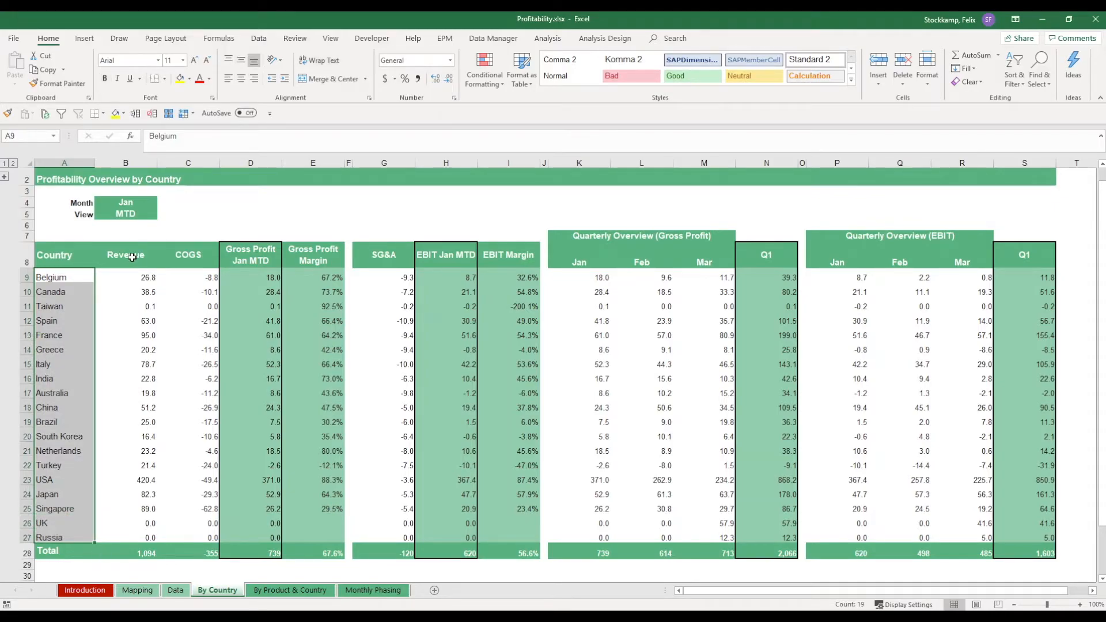
click(187, 254)
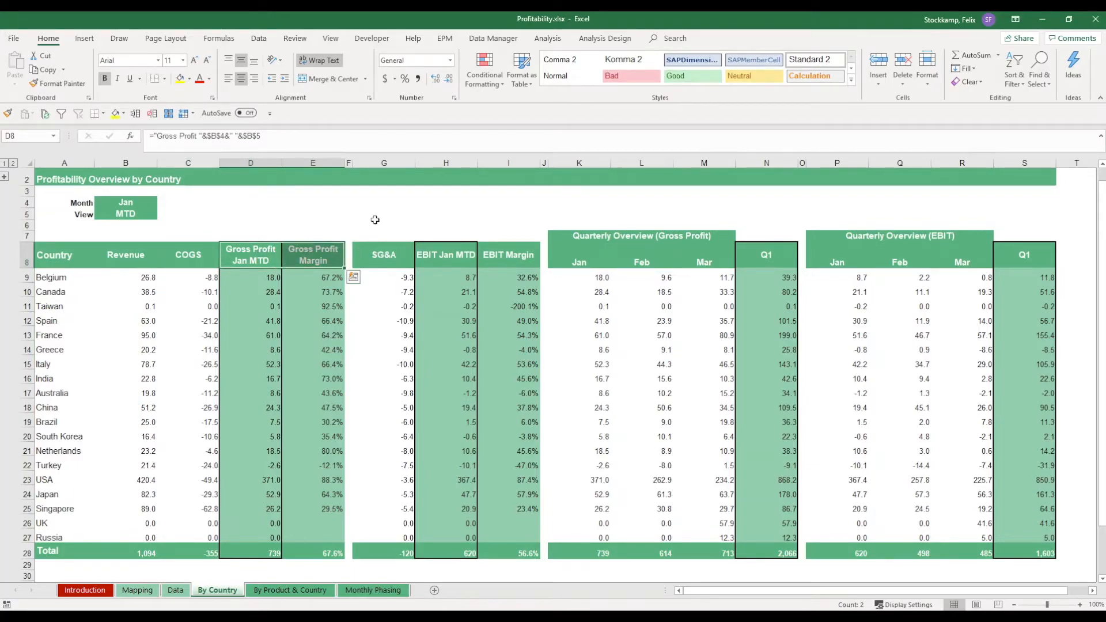
mouse_move(397, 258)
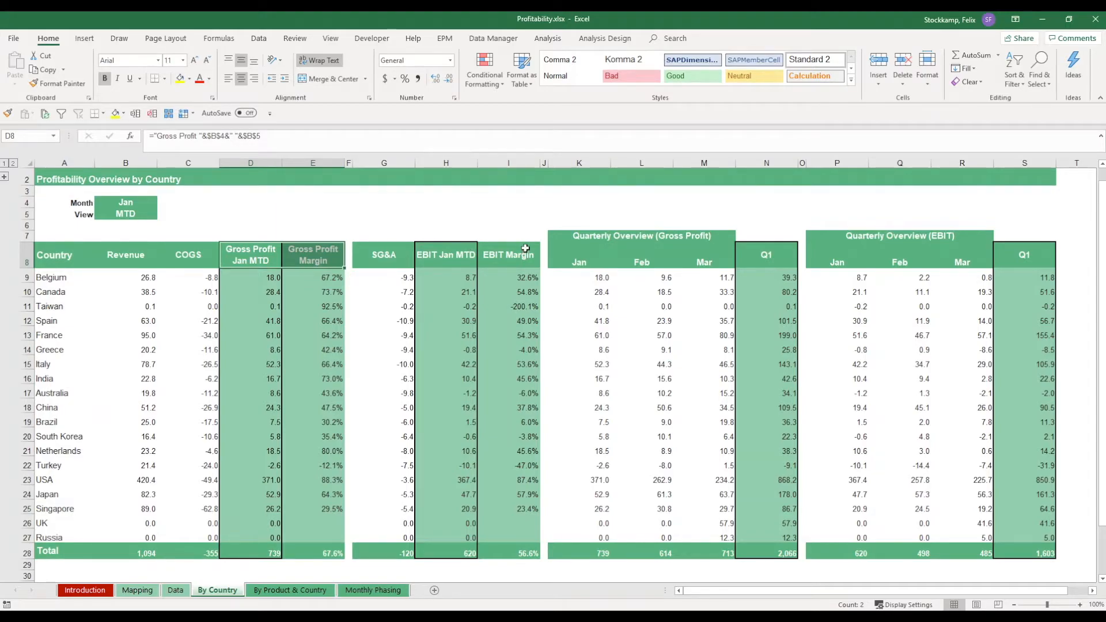
mouse_move(525, 291)
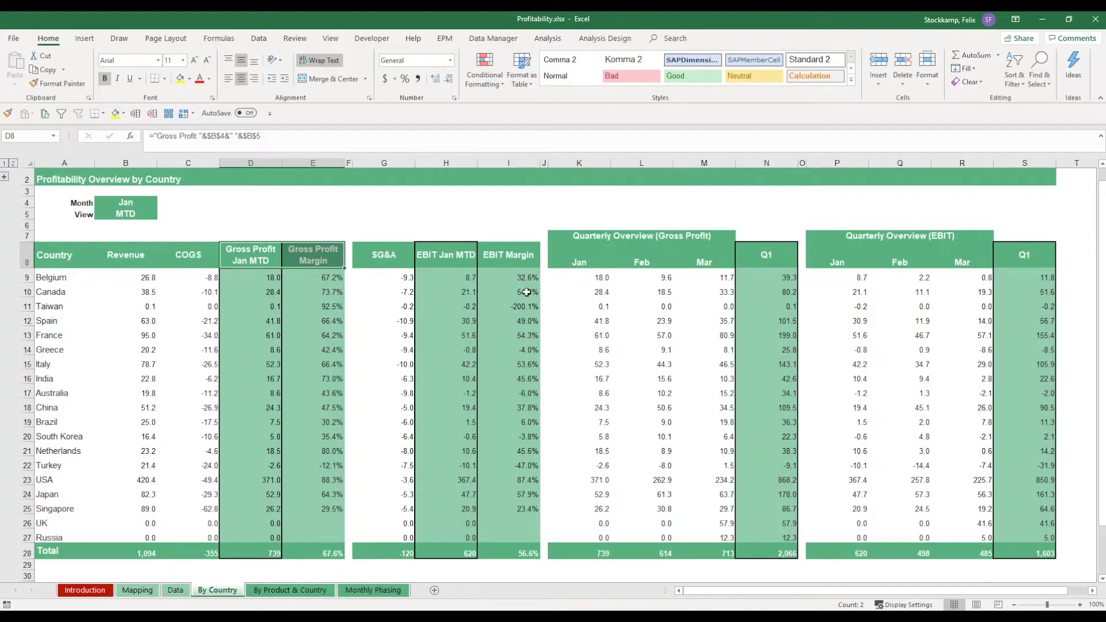
mouse_move(614, 282)
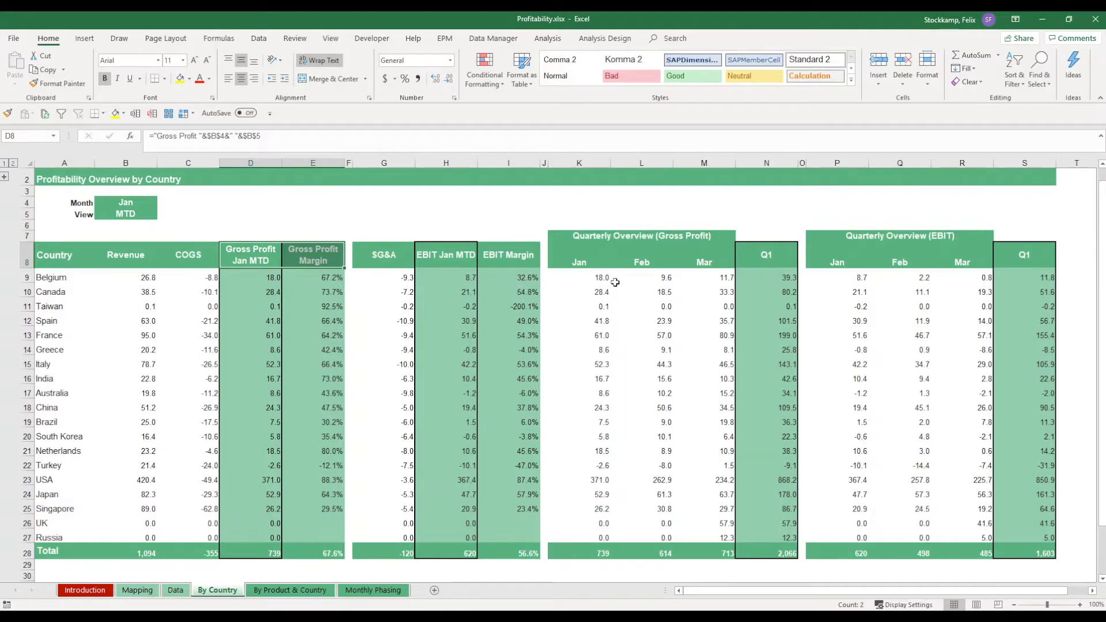
mouse_move(610, 237)
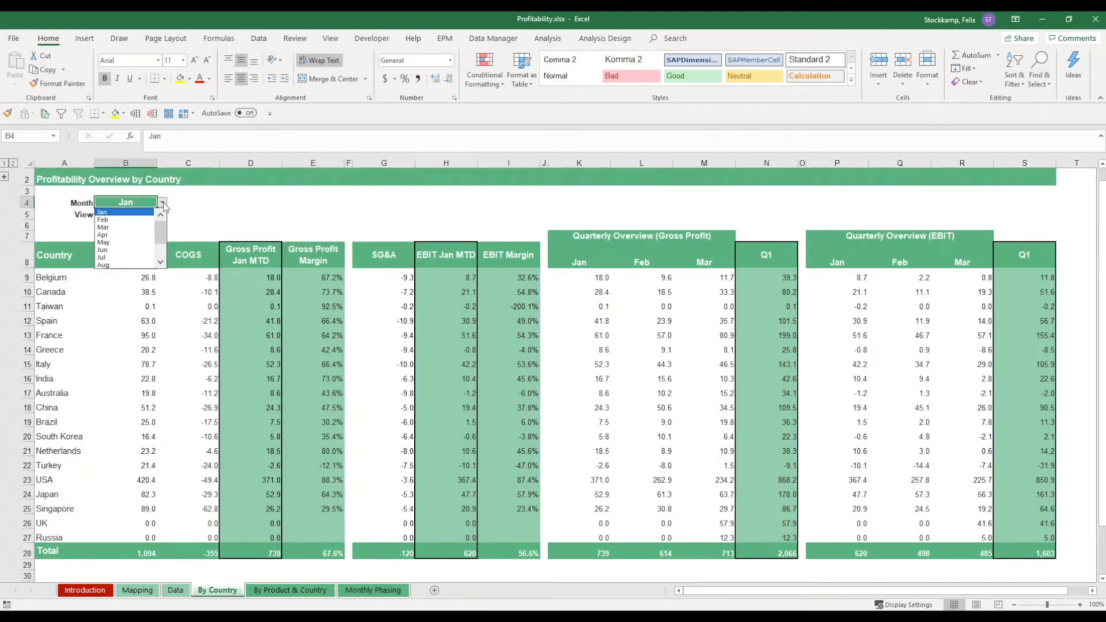
Set the By Country overview to May with the YTD view, giving 5,678 revenue and 2,974 EBIT.
click(102, 235)
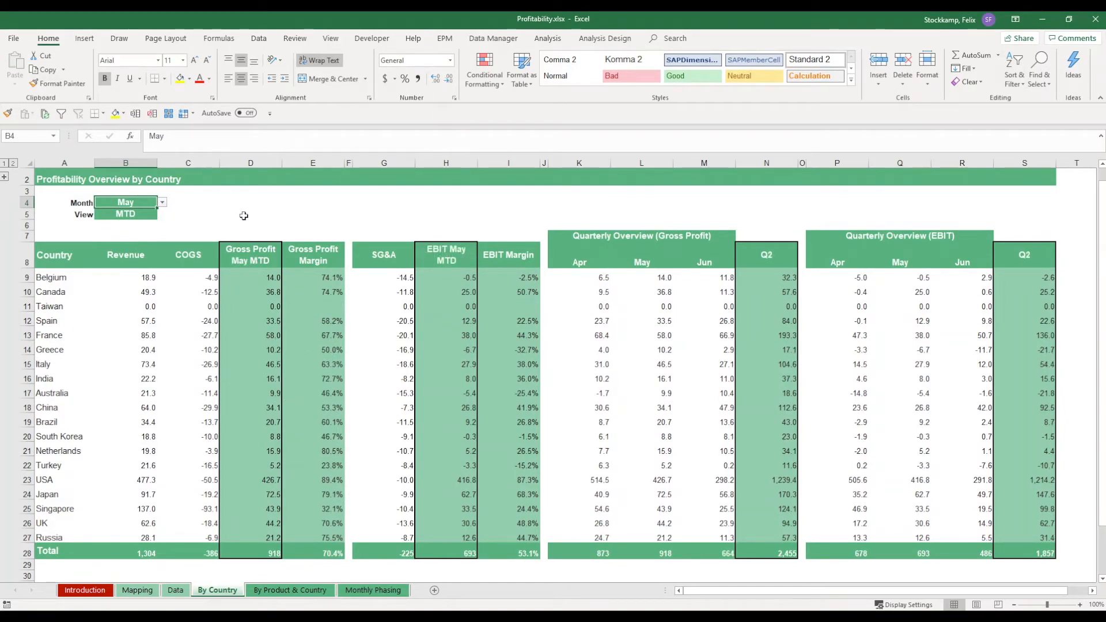
click(125, 214)
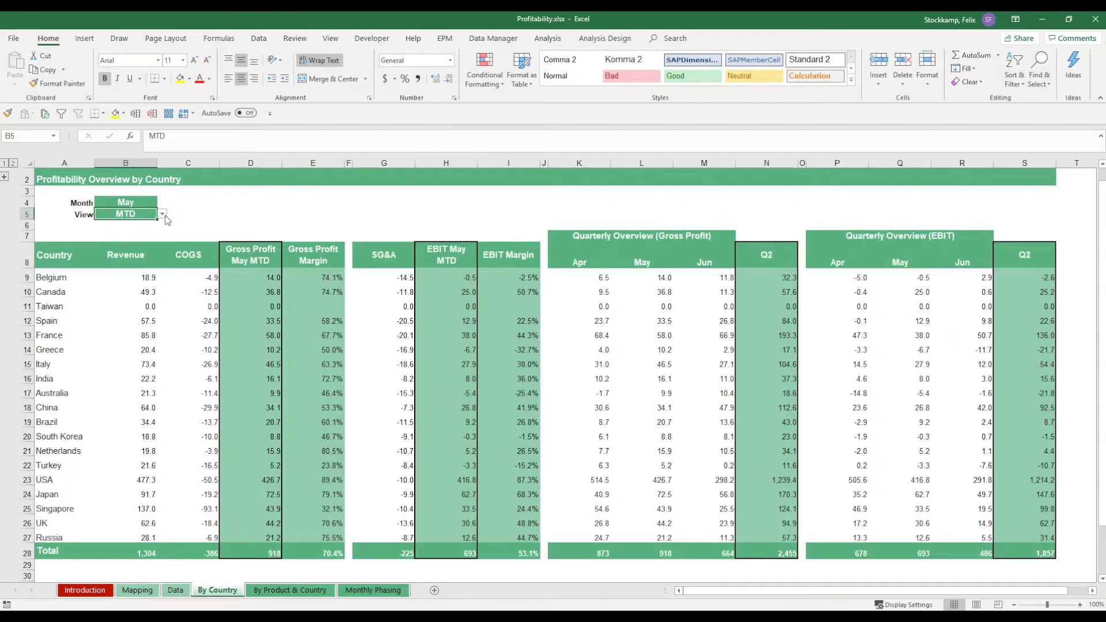
click(161, 214)
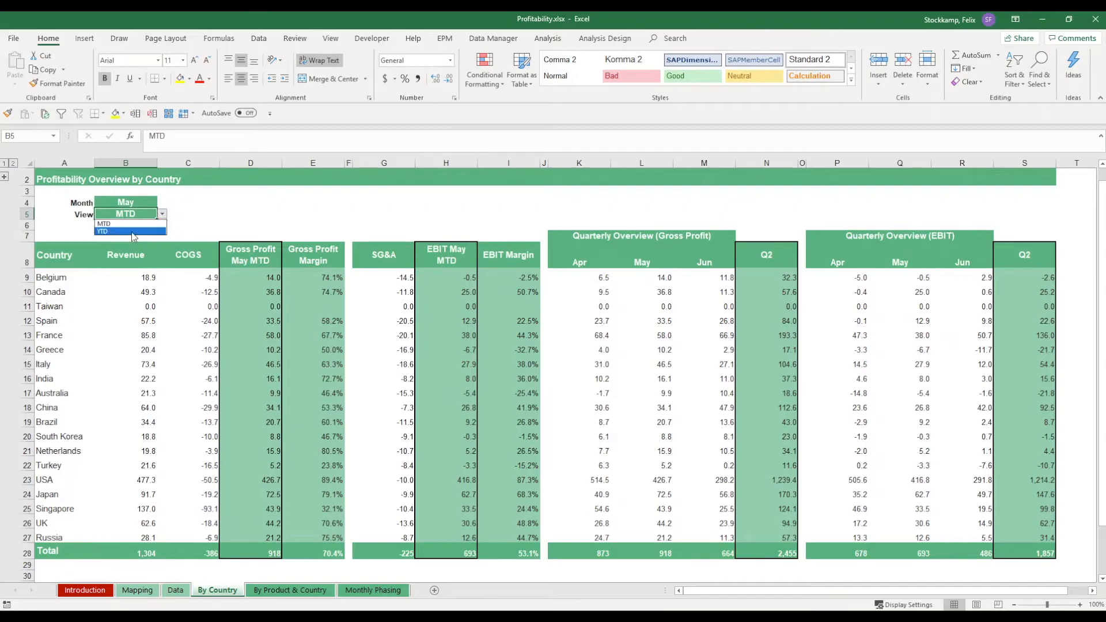
click(103, 231)
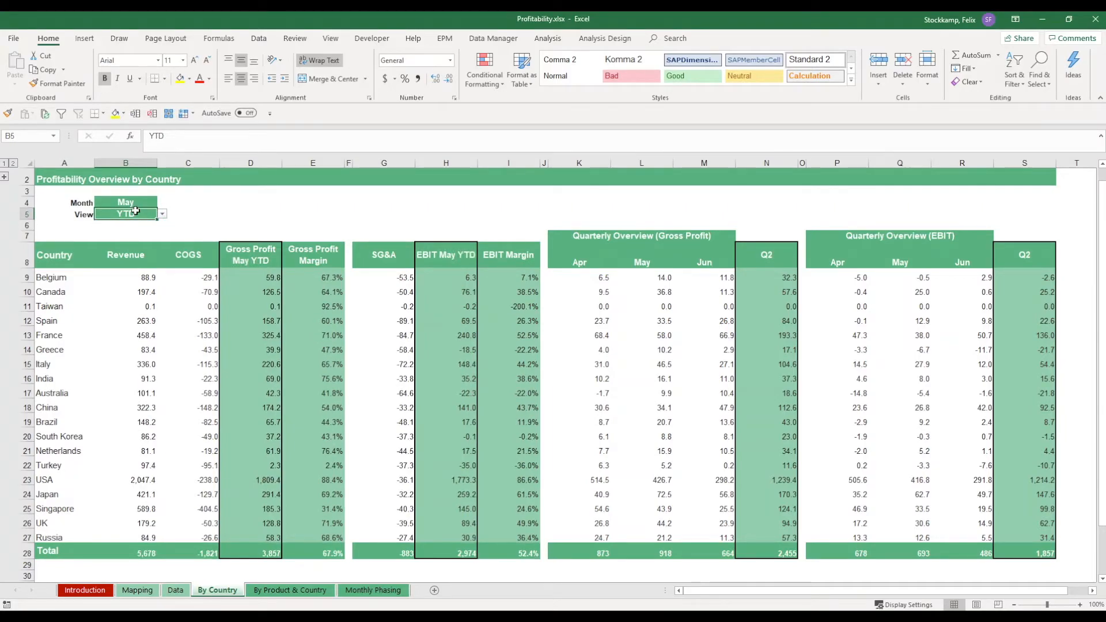
click(188, 214)
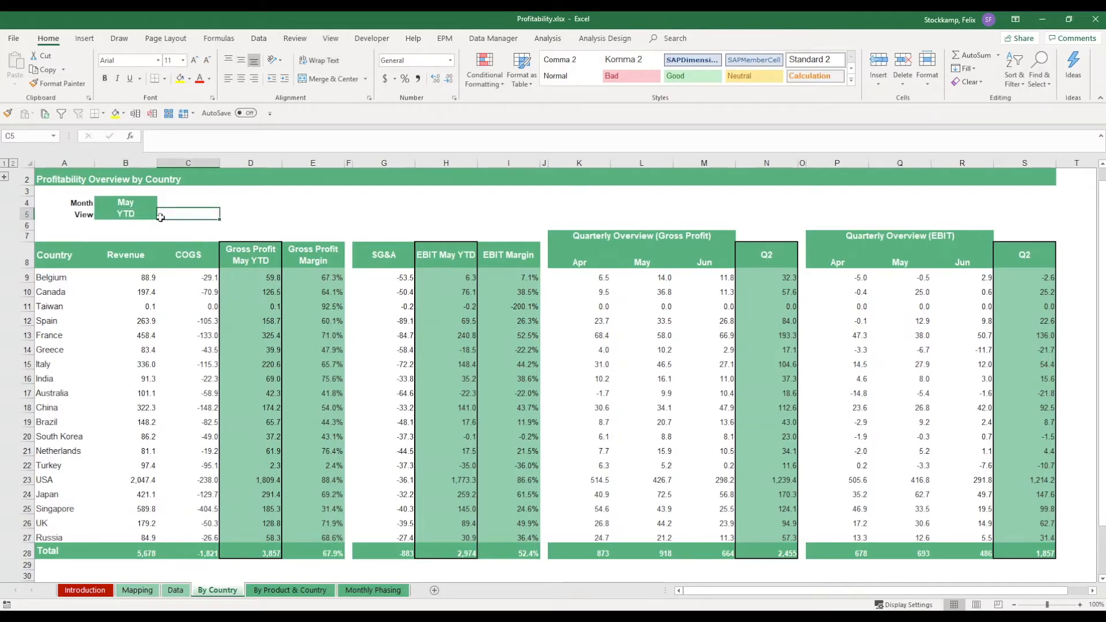
click(126, 214)
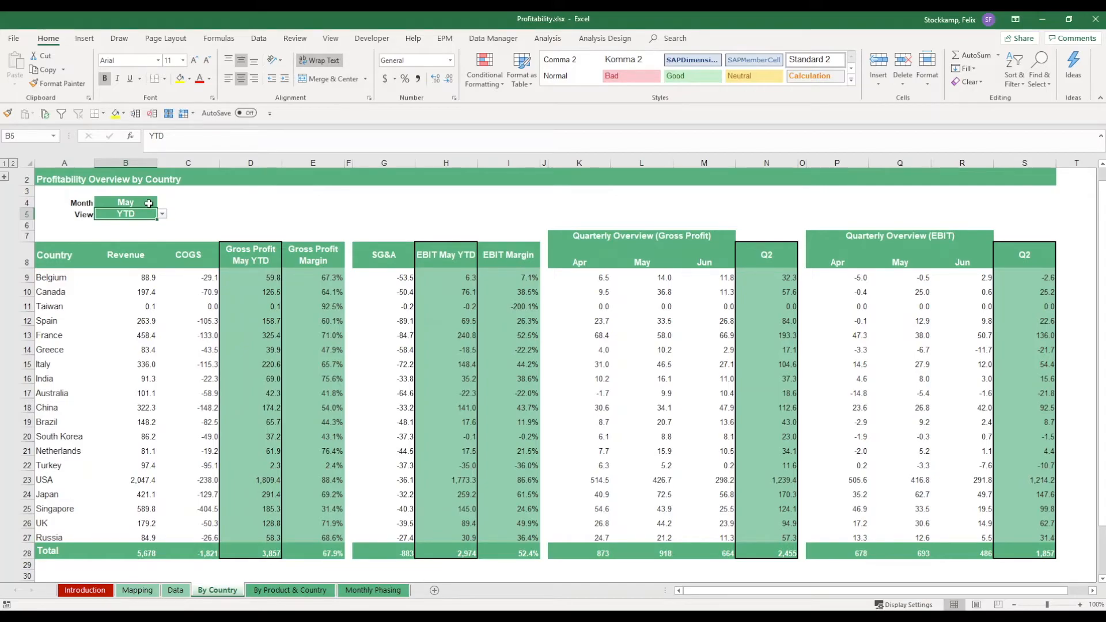
mouse_move(332, 421)
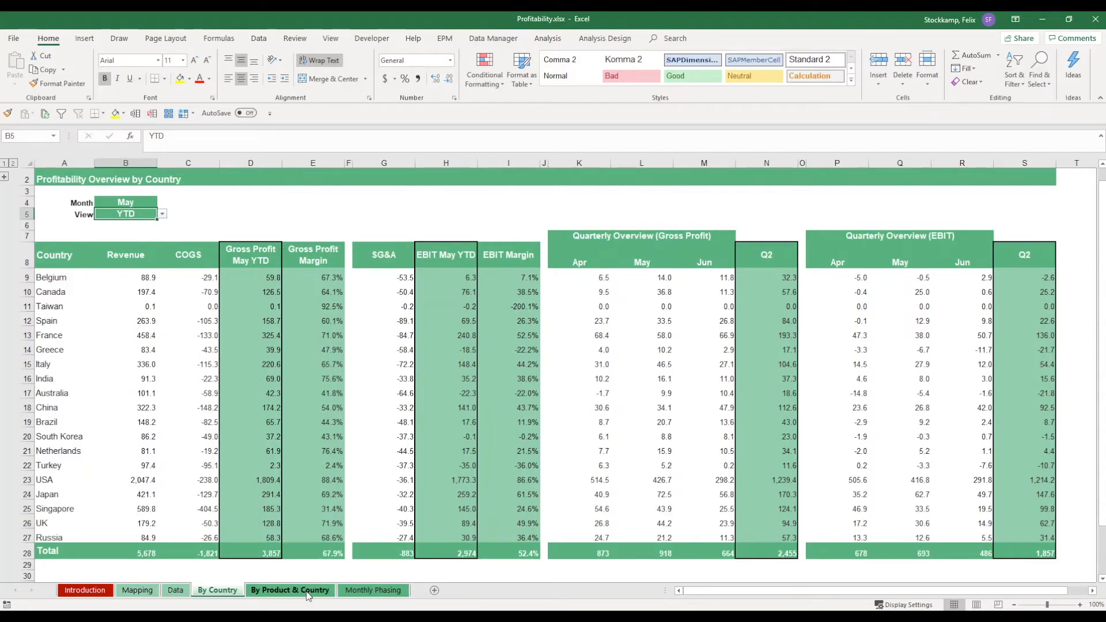
Filter the By Product & Country overview to Kitchen for October MTD (208 revenue, 108 EBIT).
click(289, 590)
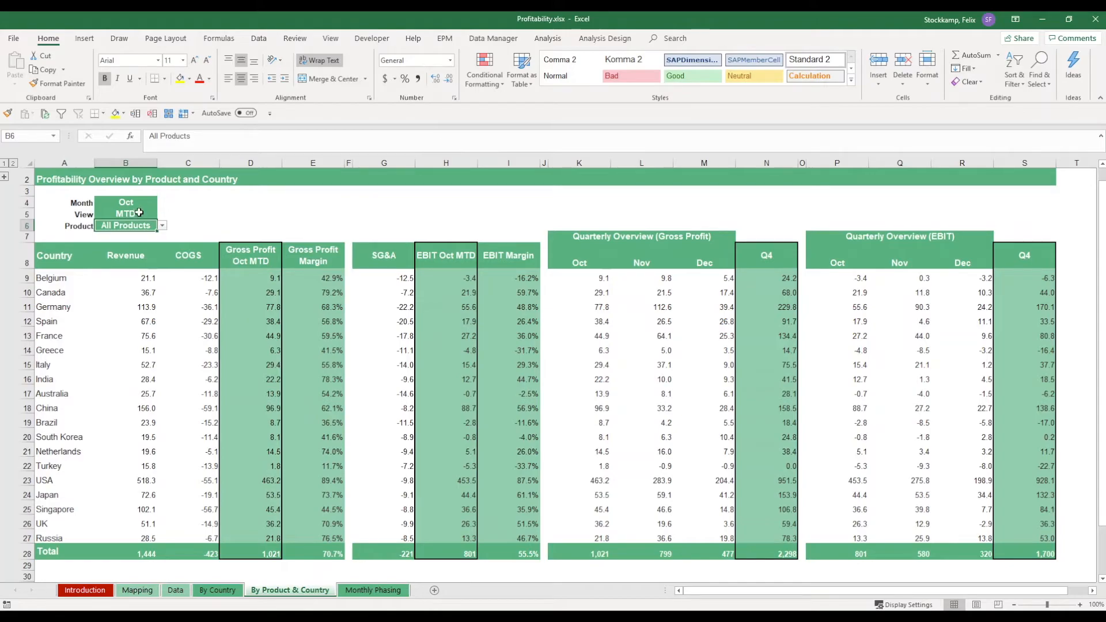
mouse_move(153, 239)
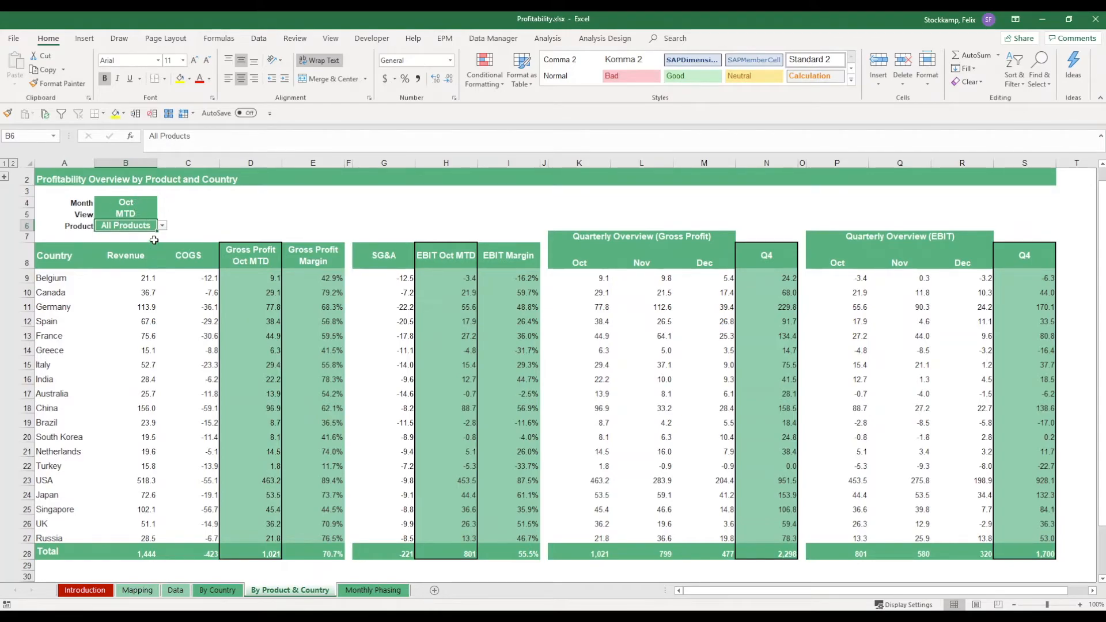
click(161, 226)
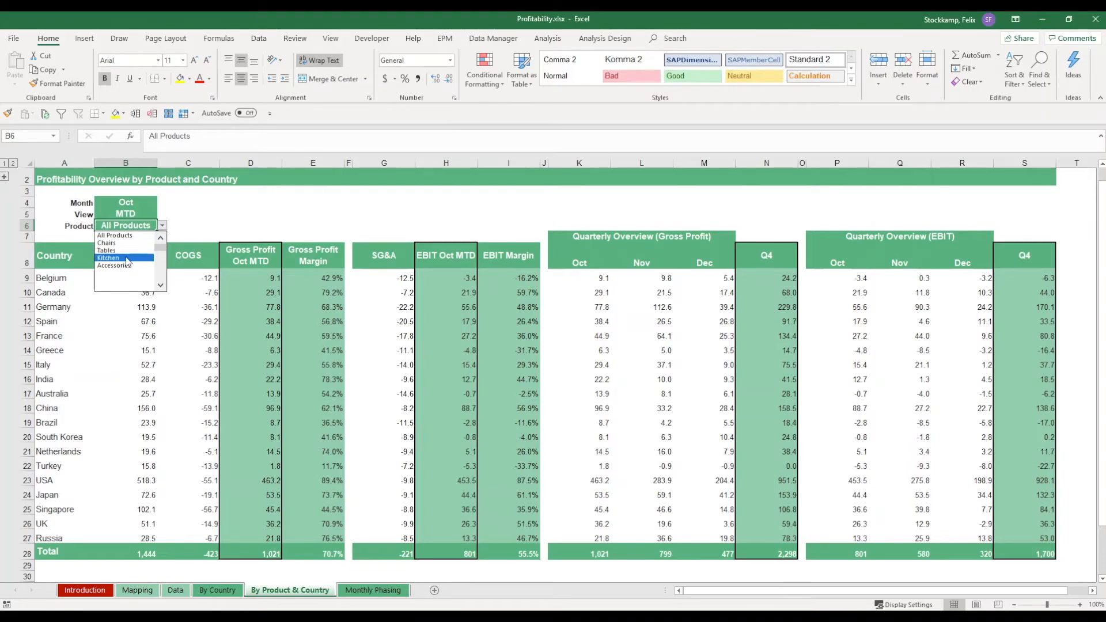
click(109, 257)
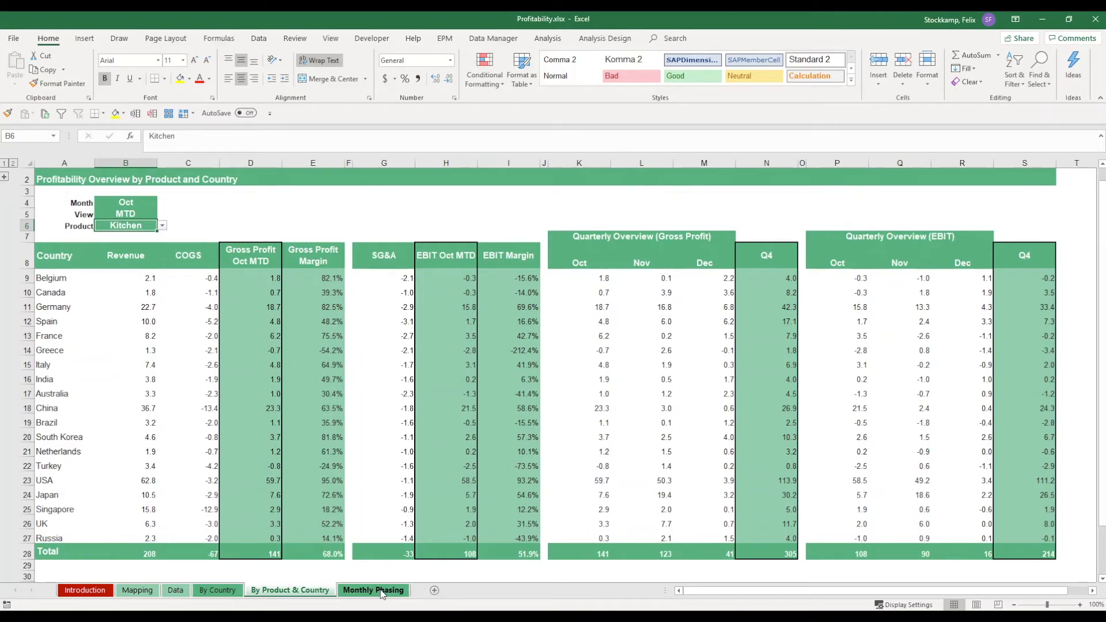
Inspect the SUMIFS and % of Total formulas on Monthly Phasing, leaving share rows collapsed.
click(373, 590)
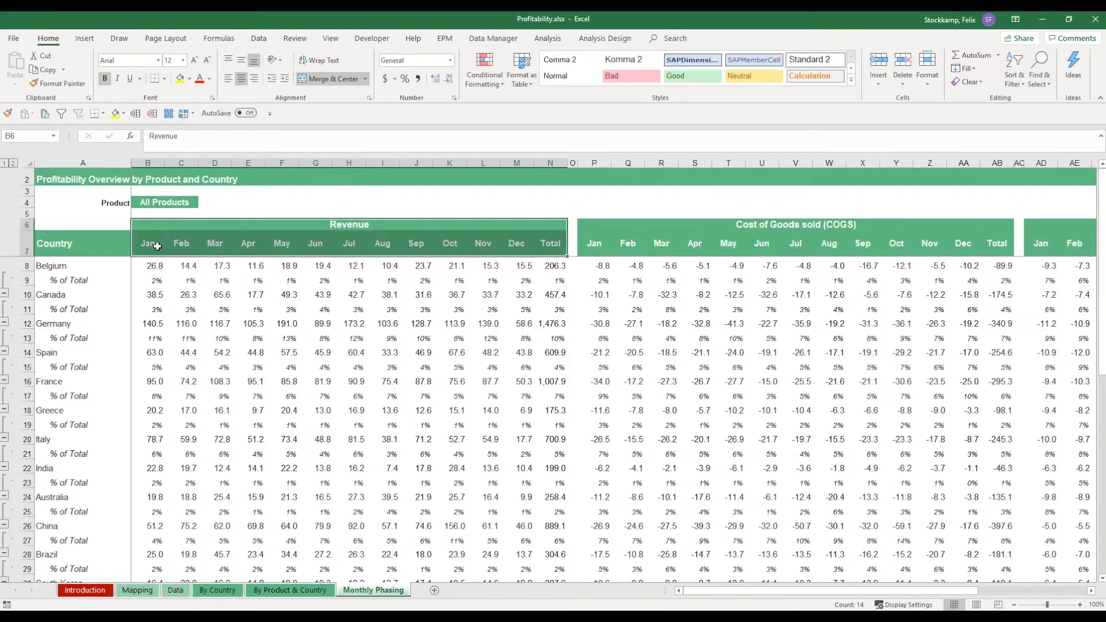
mouse_move(513, 263)
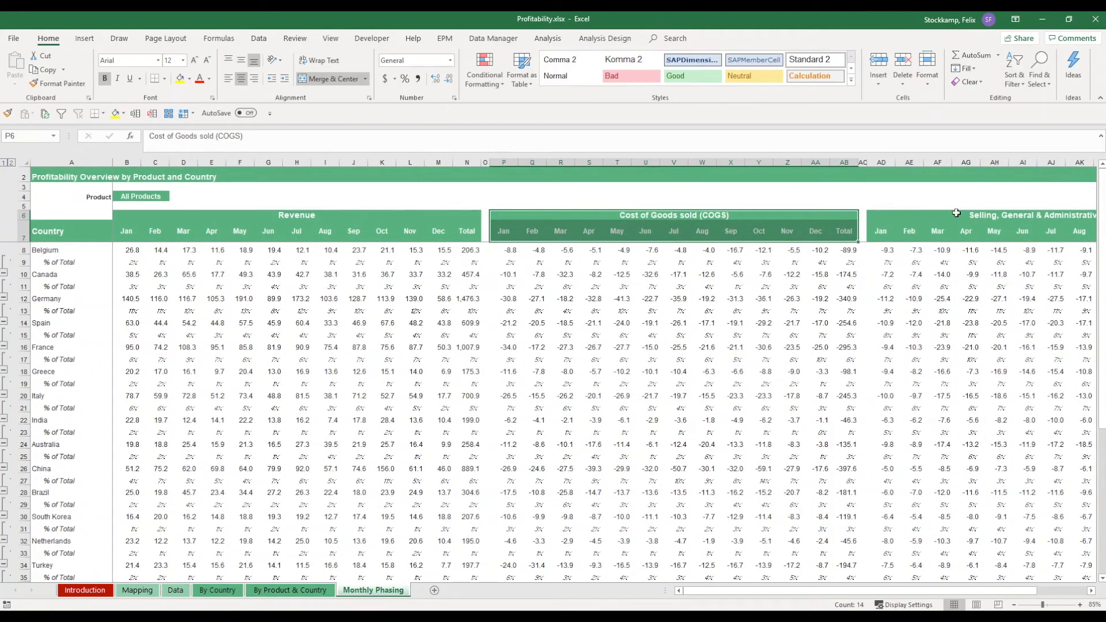
click(952, 216)
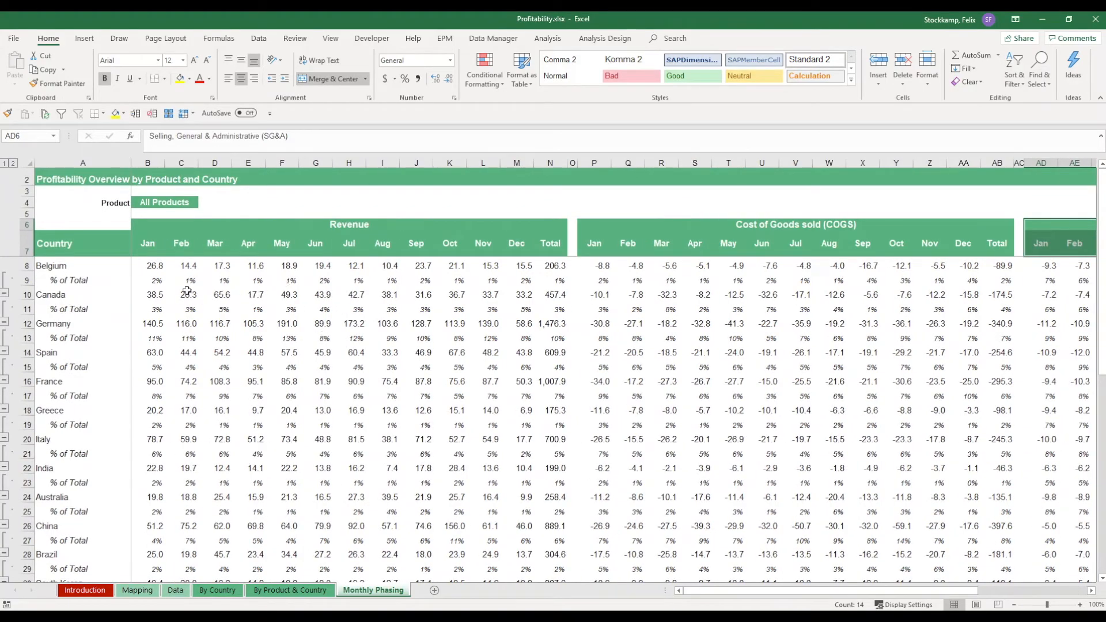
click(147, 266)
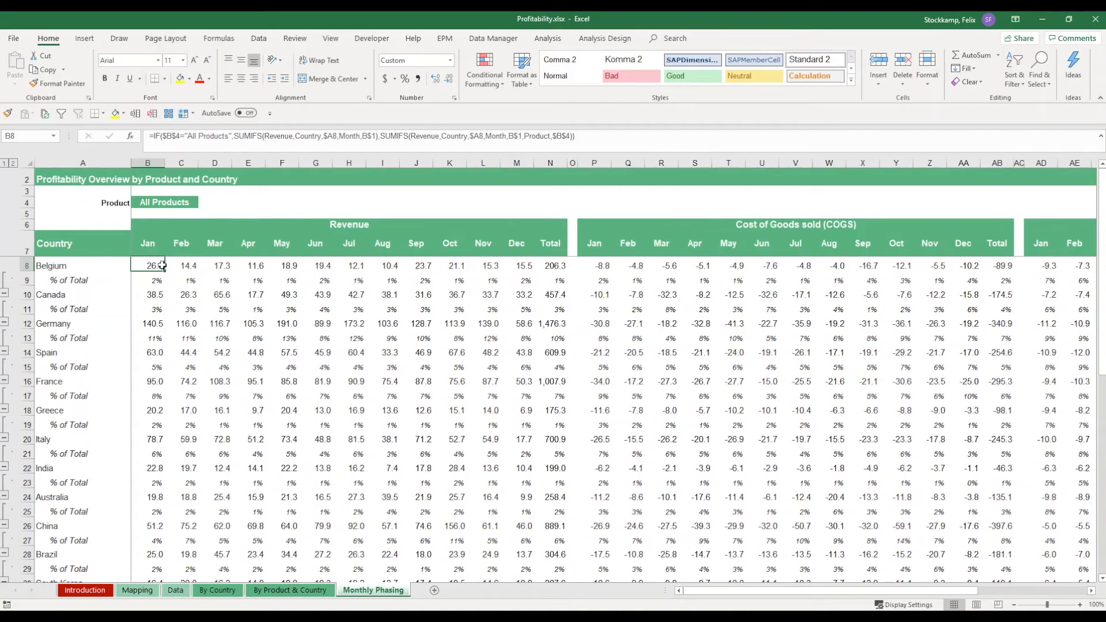
mouse_move(149, 280)
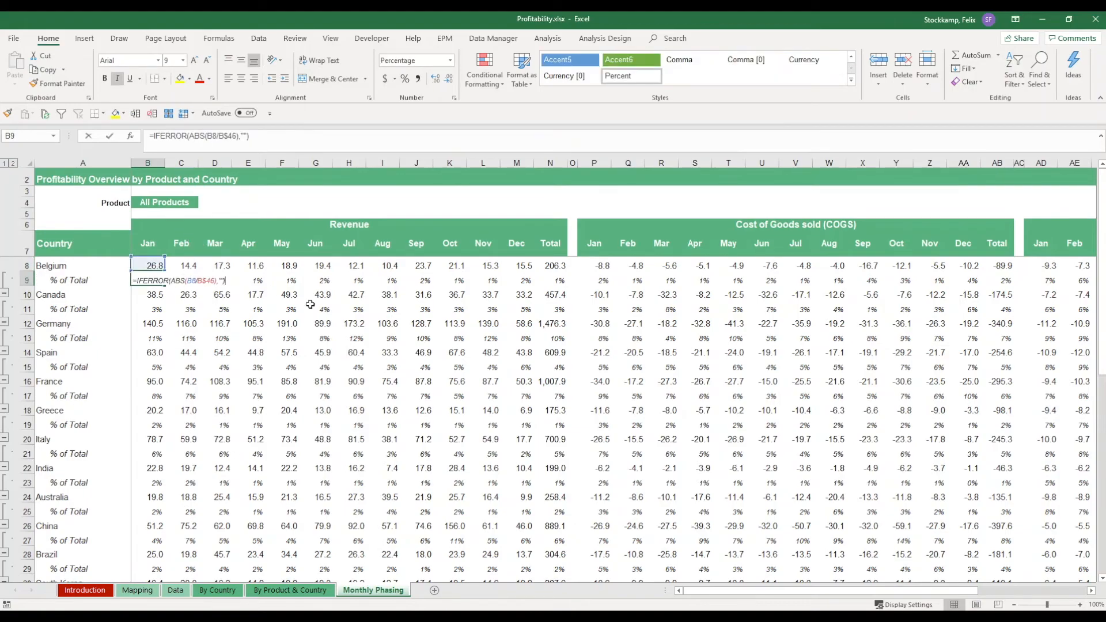
key(Enter)
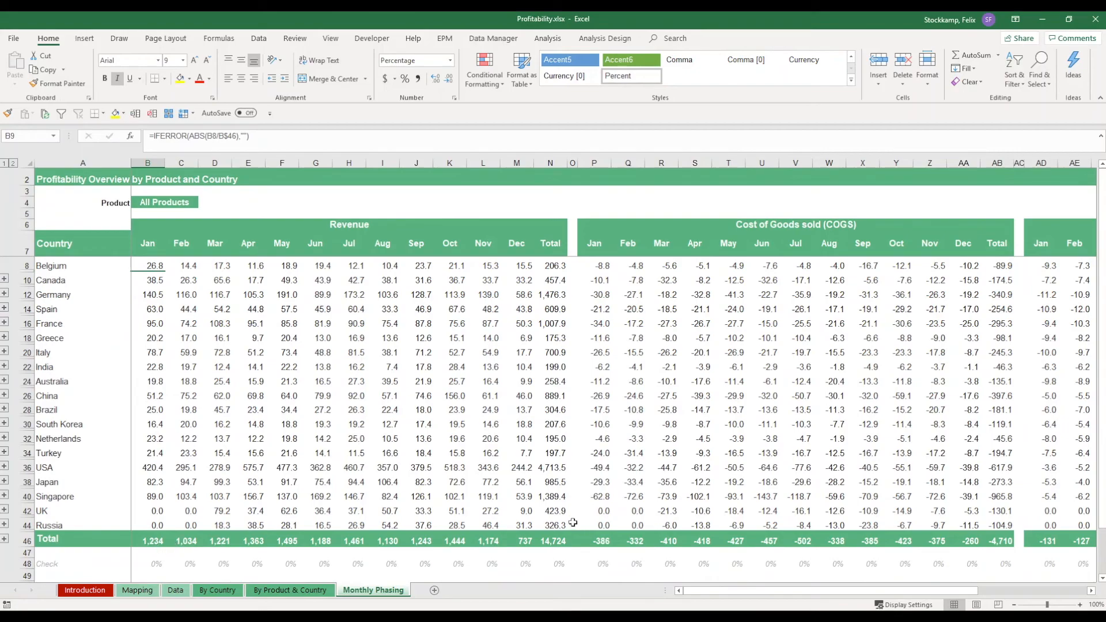
mouse_move(214, 323)
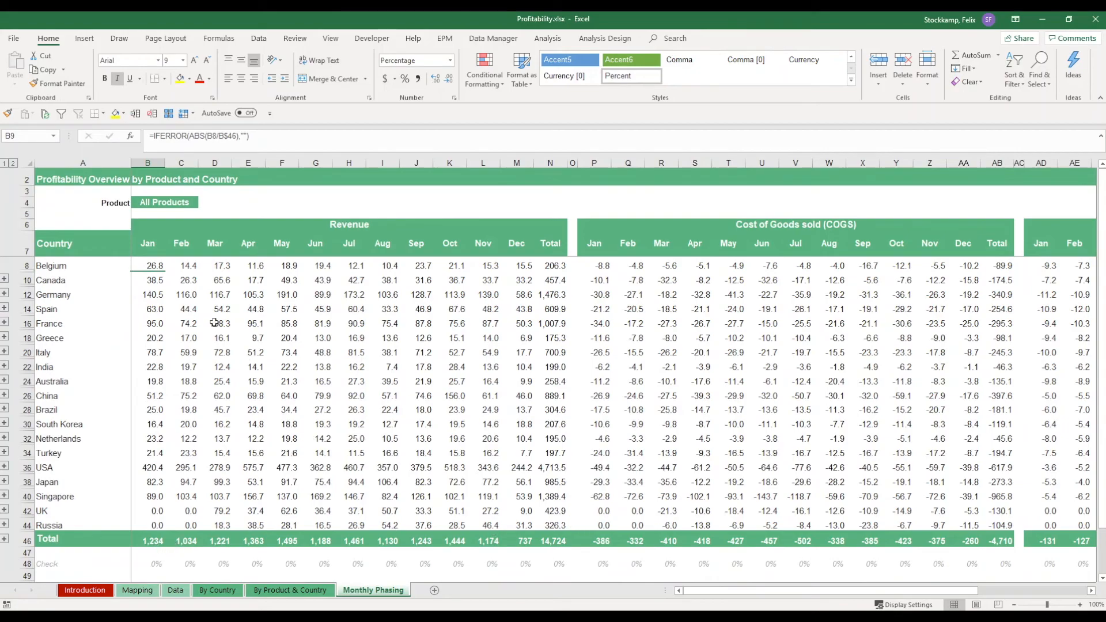
Filter the Monthly Phasing breakdown to Kitchen, totalling 2,178 revenue and -717 COGS.
click(203, 202)
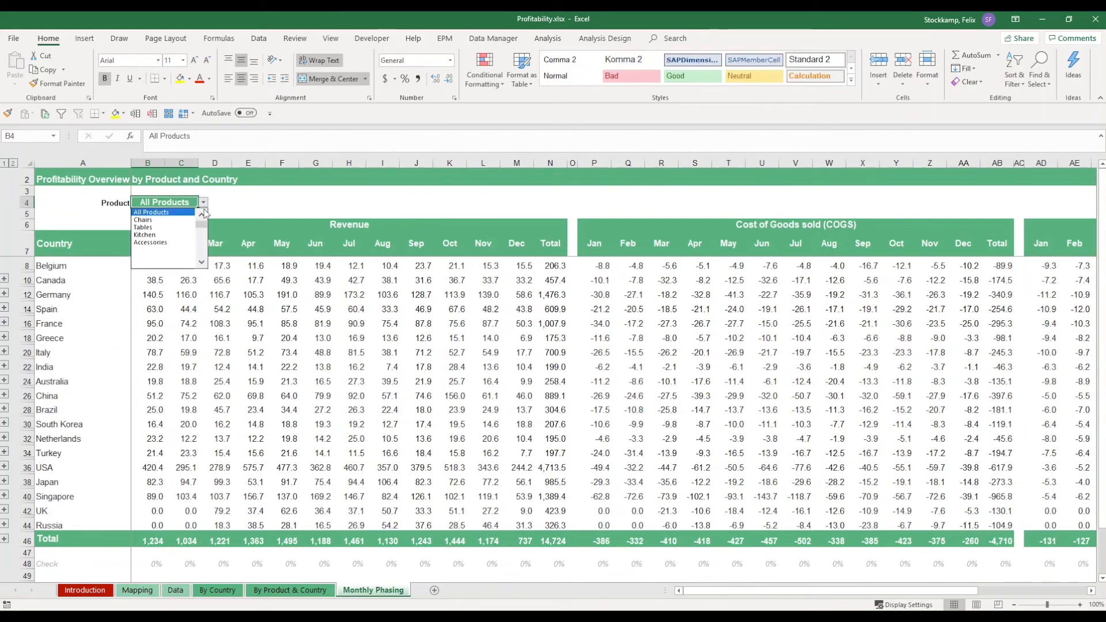
click(143, 234)
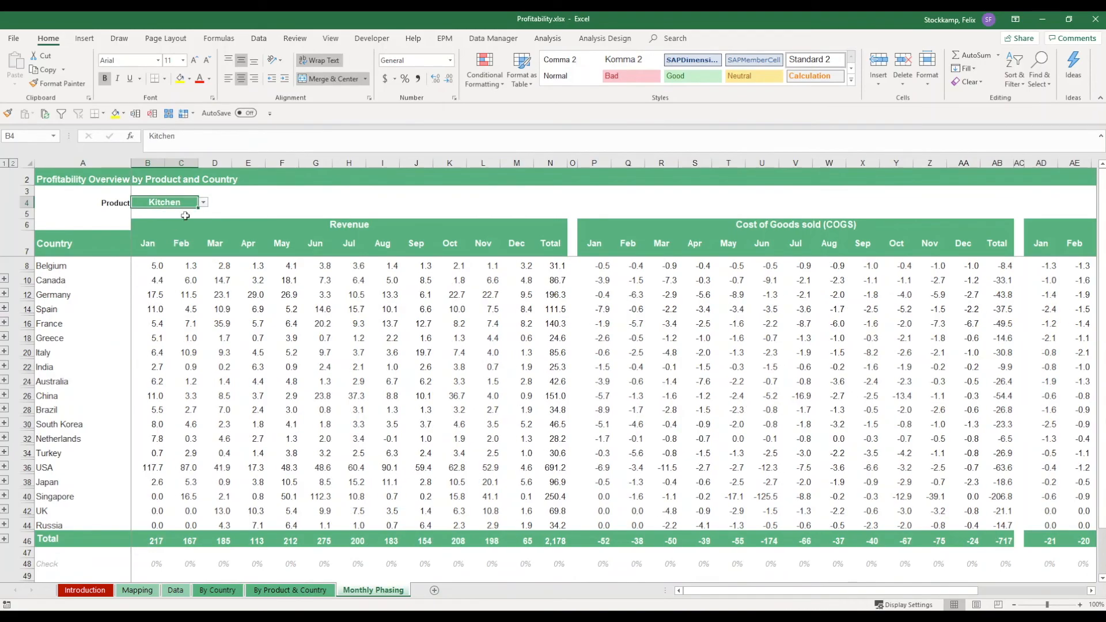
mouse_move(206, 206)
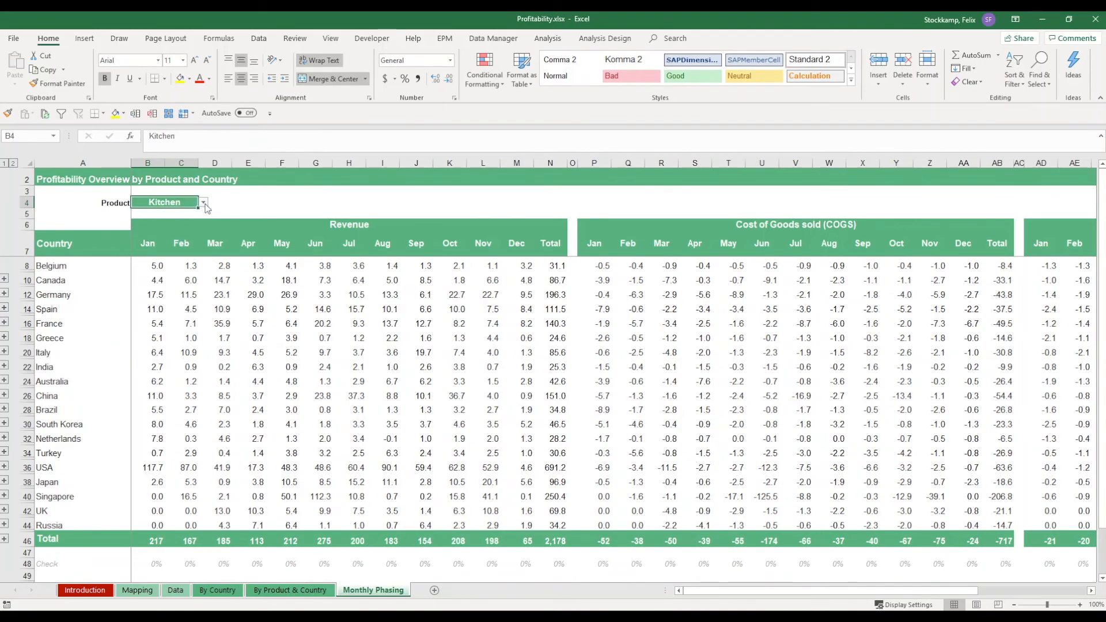
mouse_move(216, 196)
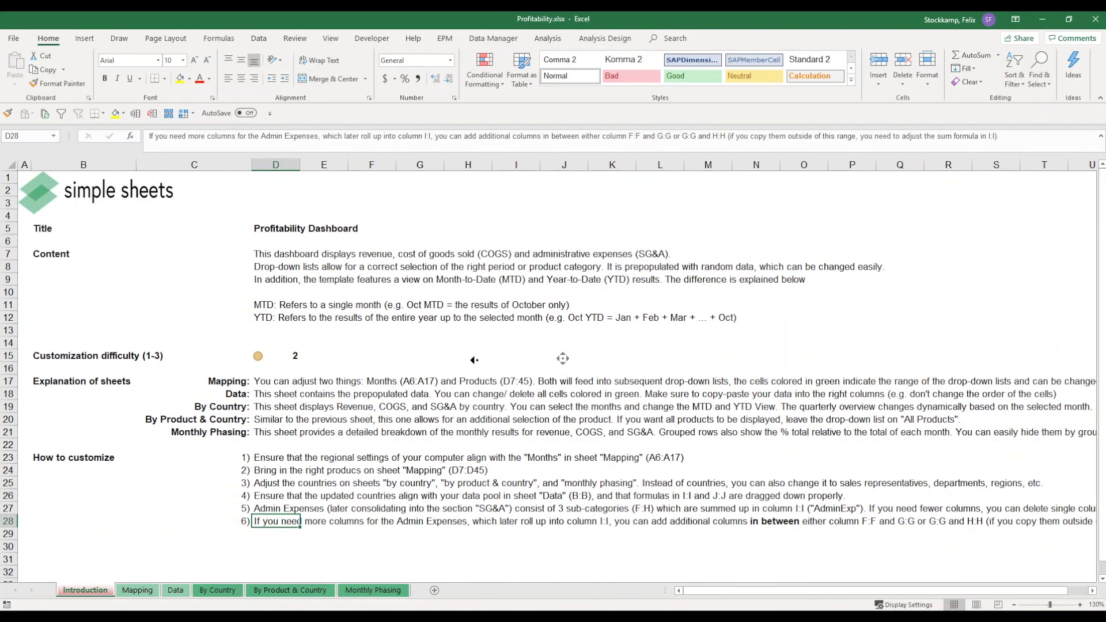
mouse_move(475, 352)
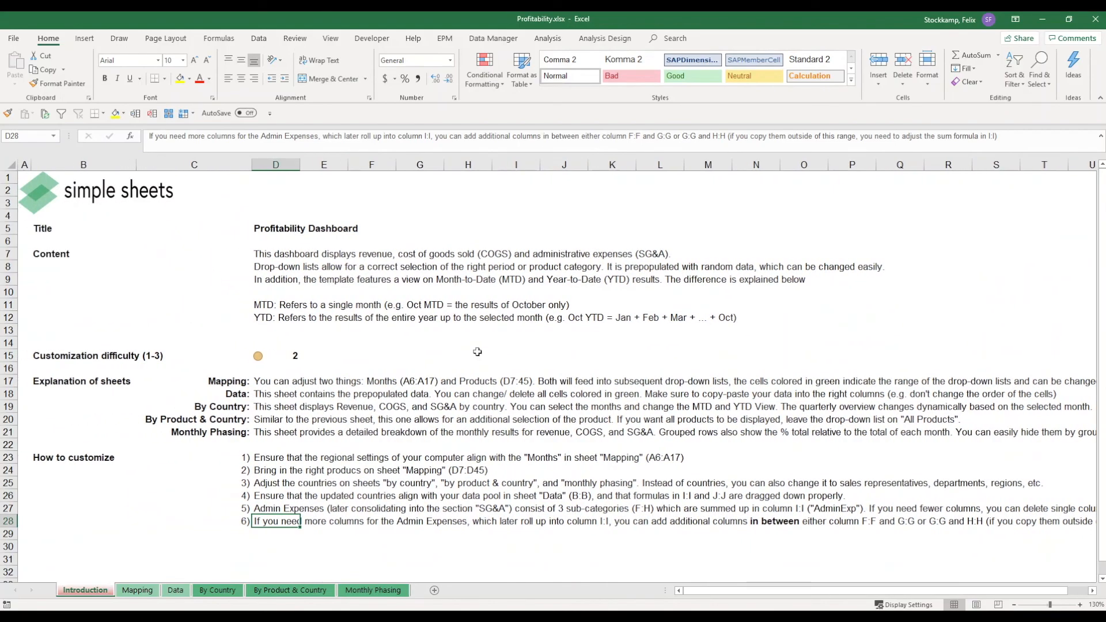